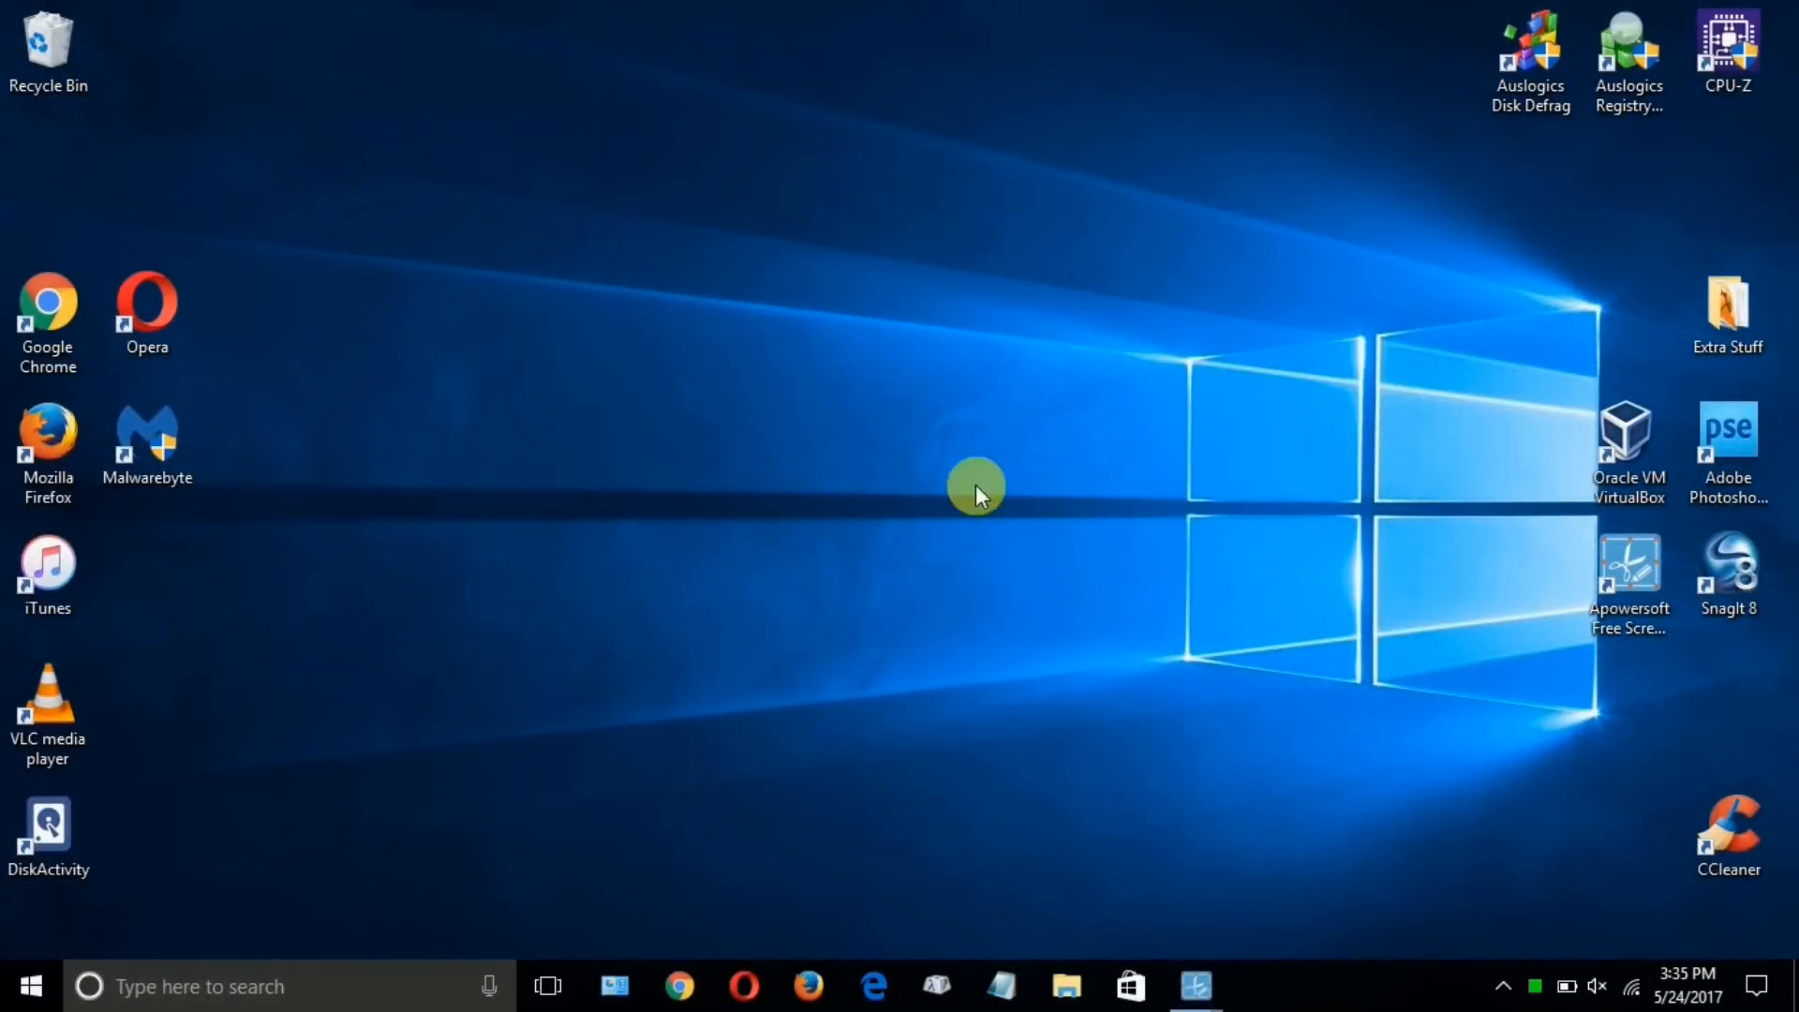
pyautogui.moveTo(1559, 969)
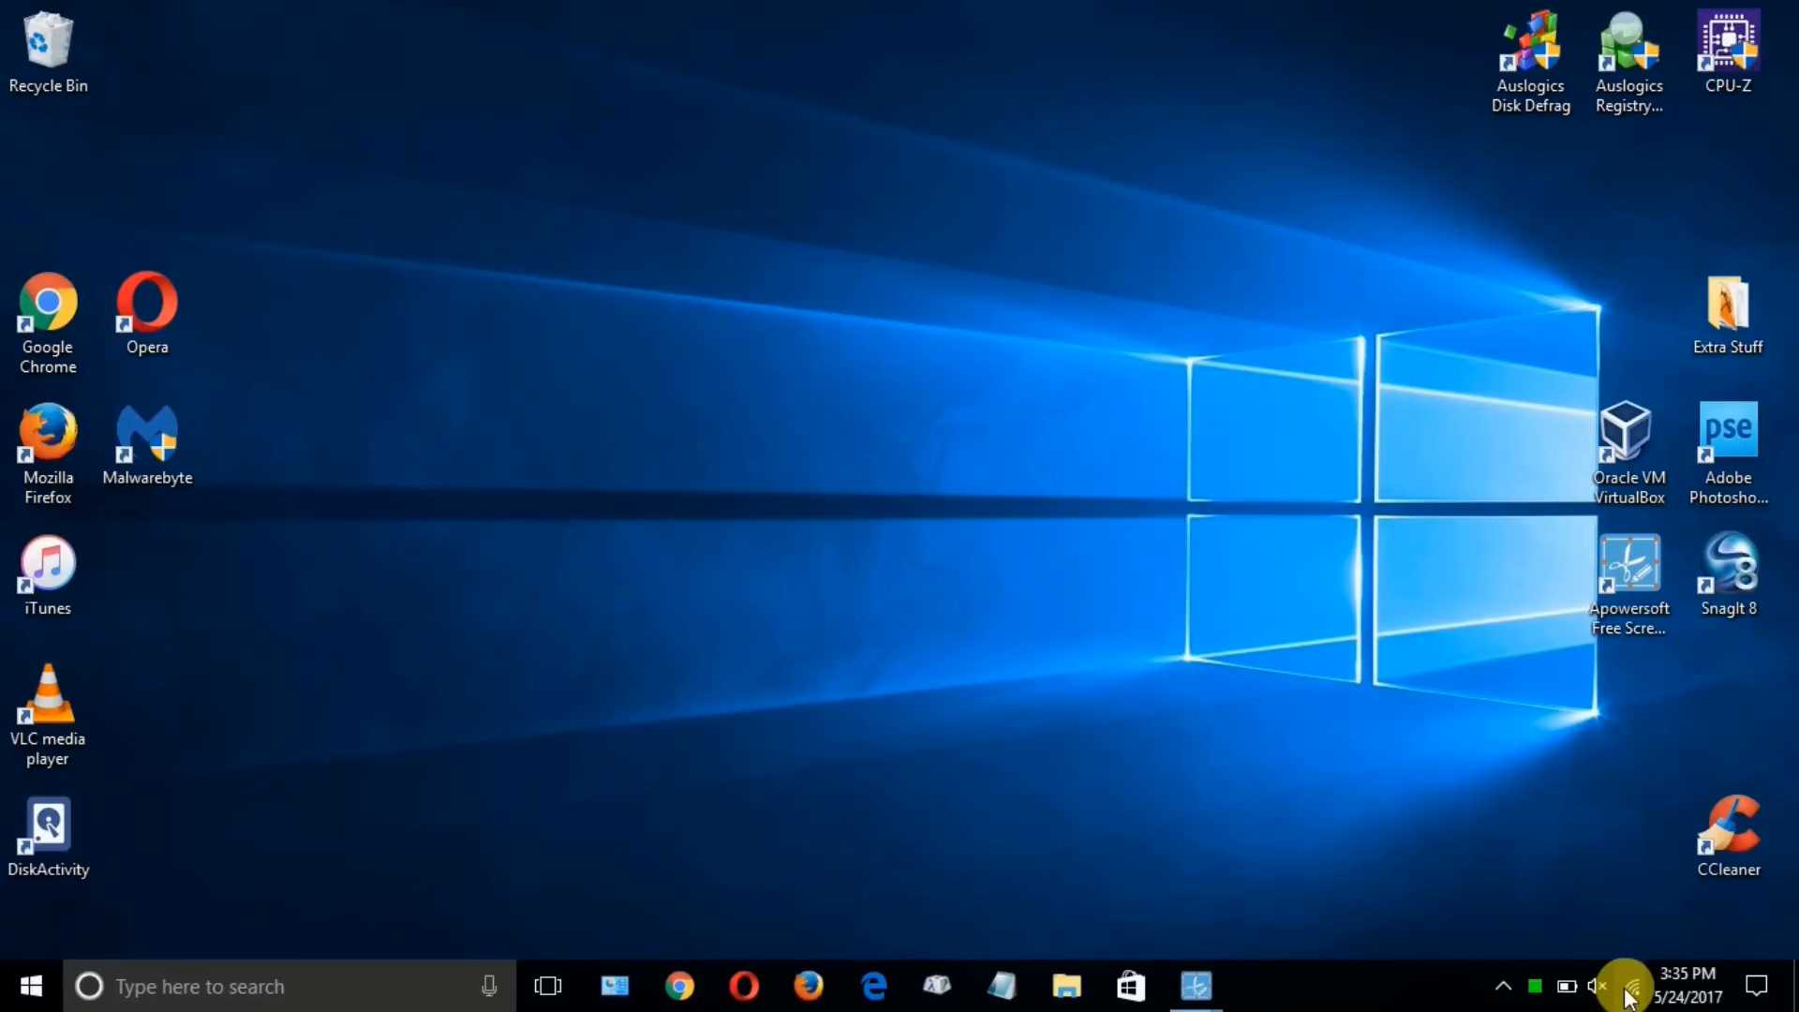
# Join the open NETGEAR_EXT Wi-Fi network from the Windows network list and switch to the browser.
pyautogui.click(1630, 986)
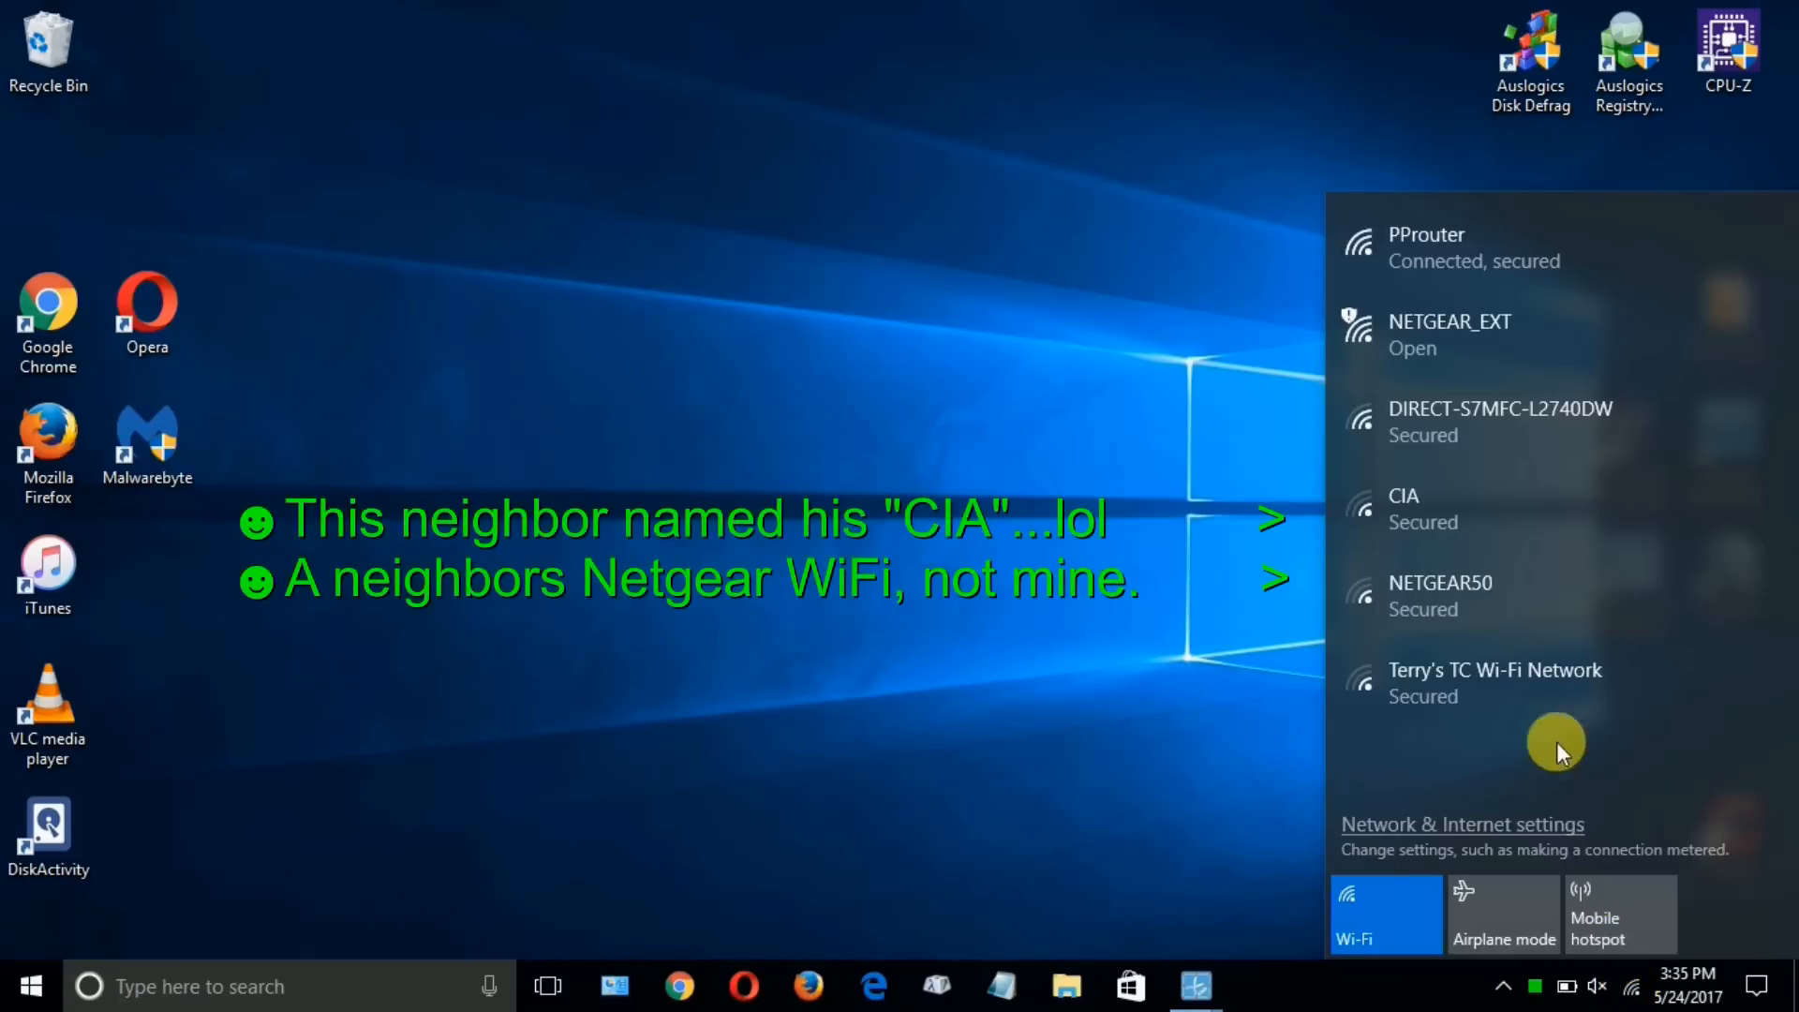
pyautogui.moveTo(1463, 258)
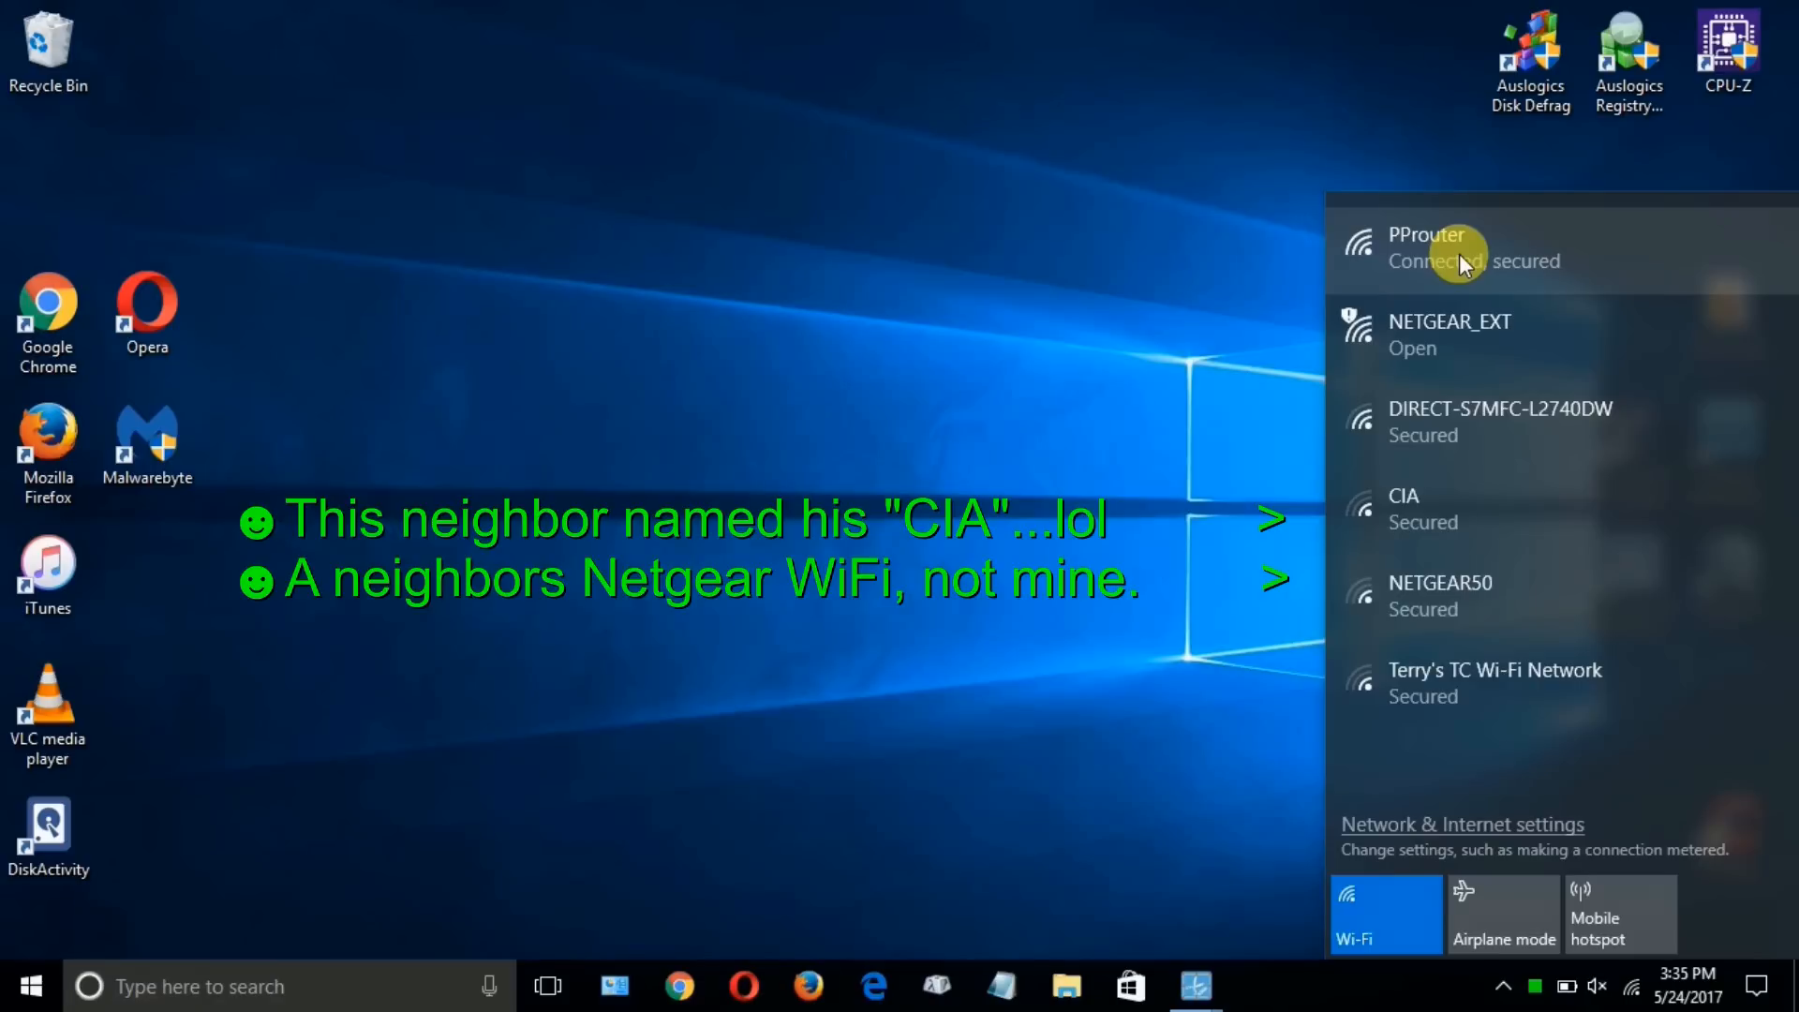
pyautogui.moveTo(1462, 349)
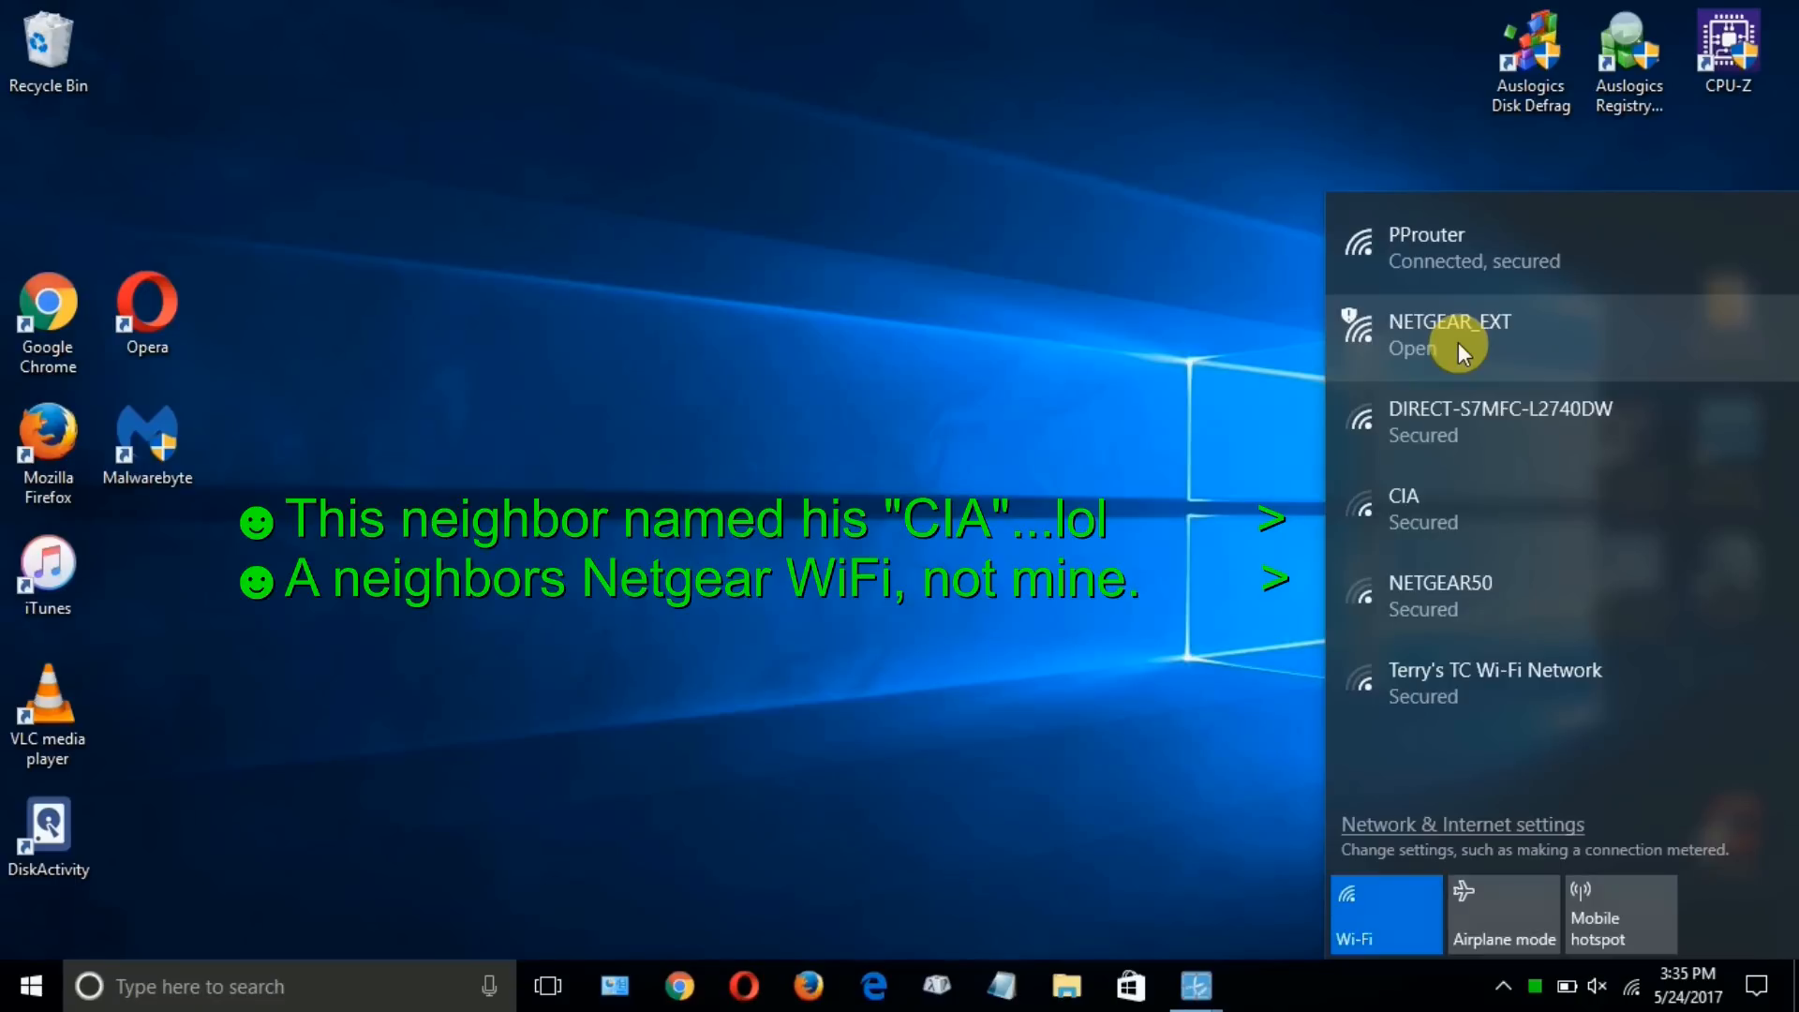
pyautogui.click(1449, 332)
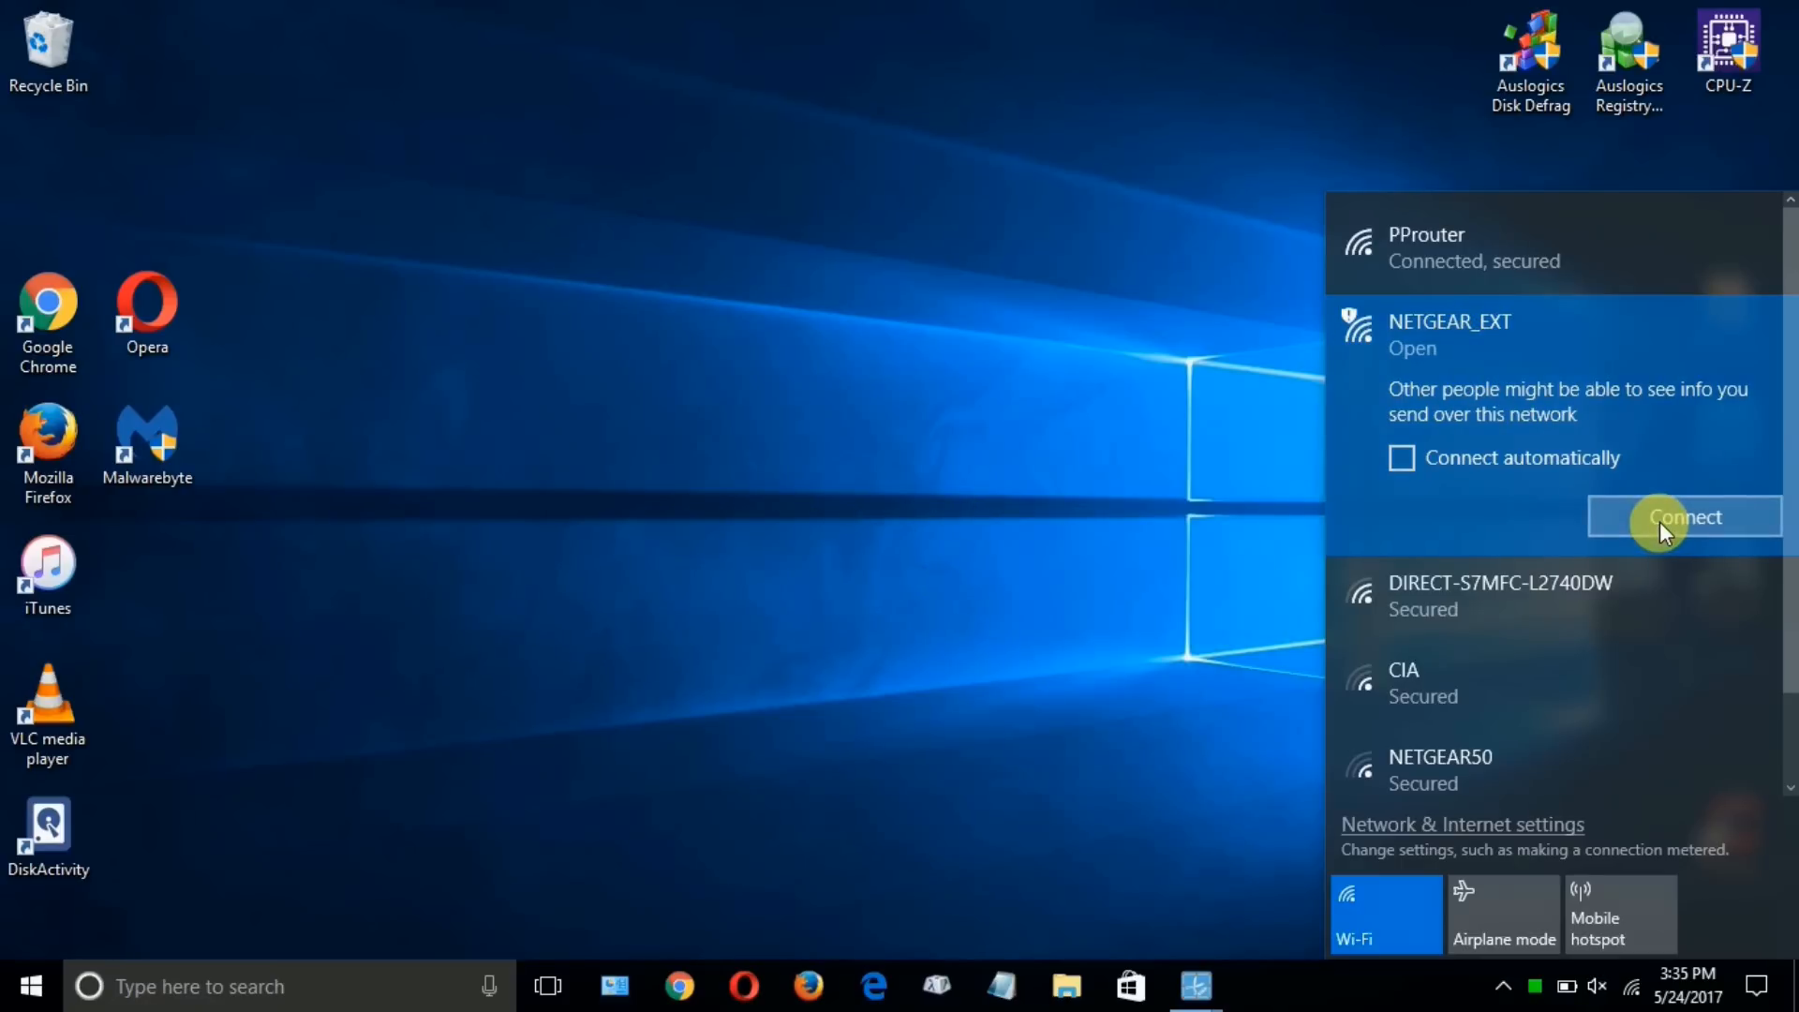
pyautogui.click(1682, 516)
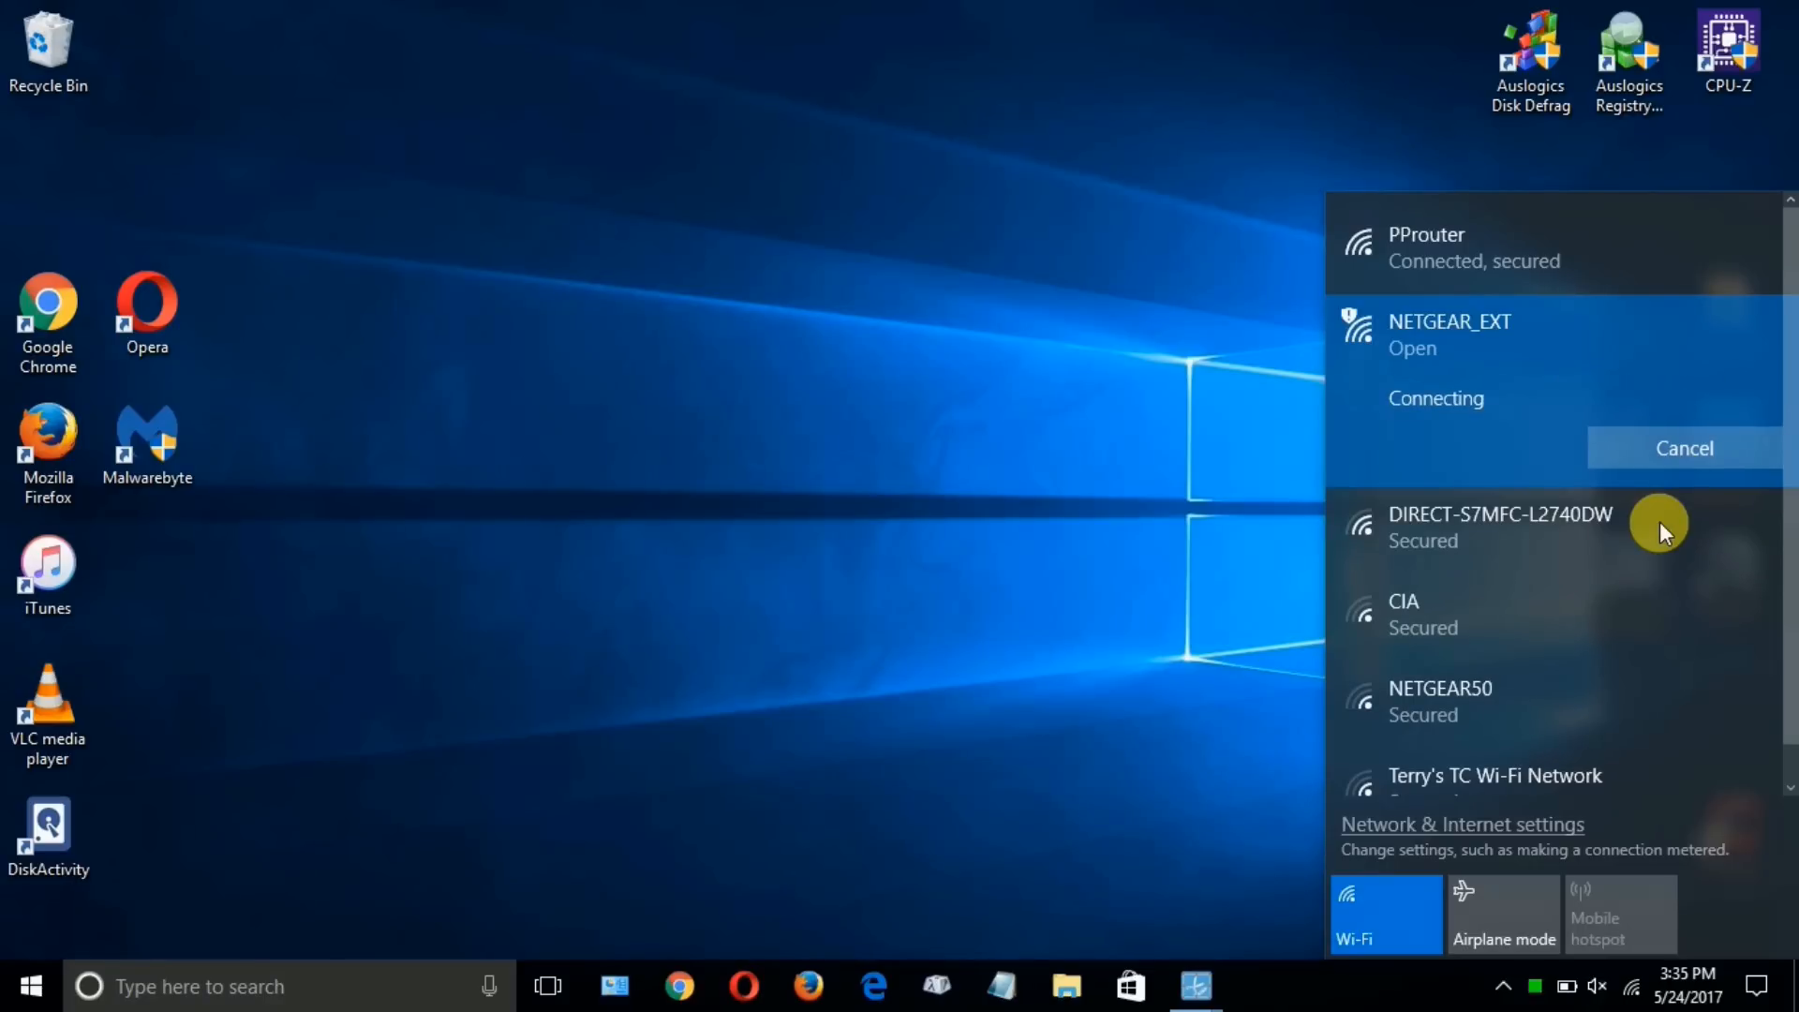
pyautogui.click(873, 985)
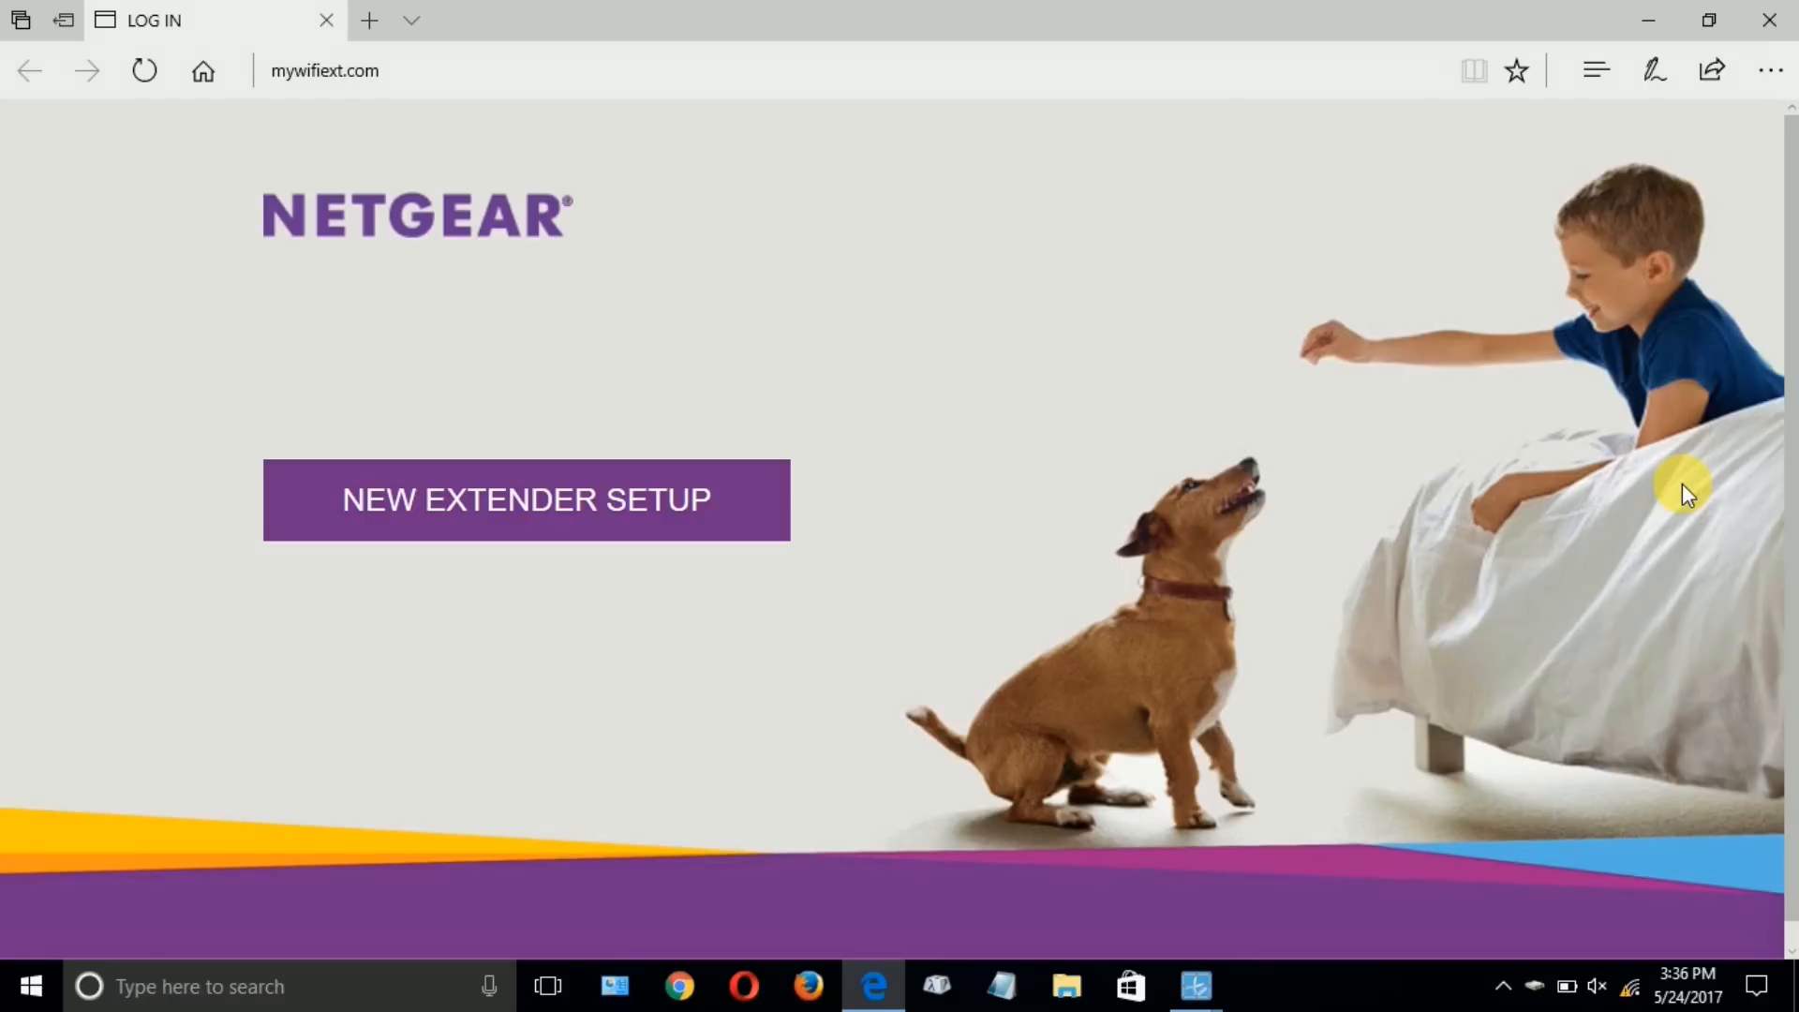
pyautogui.moveTo(1010, 121)
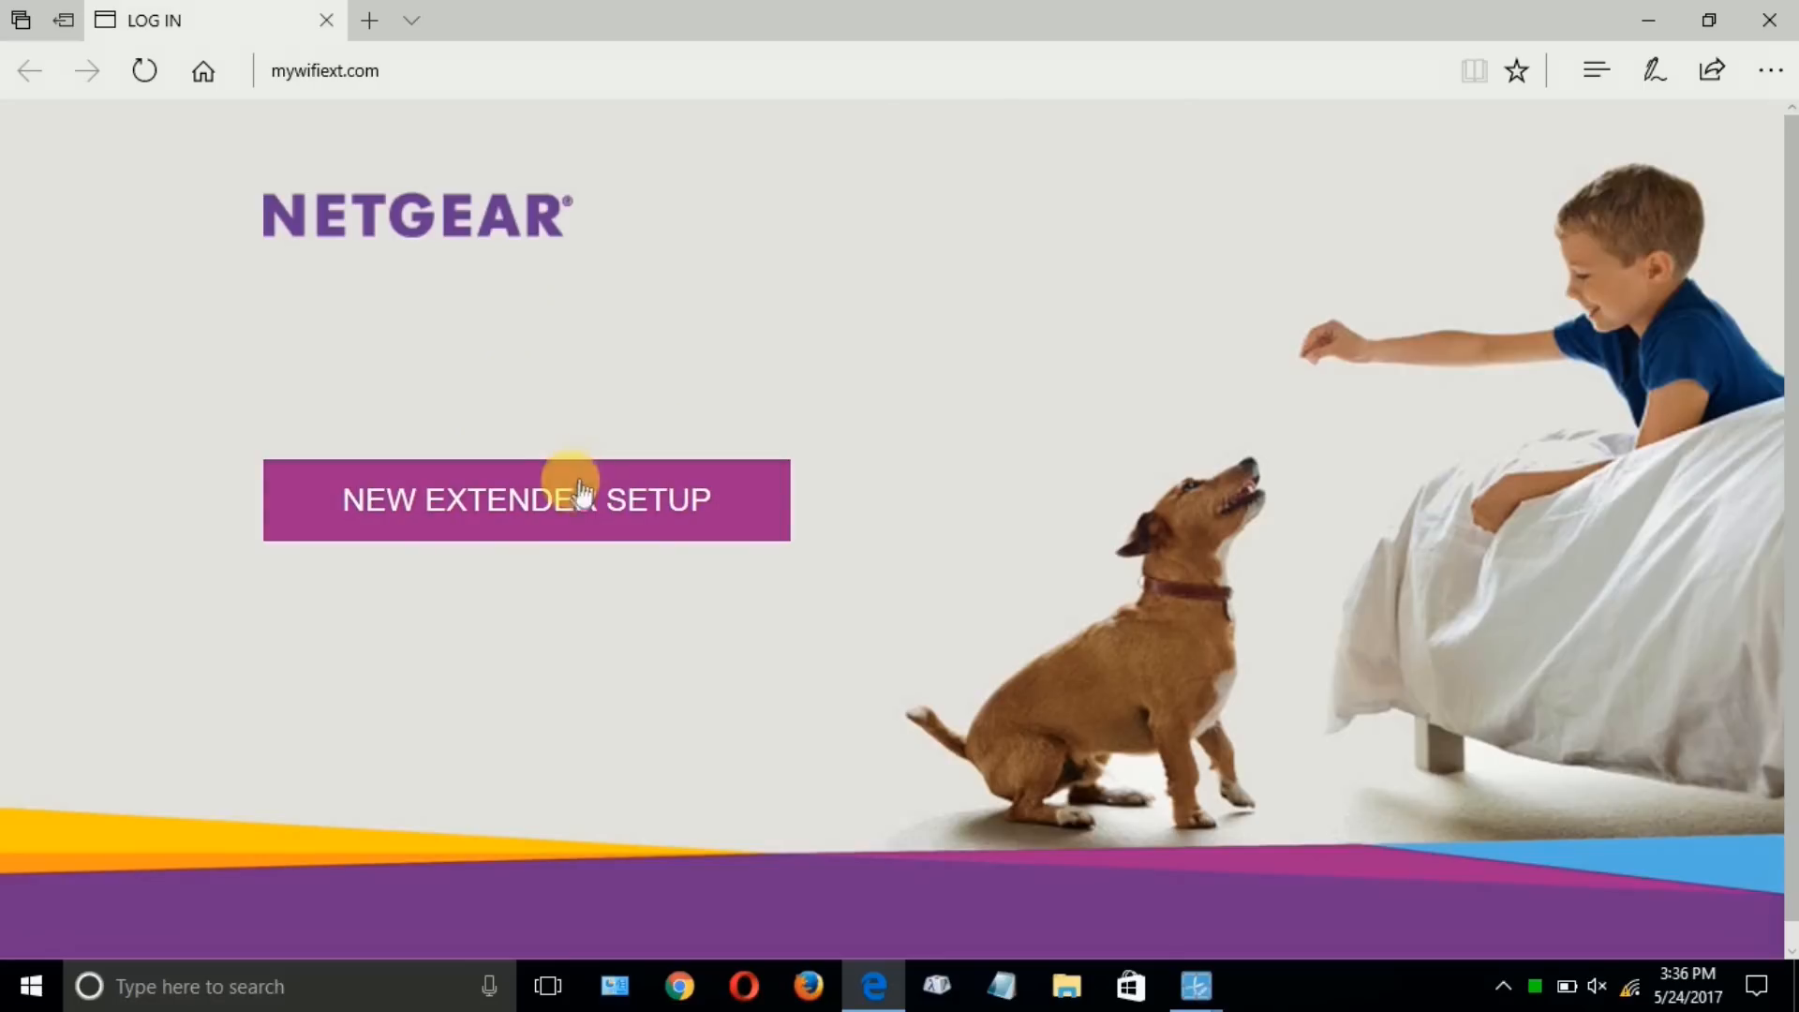
# Begin NEW EXTENDER SETUP at mywifiext.com and skip past Create Account.
pyautogui.click(525, 499)
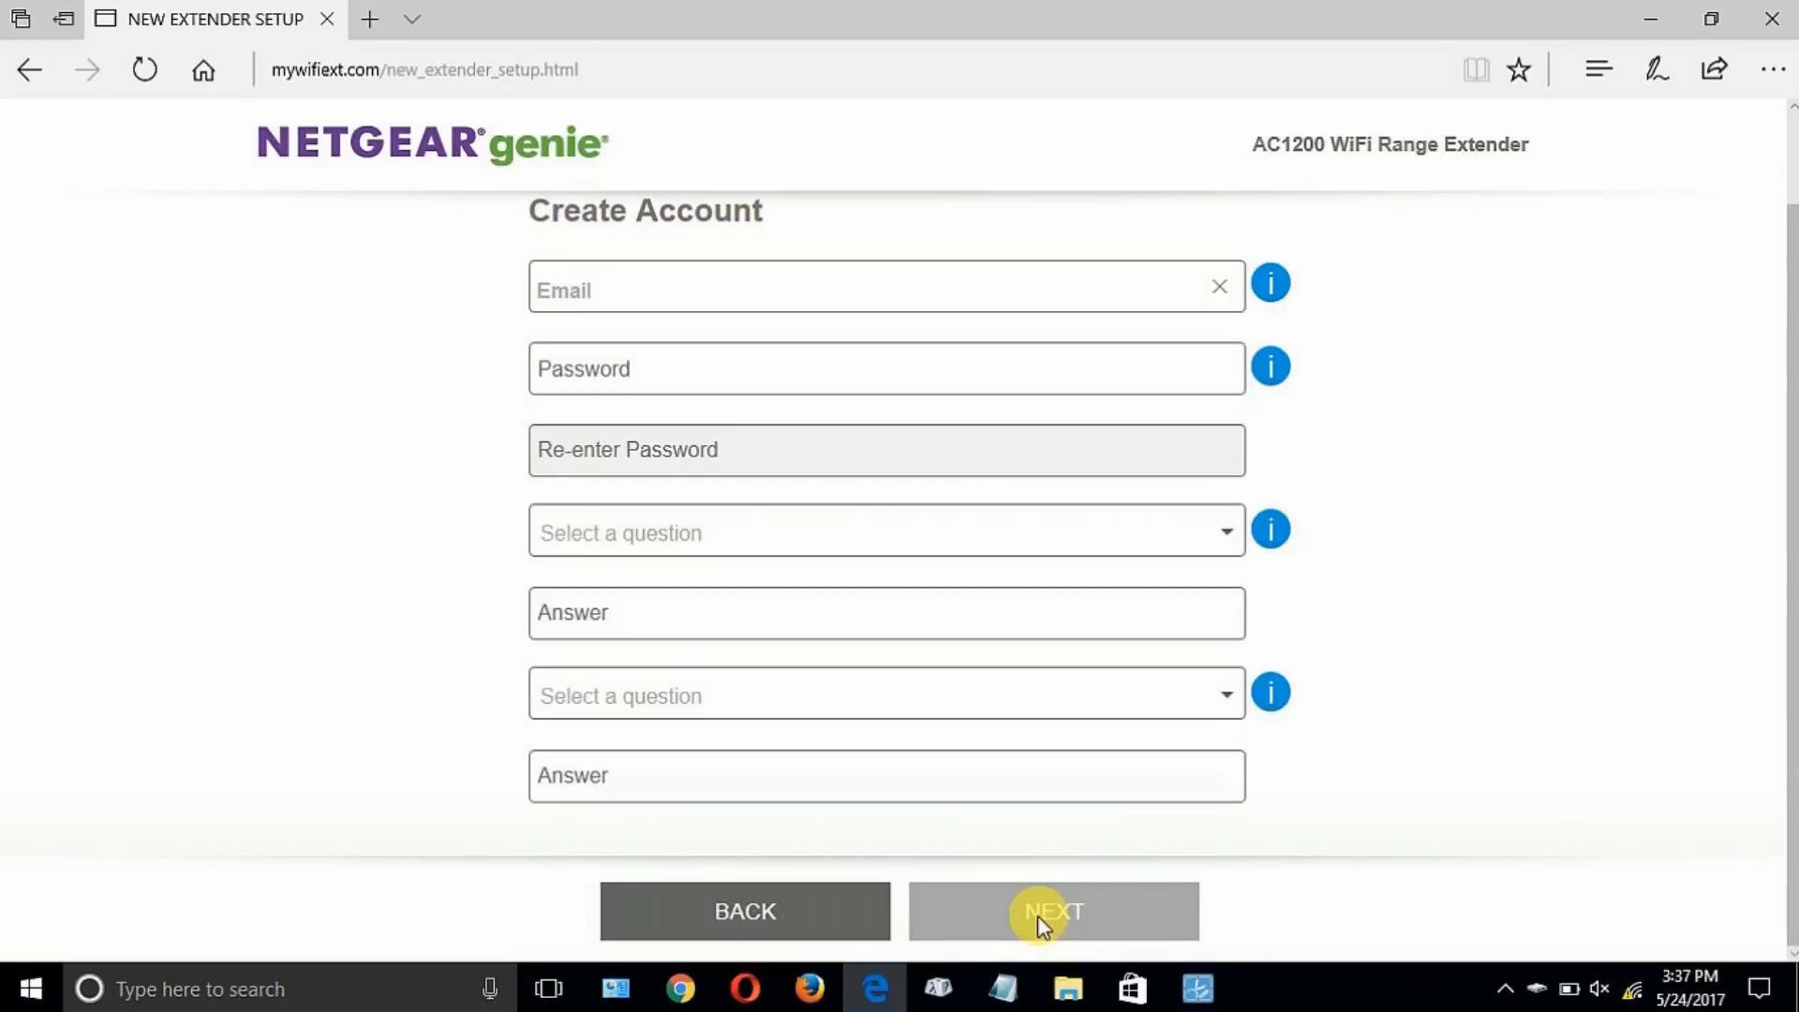
pyautogui.click(1049, 909)
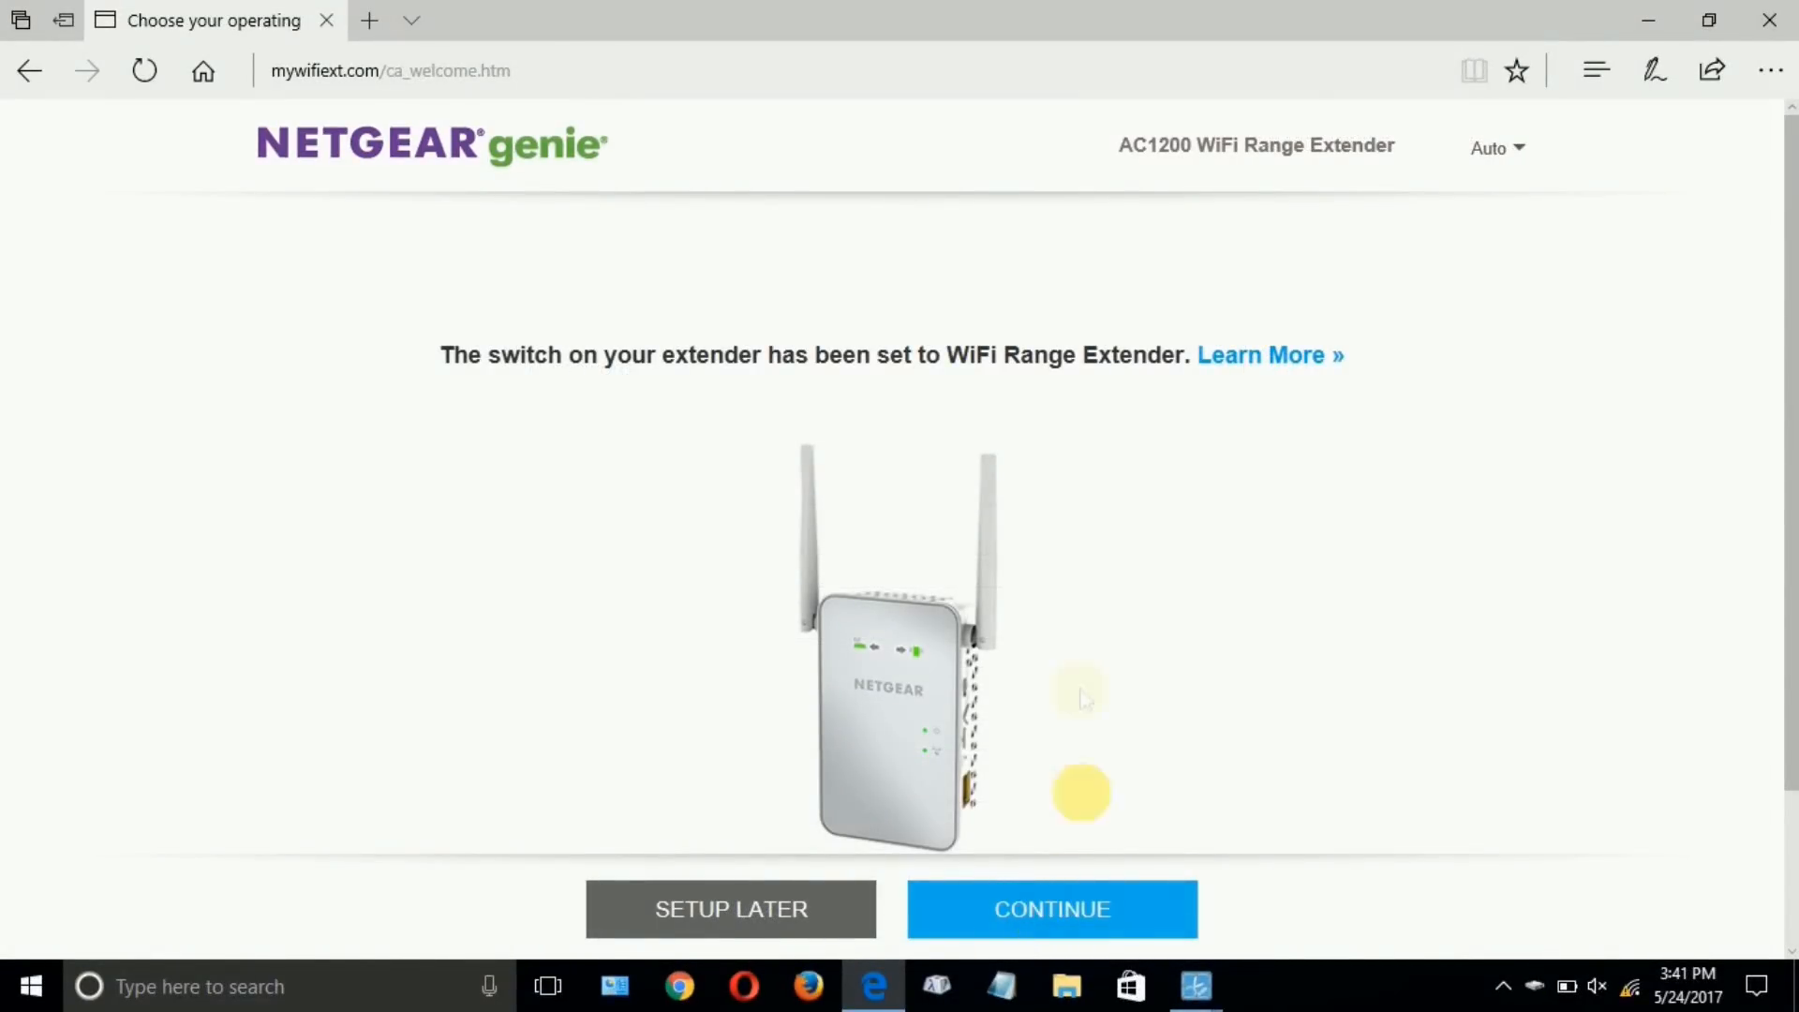
pyautogui.moveTo(487, 241)
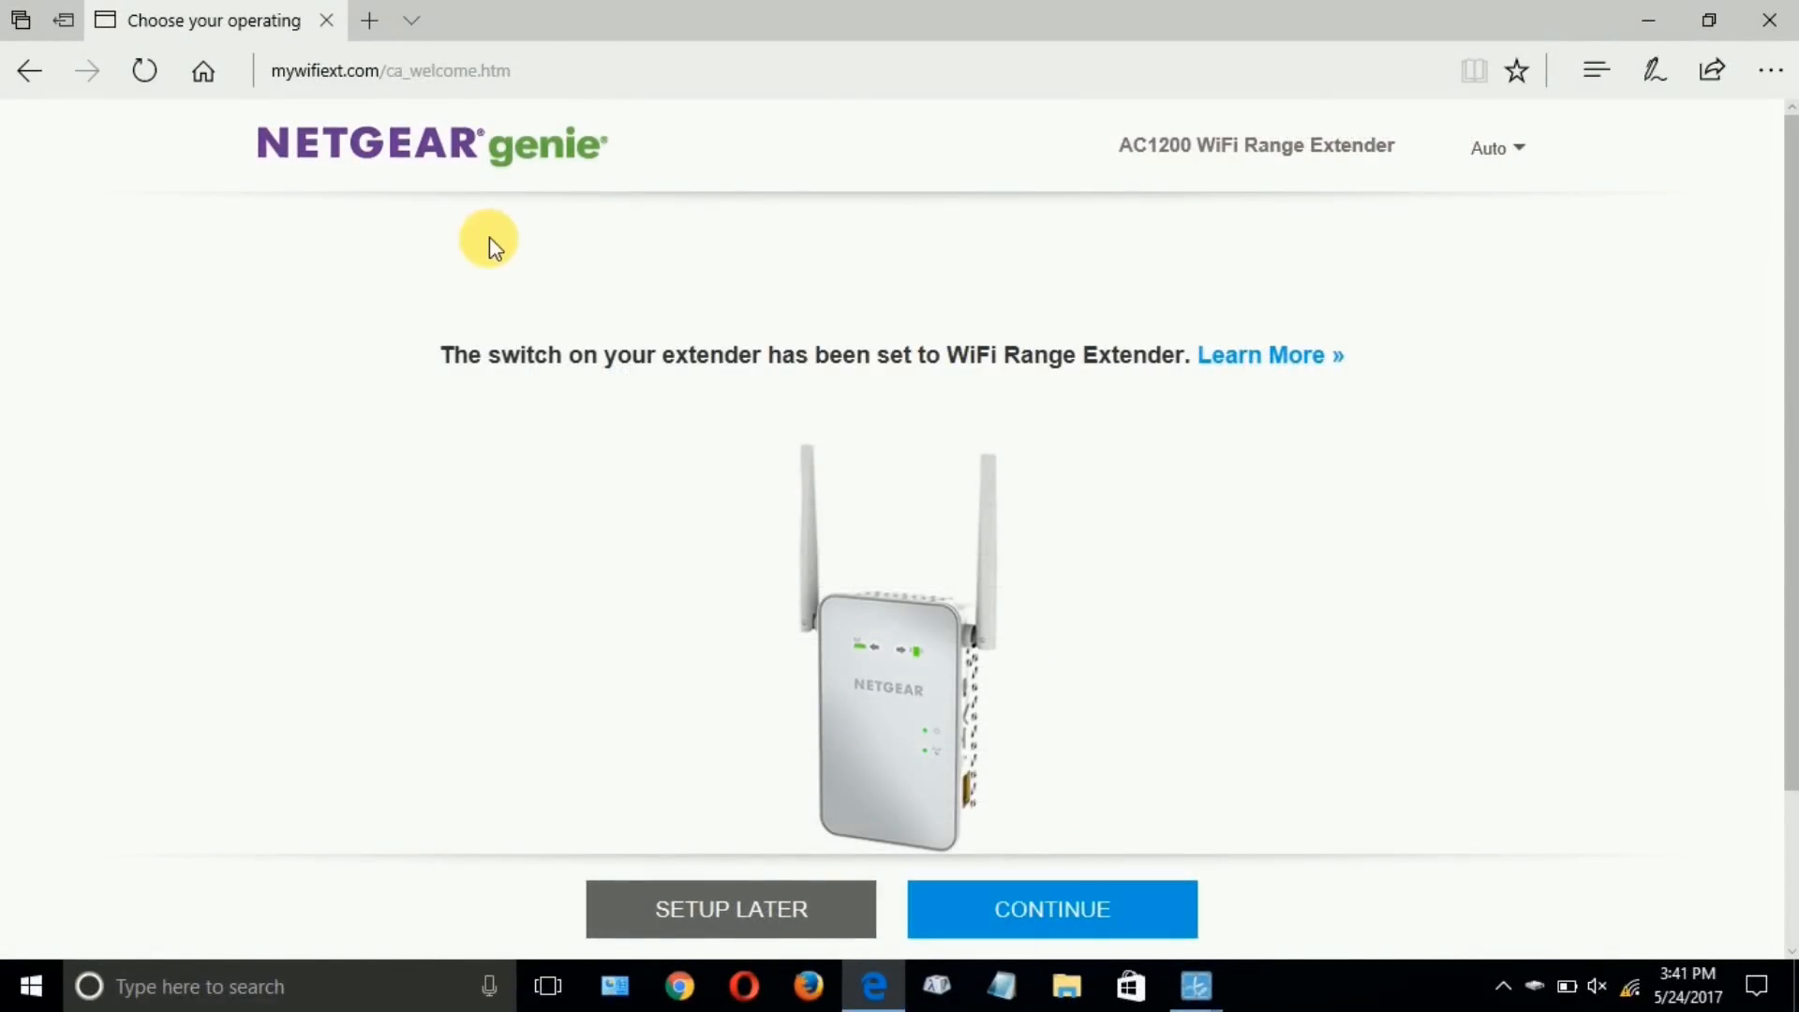
pyautogui.moveTo(705, 419)
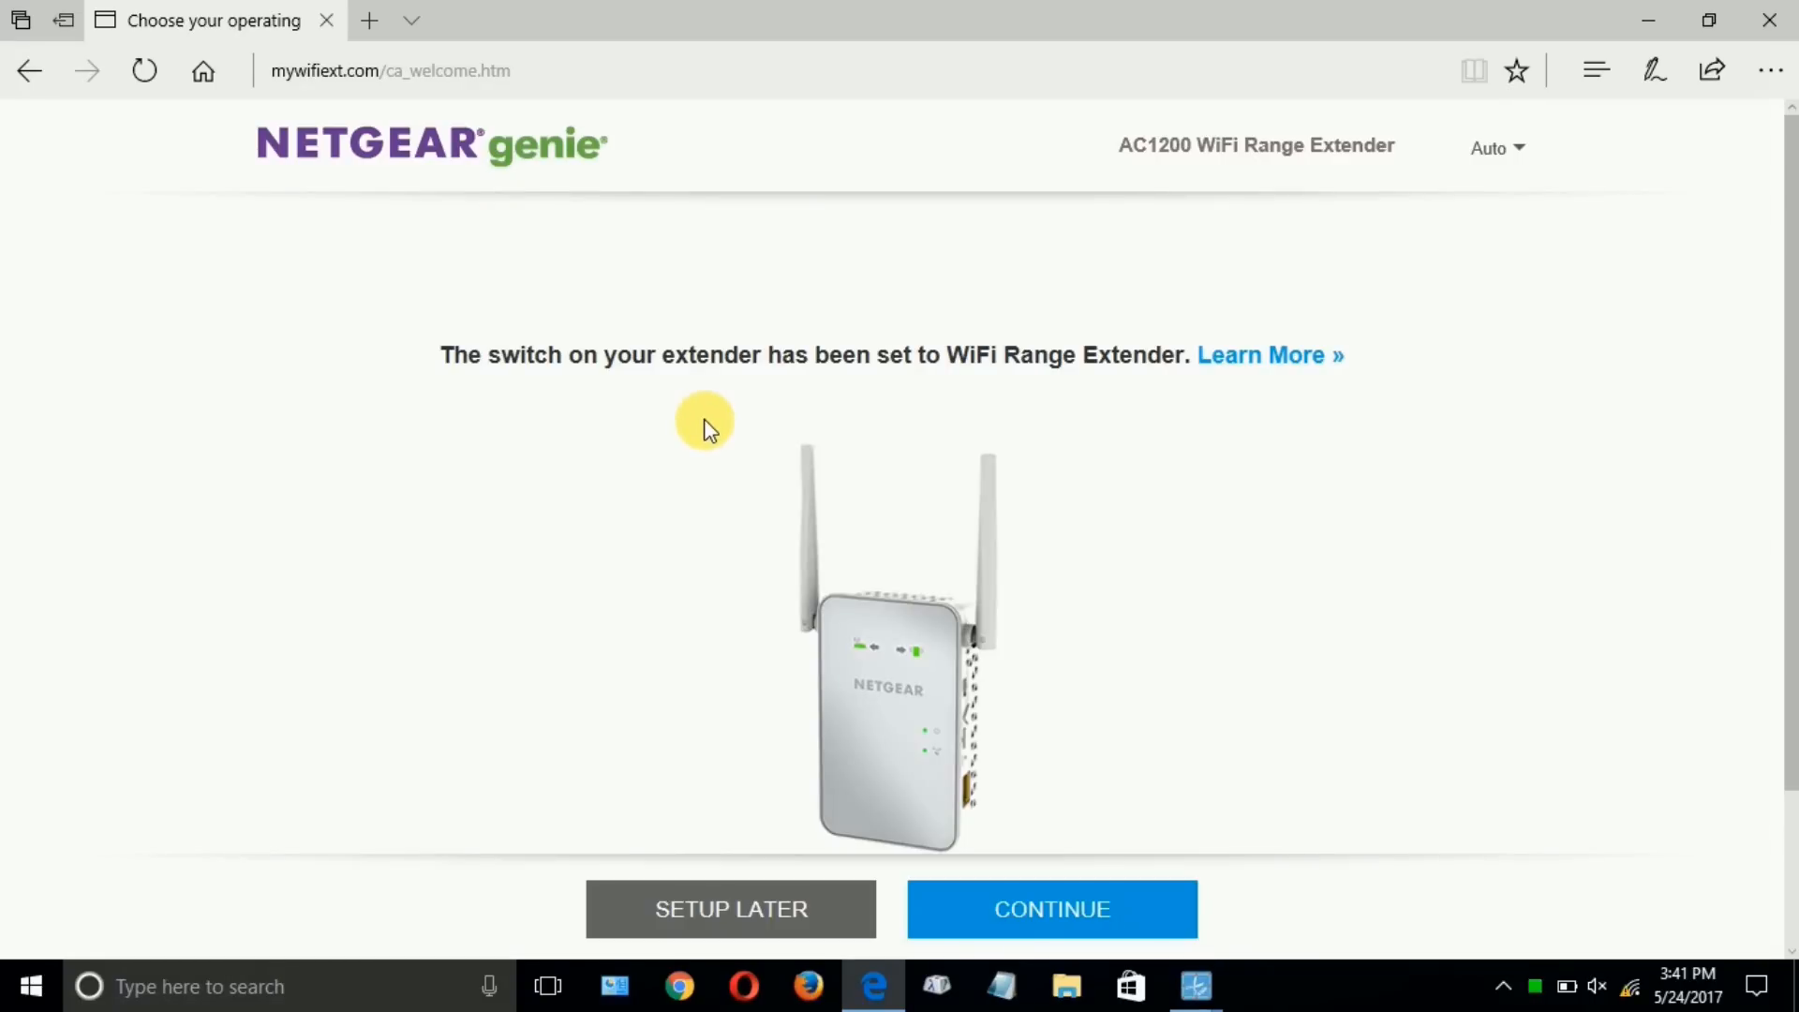
pyautogui.moveTo(1268, 354)
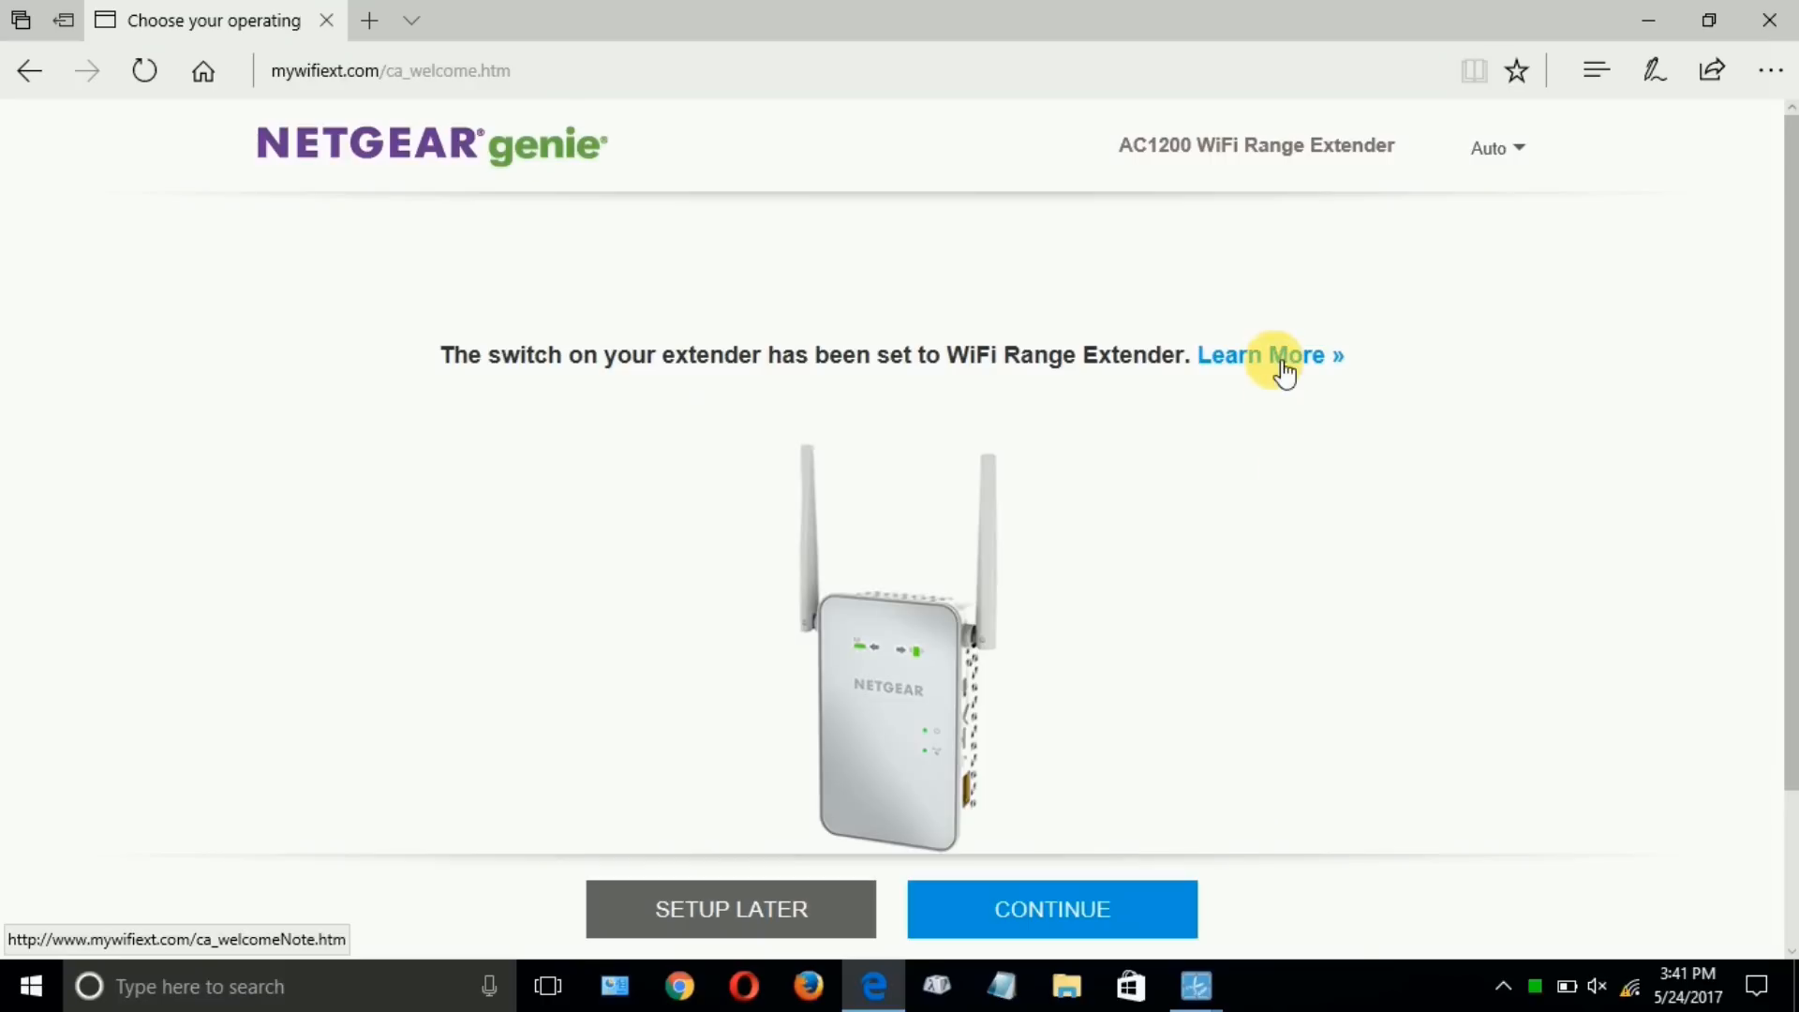
pyautogui.moveTo(730, 866)
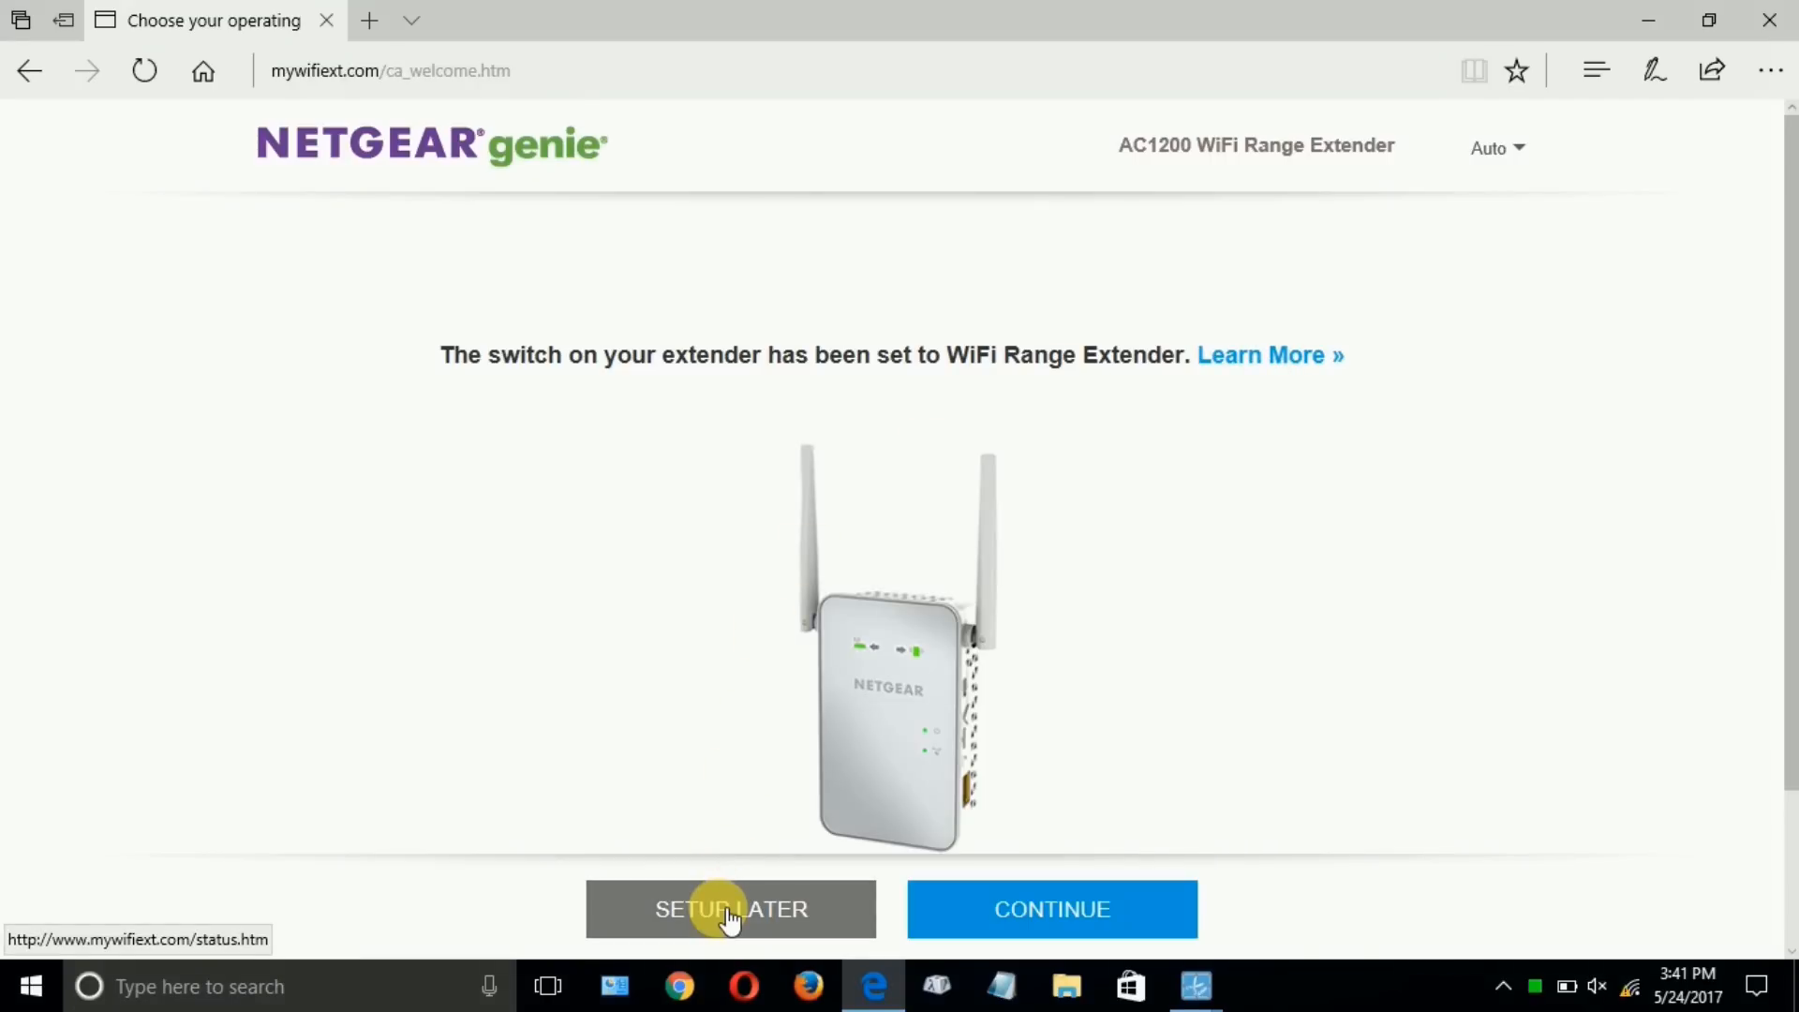
# Select PProuter for 2.4GHz and PProuter5 for 5GHz on the network selection page.
pyautogui.click(1049, 908)
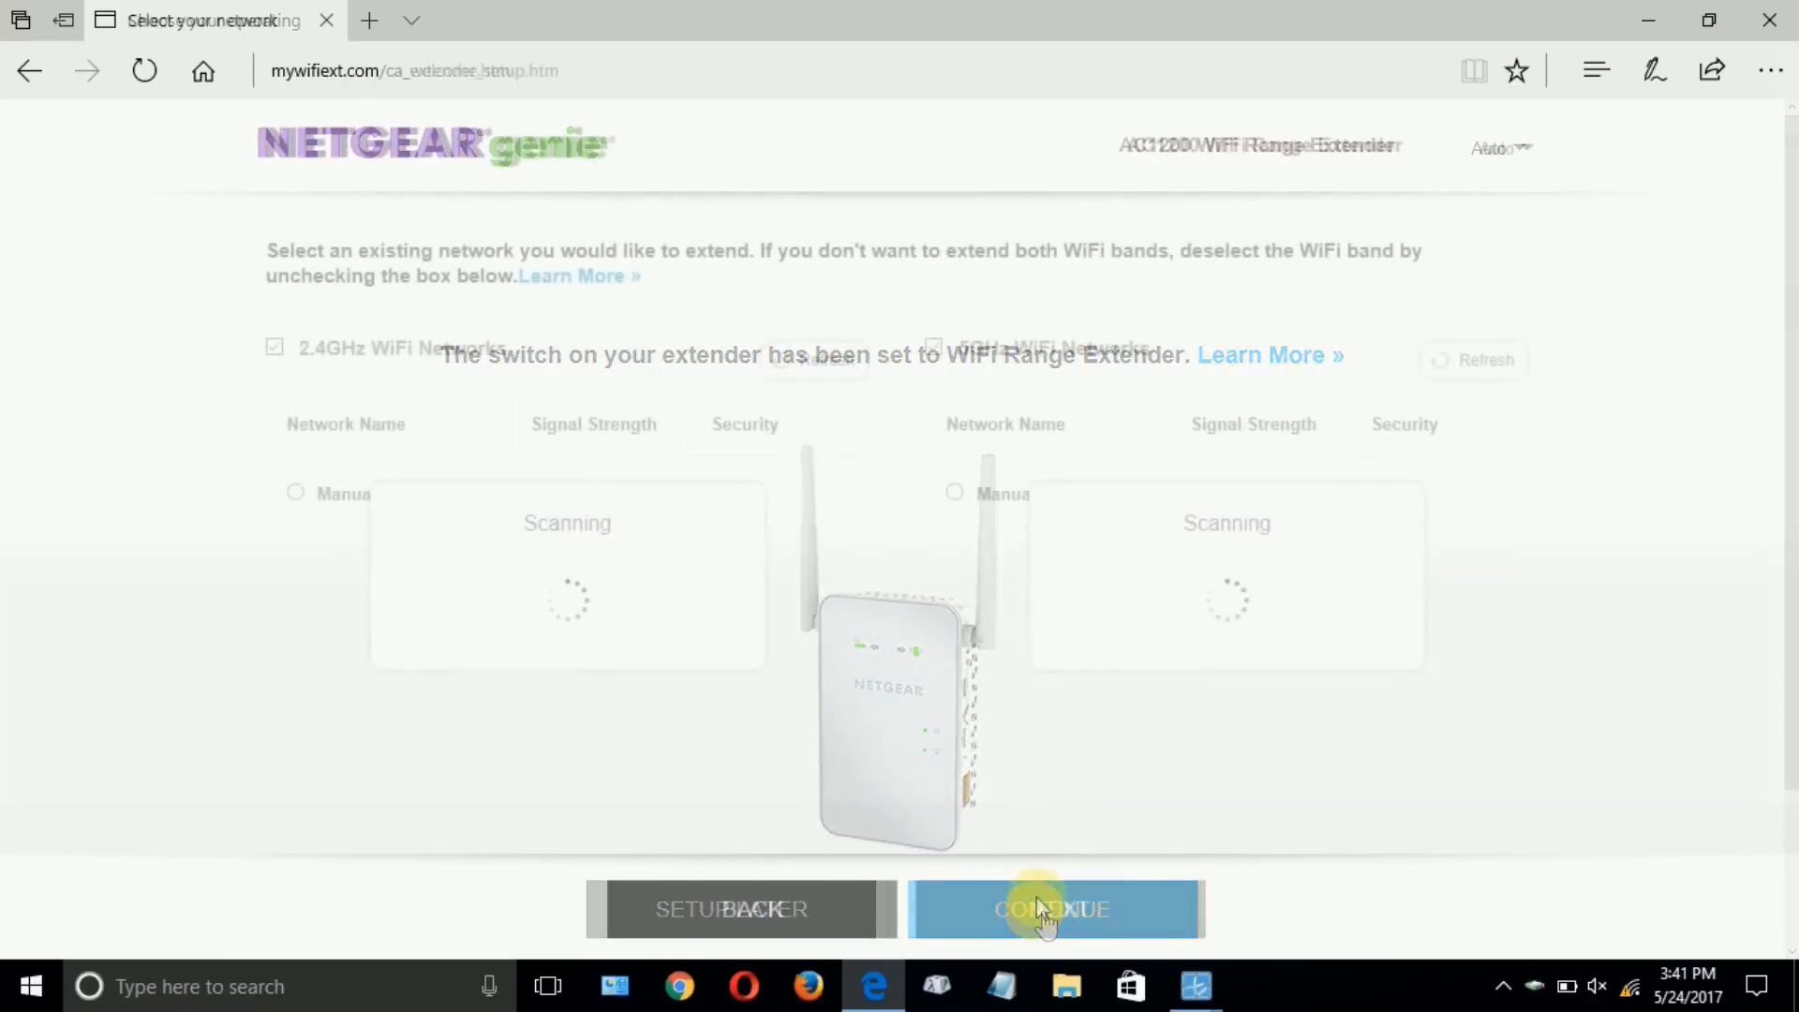
pyautogui.click(1052, 908)
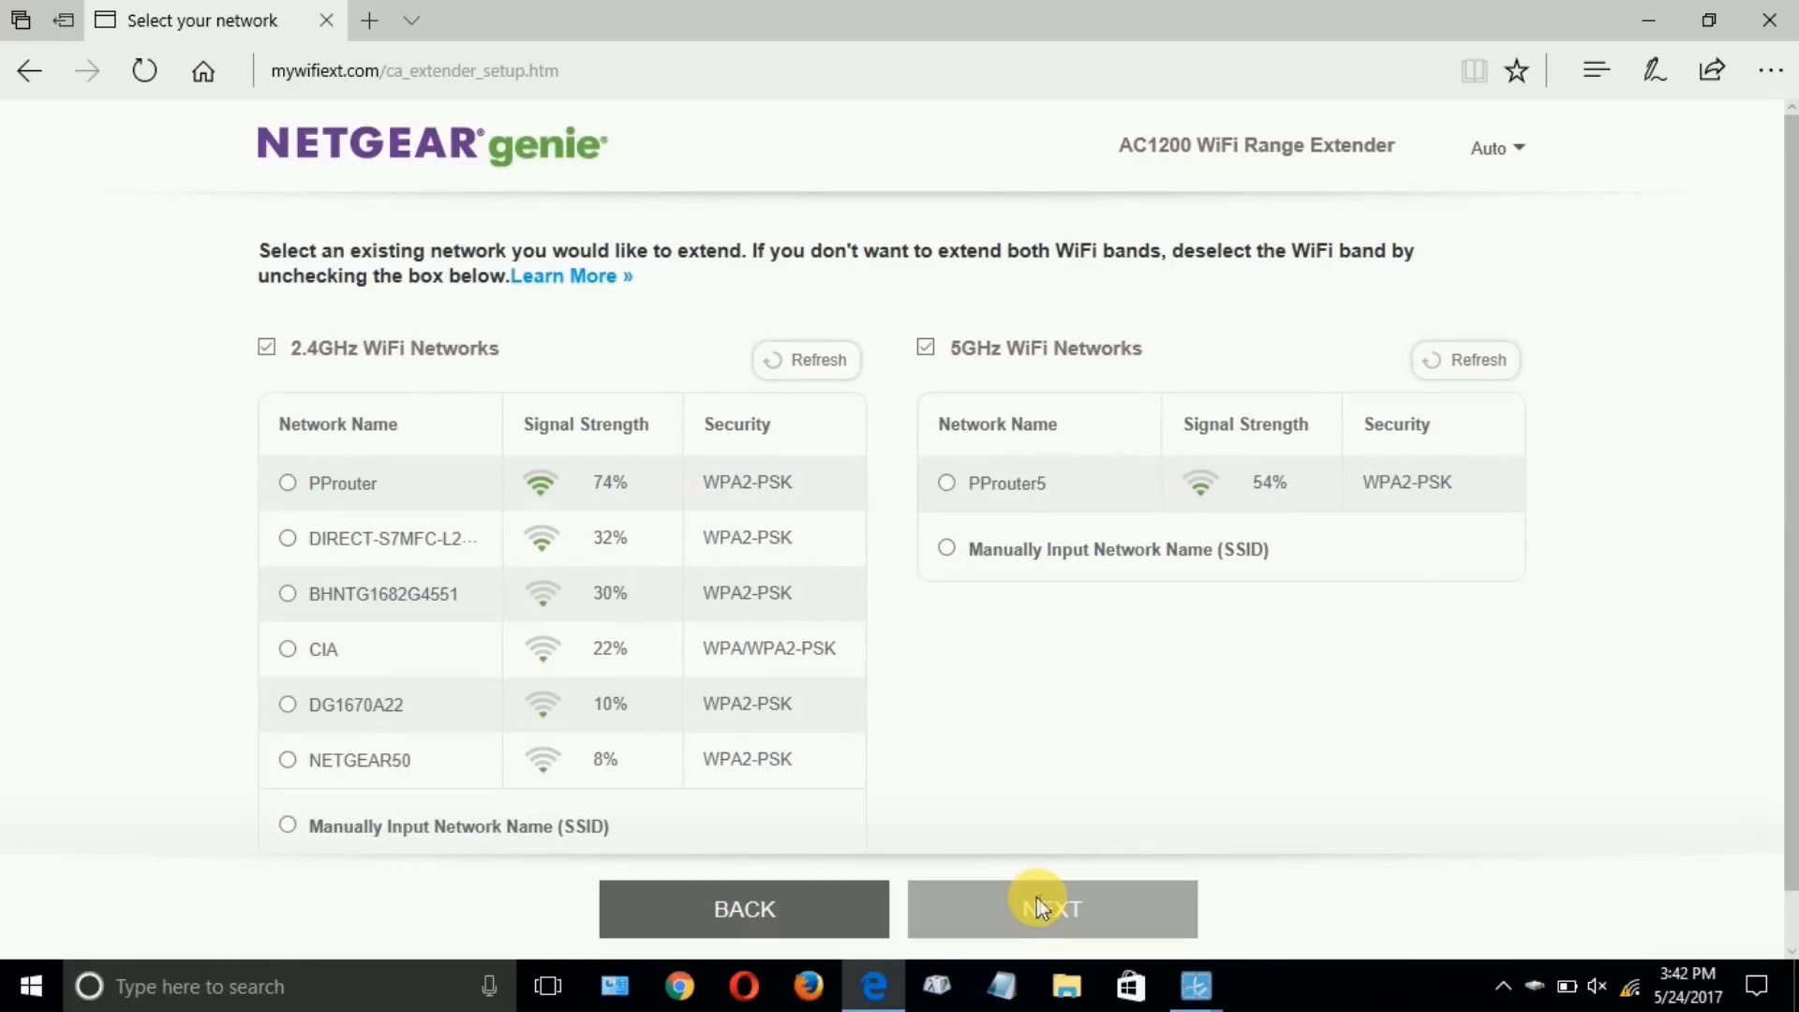
pyautogui.moveTo(503, 307)
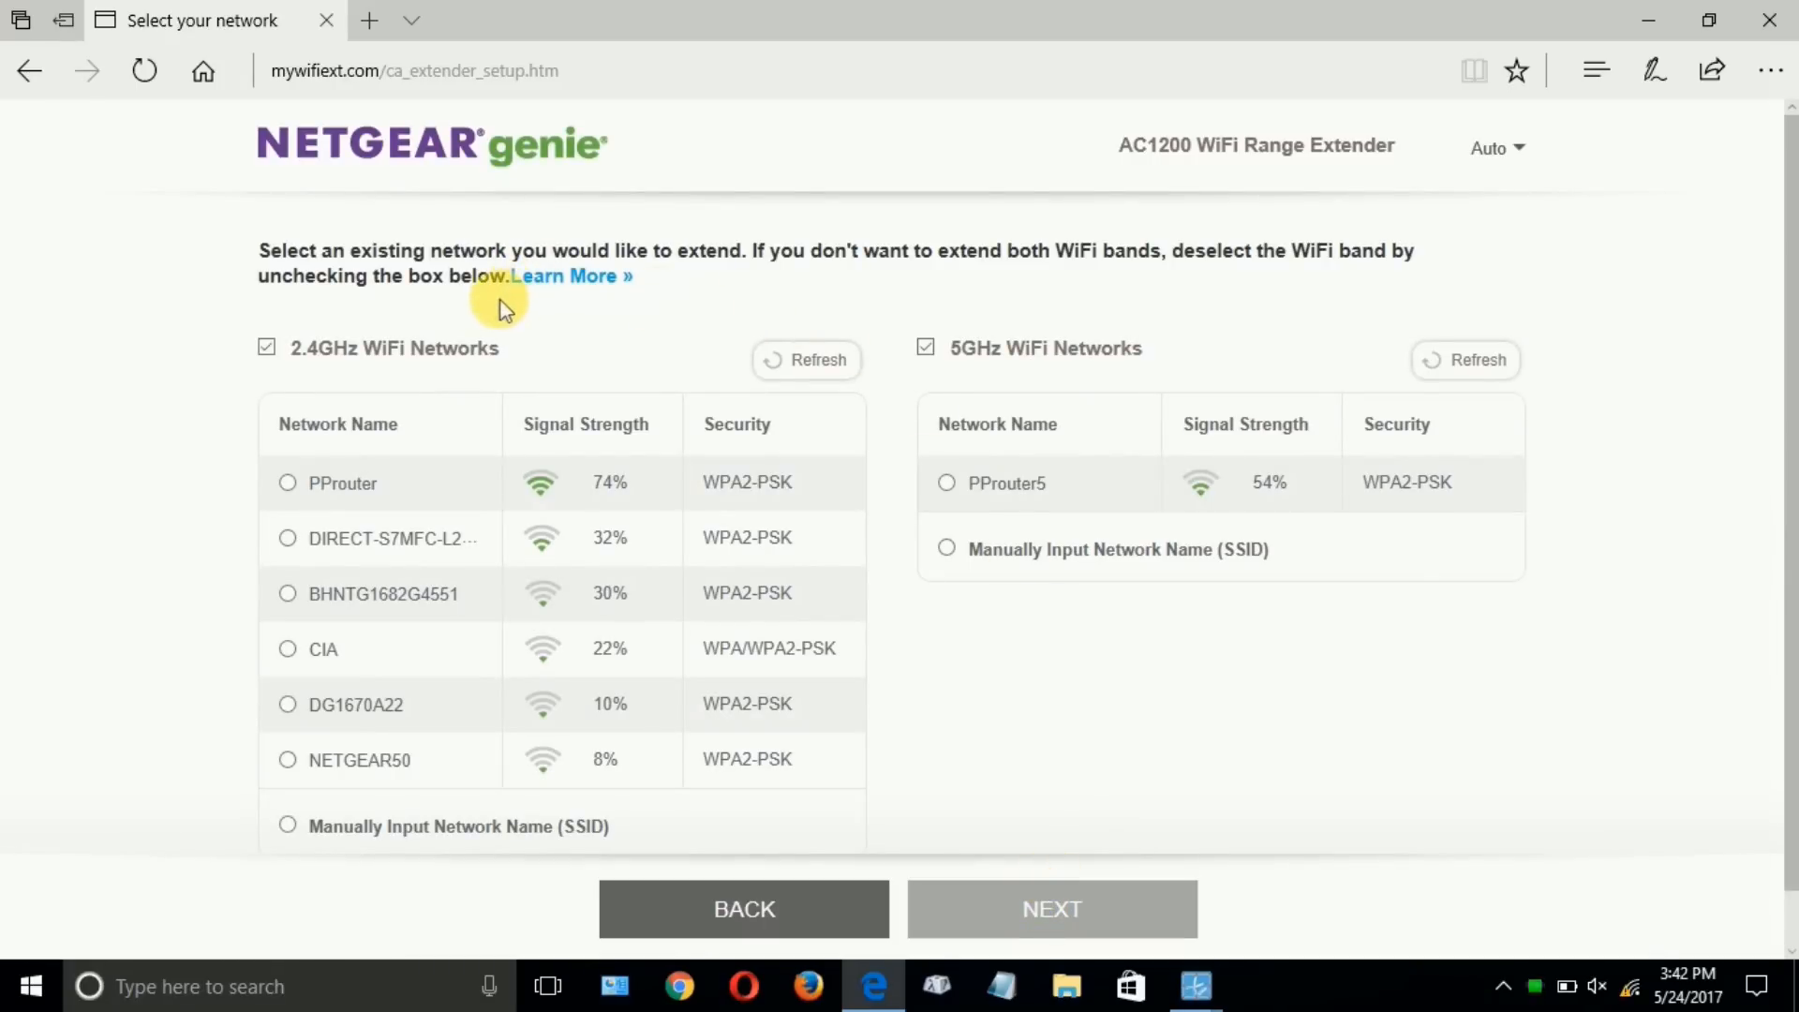
pyautogui.moveTo(985, 390)
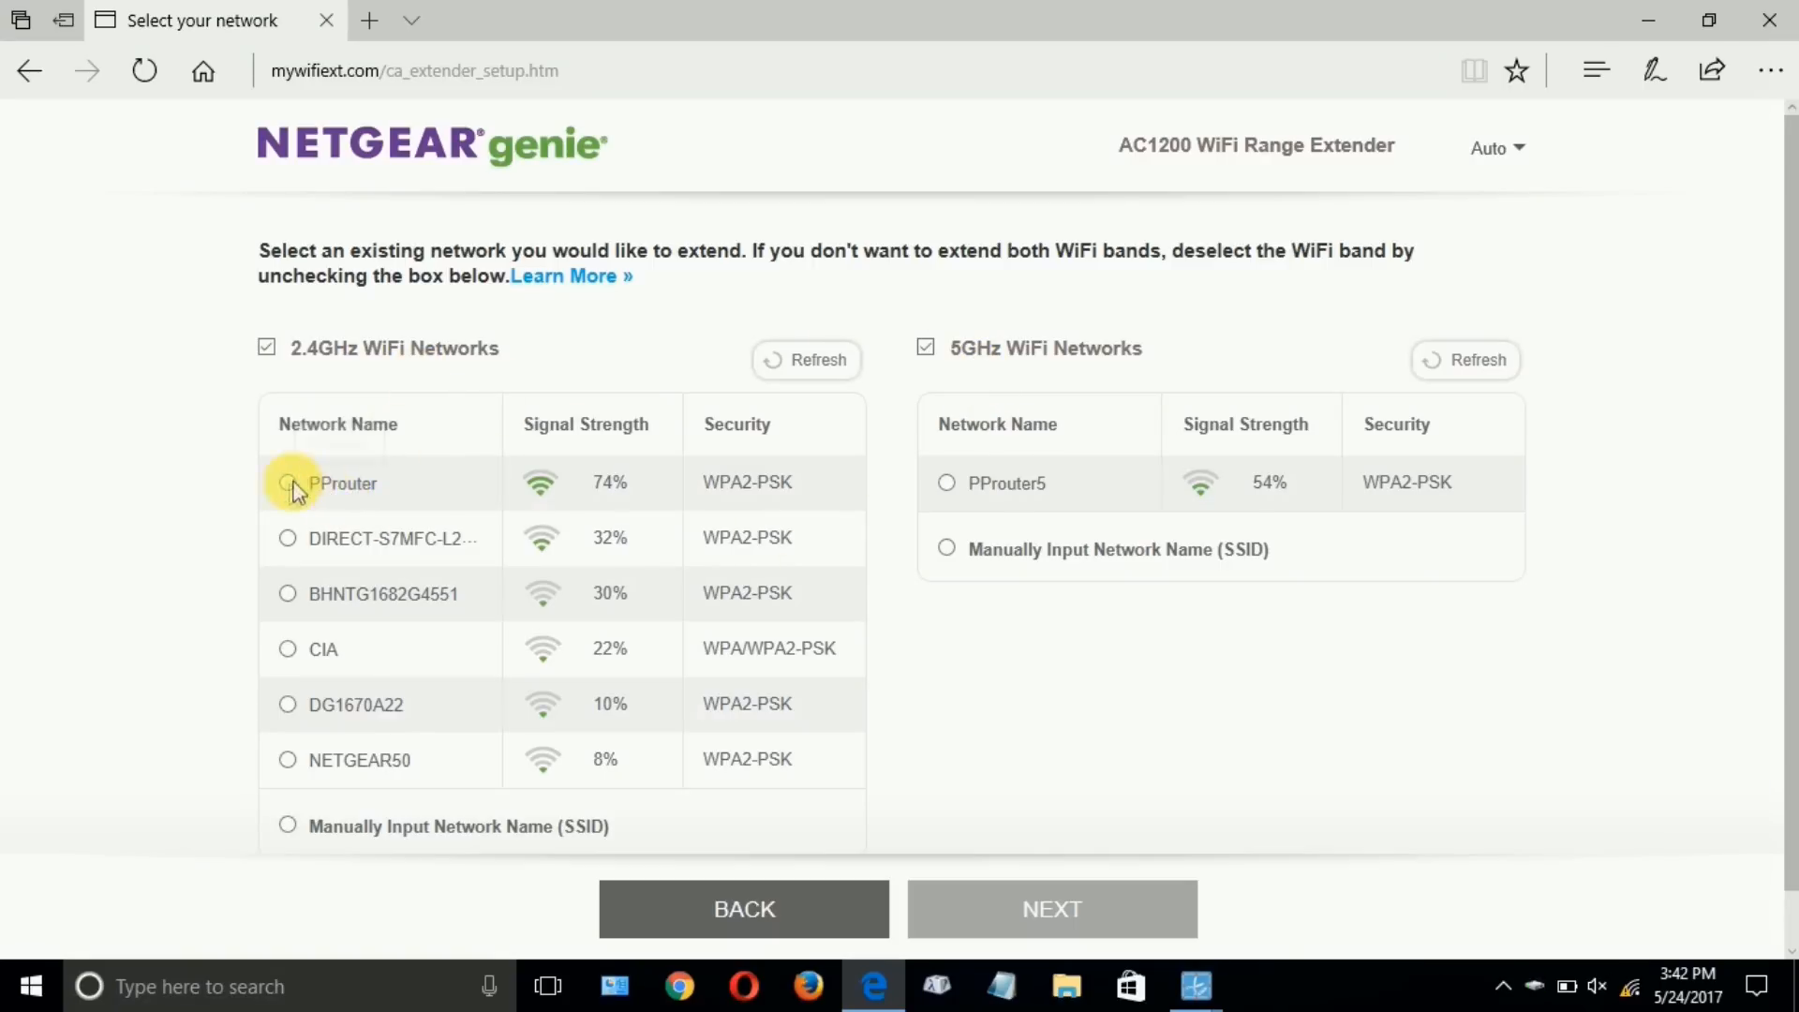
pyautogui.click(287, 483)
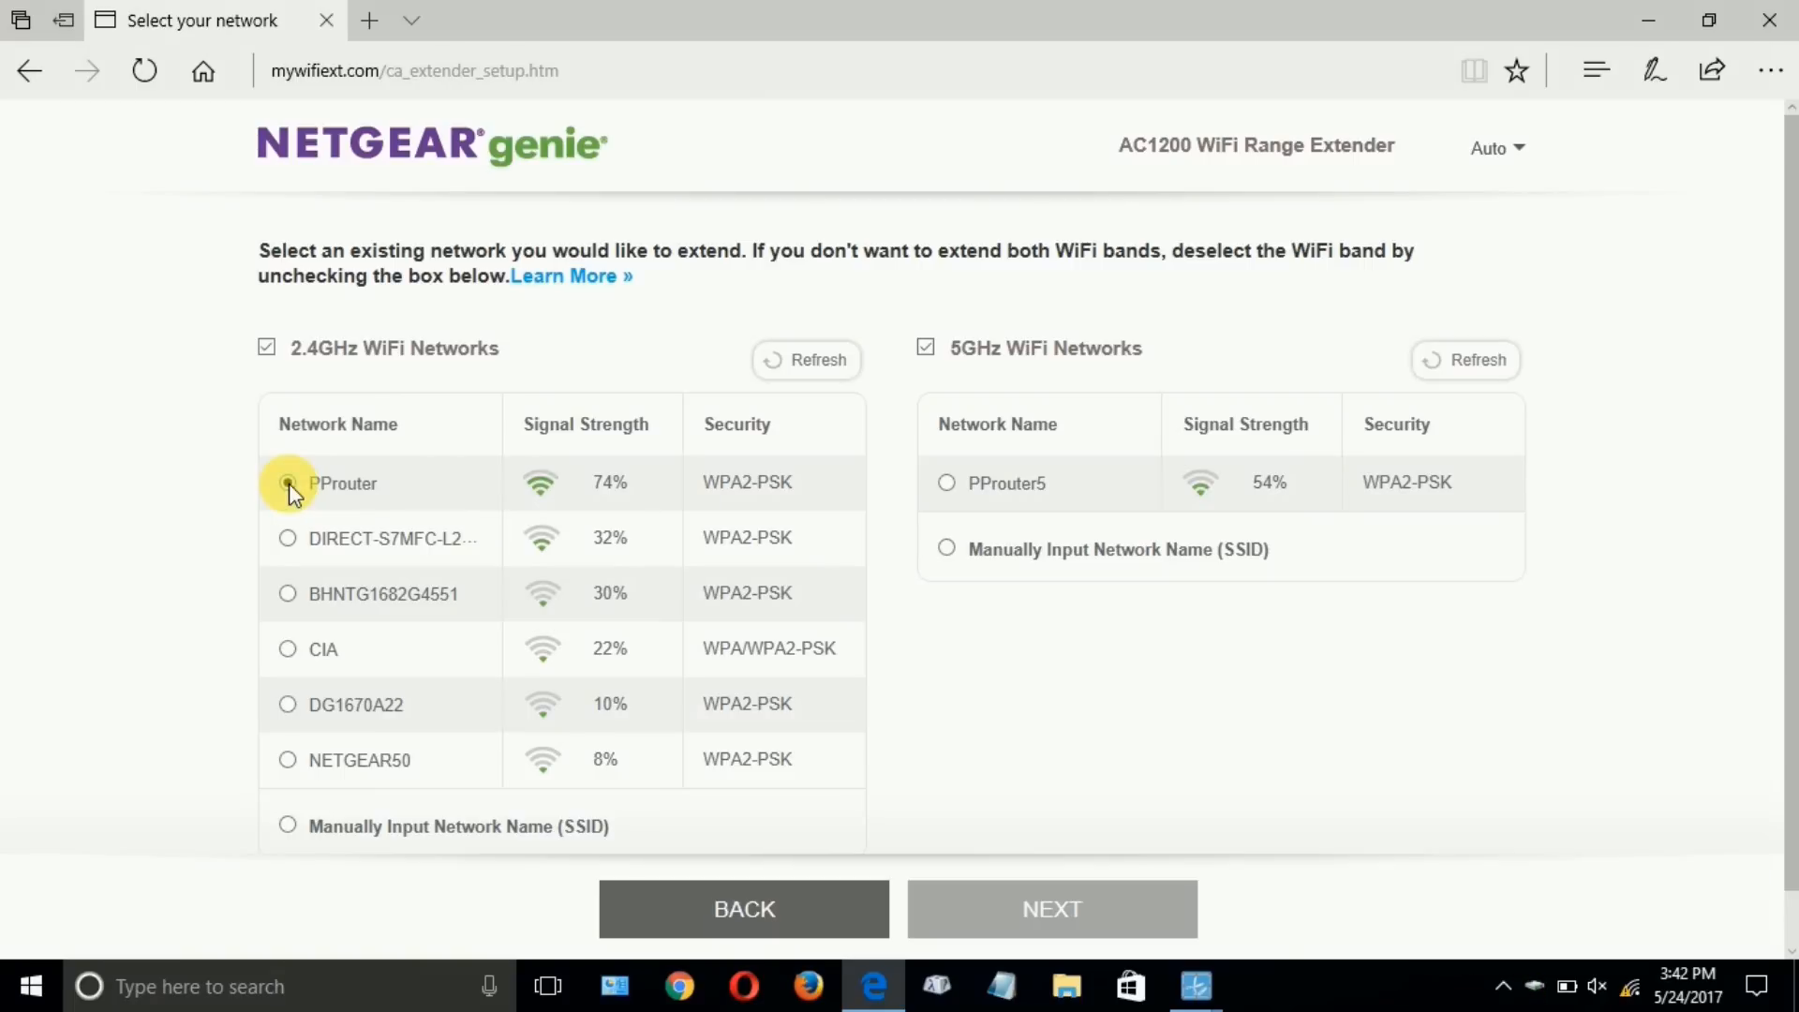
pyautogui.click(288, 483)
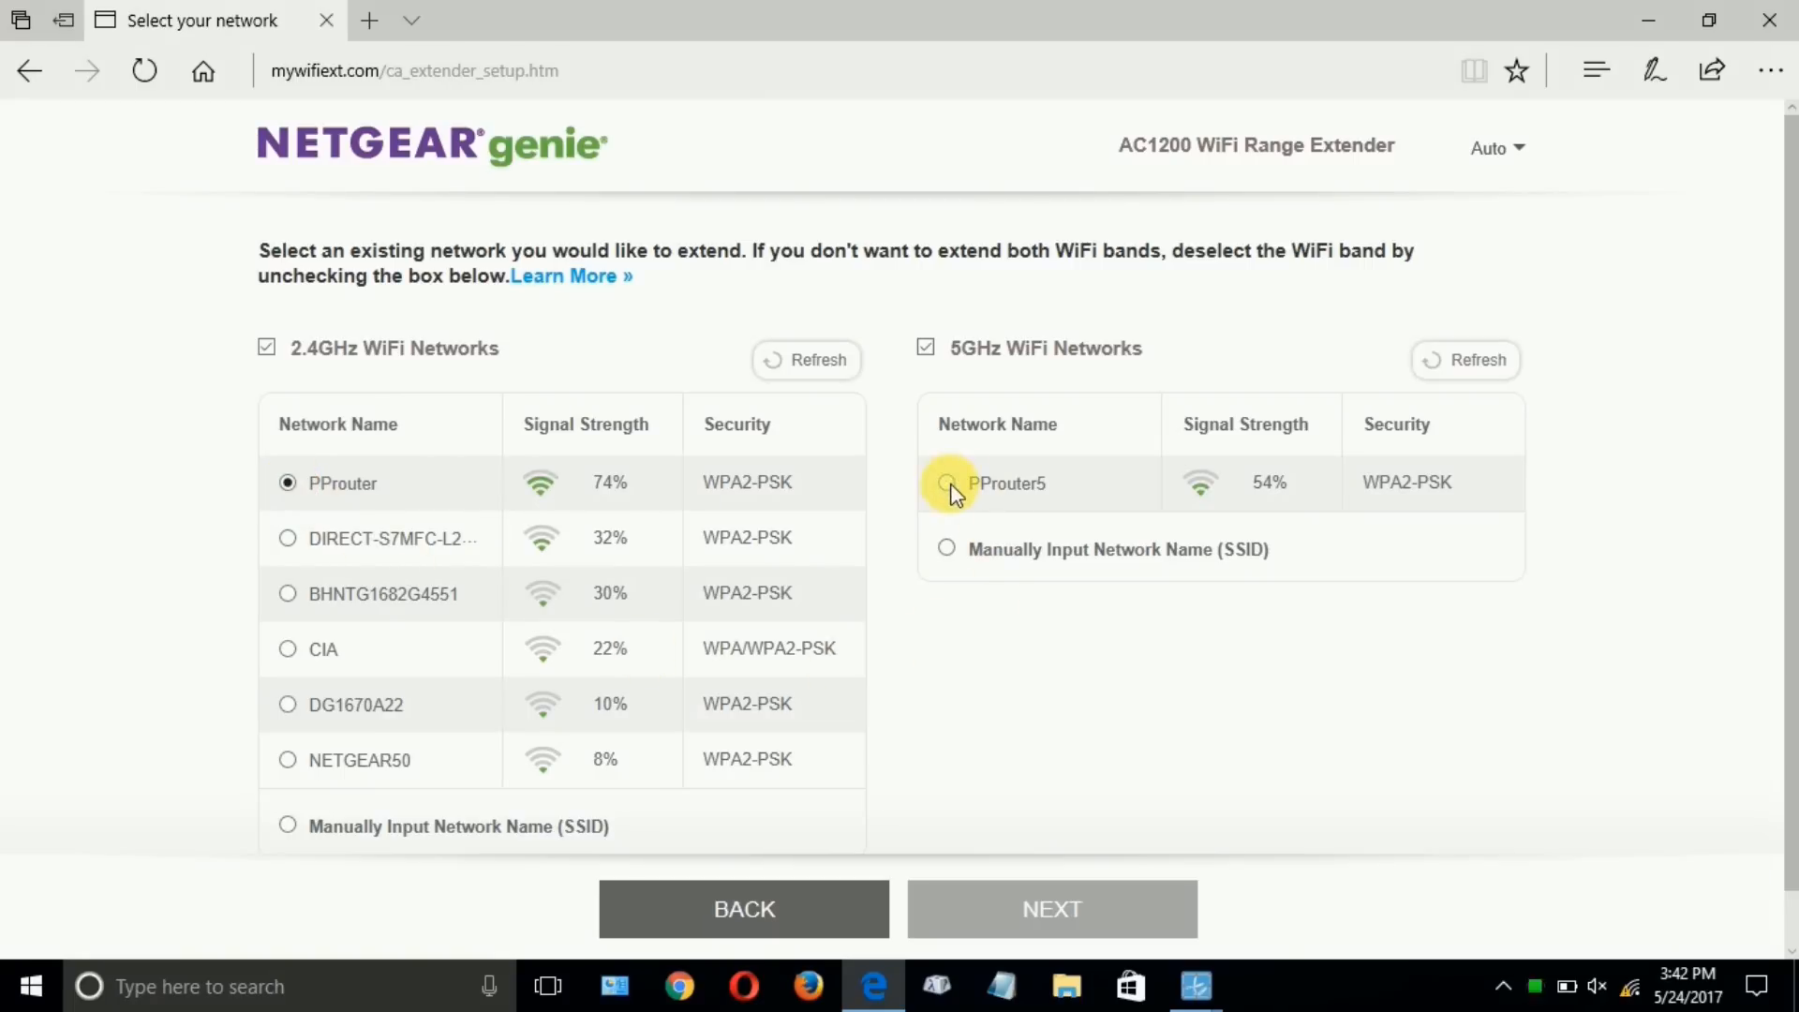
pyautogui.moveTo(947, 484)
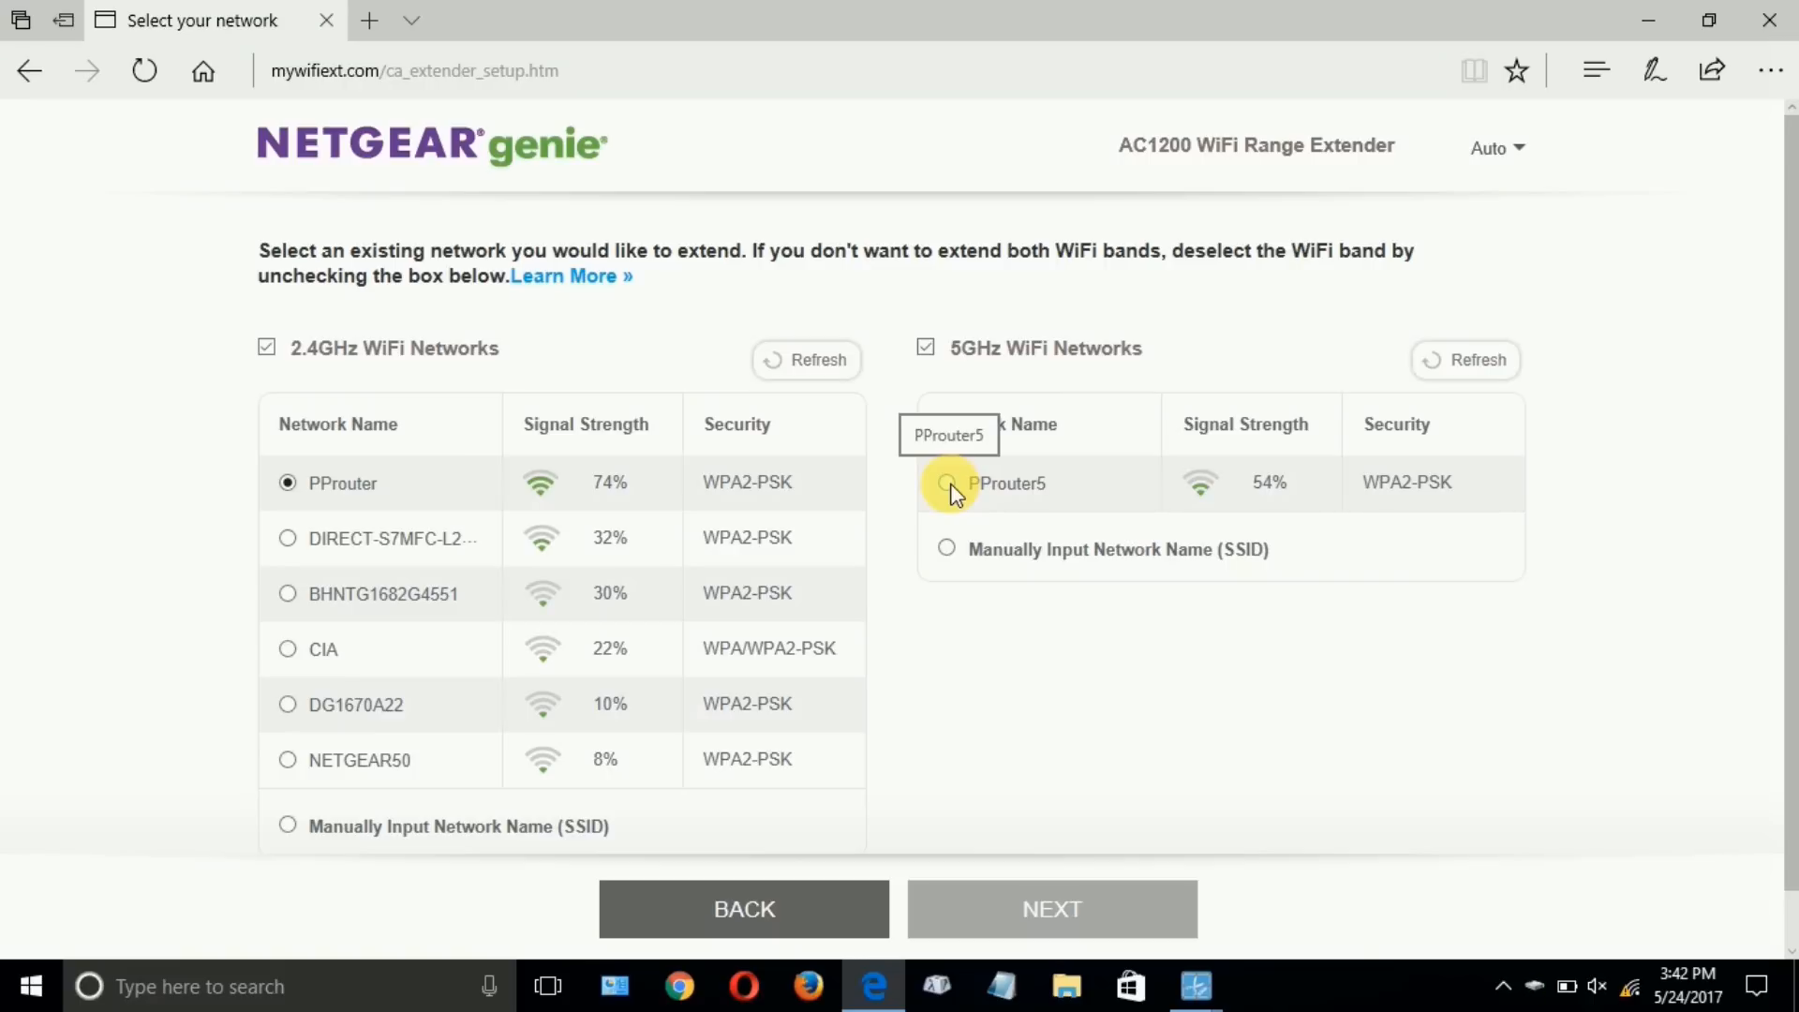
pyautogui.click(946, 483)
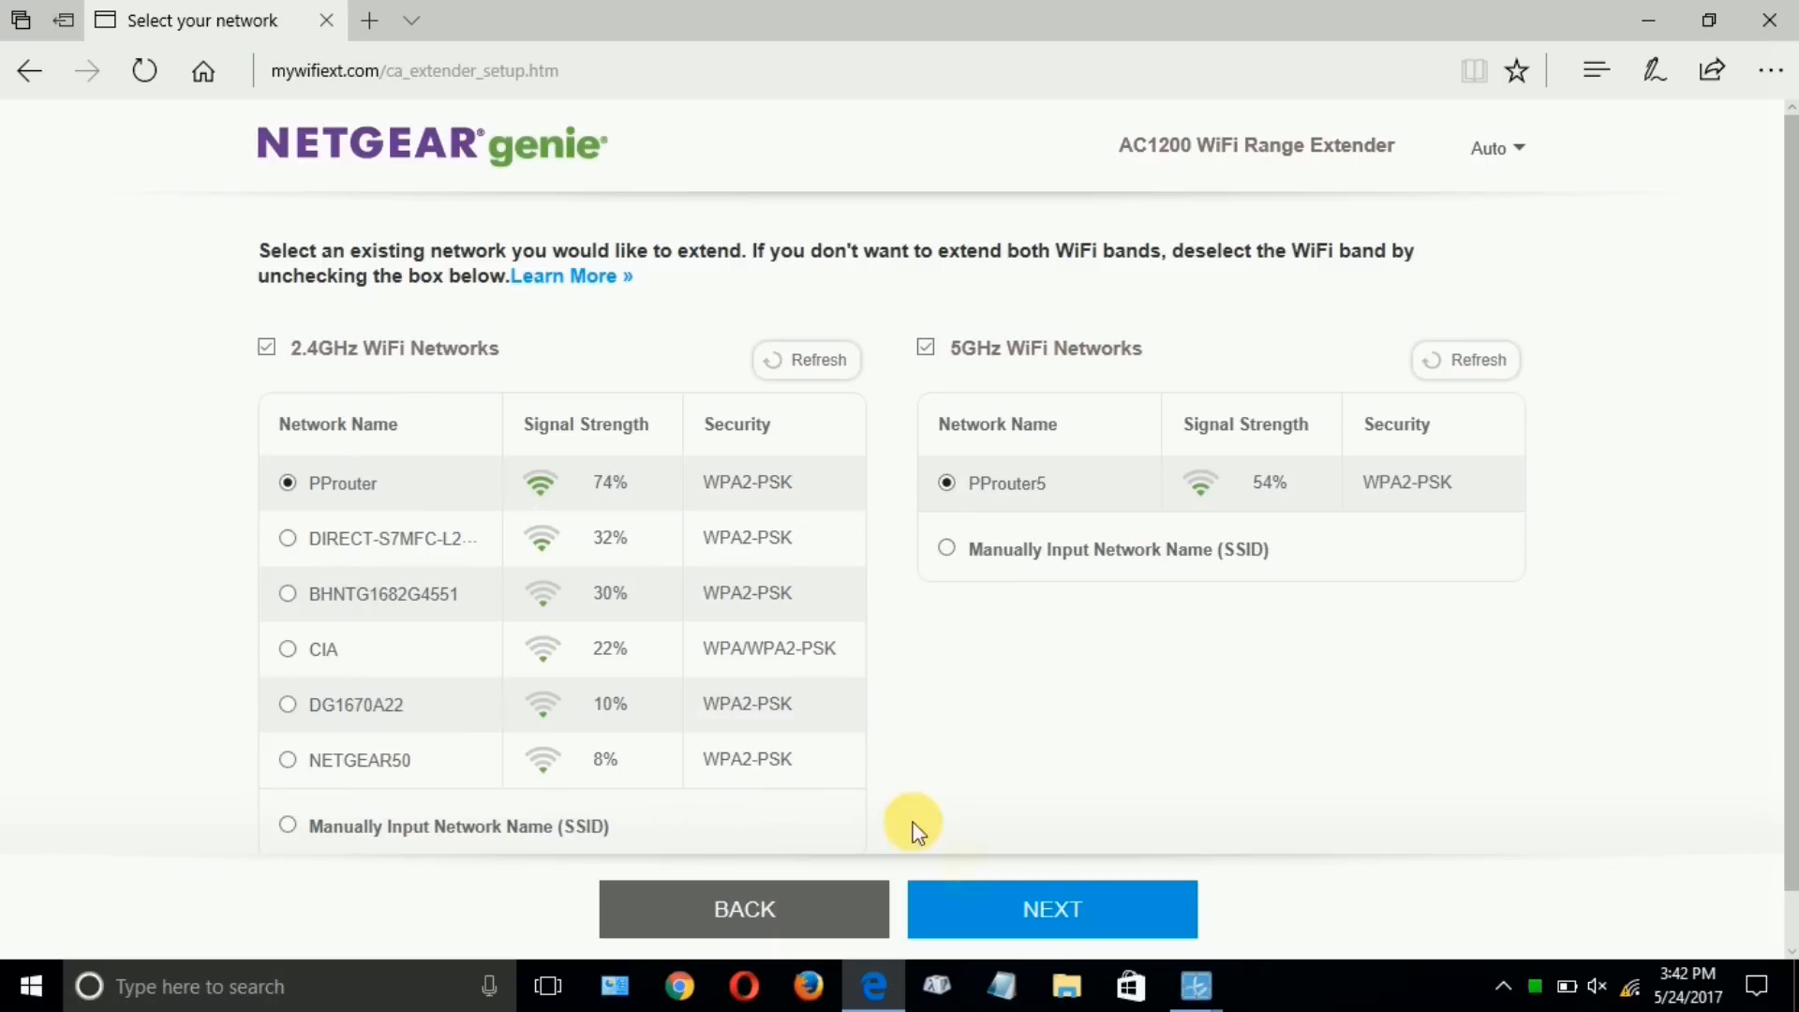
pyautogui.click(1051, 909)
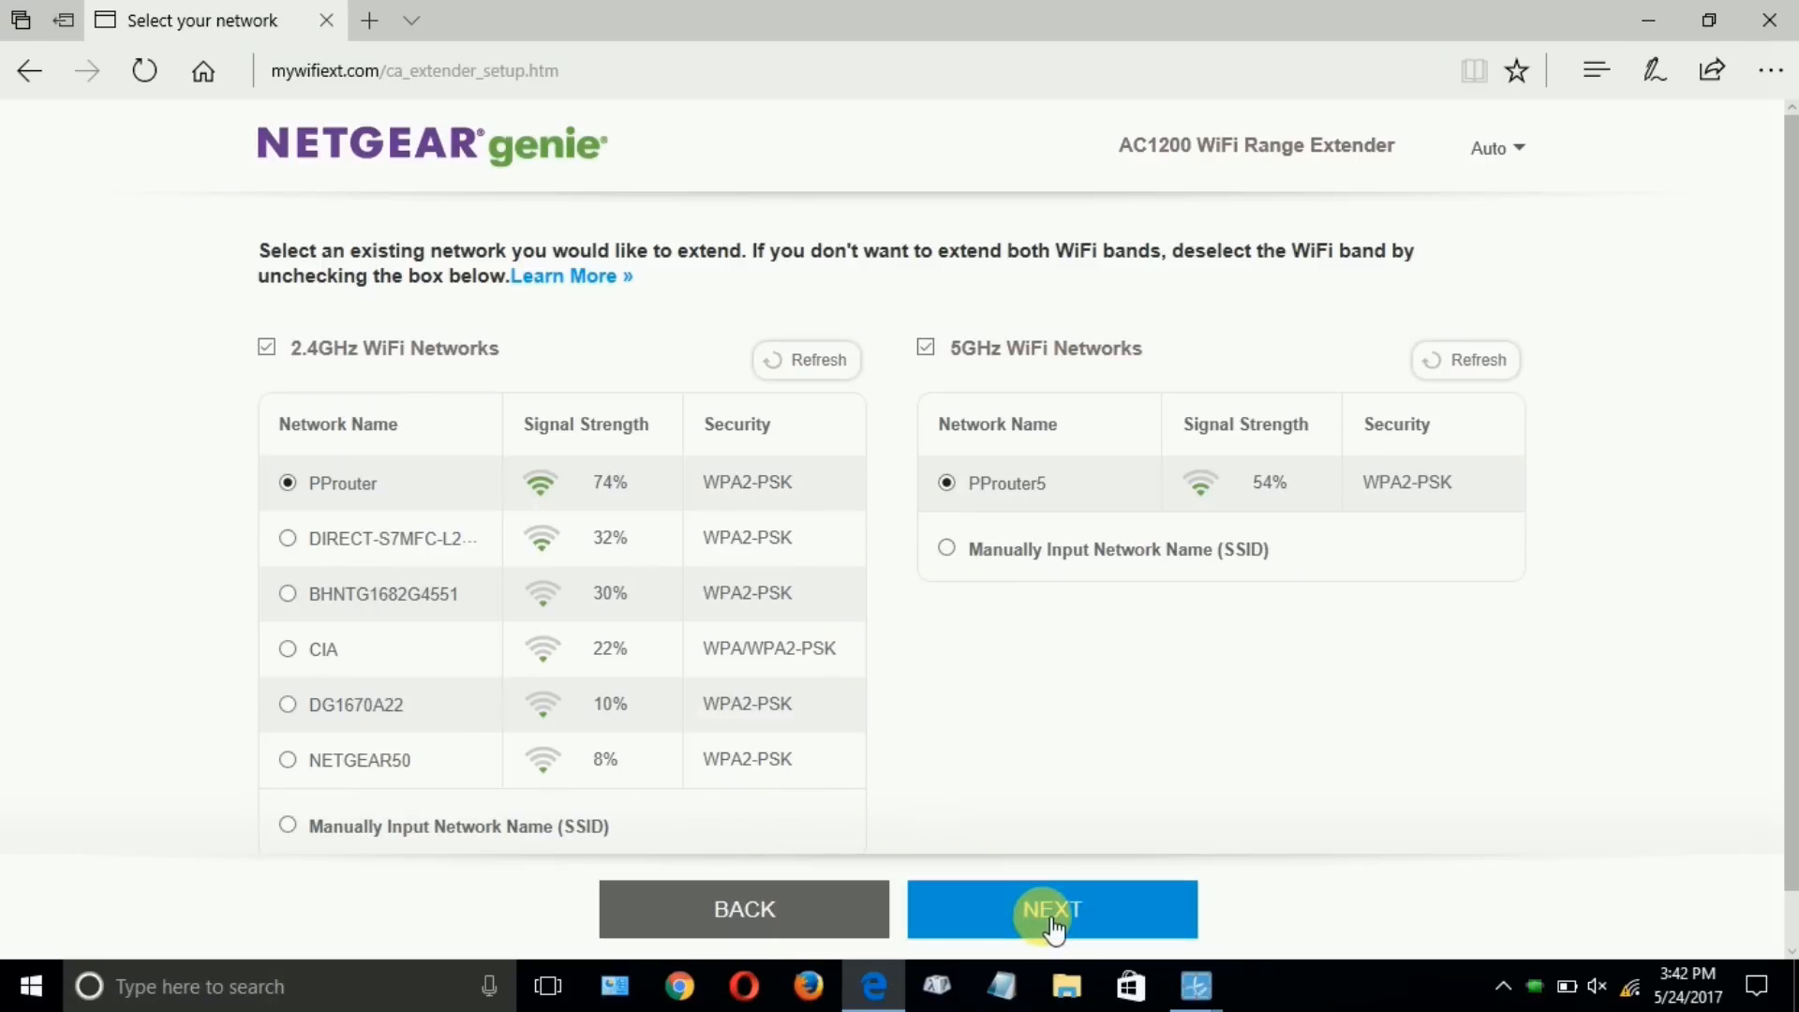
# Enter the network key for both PProuter and PProuter5 and submit.
pyautogui.click(1051, 909)
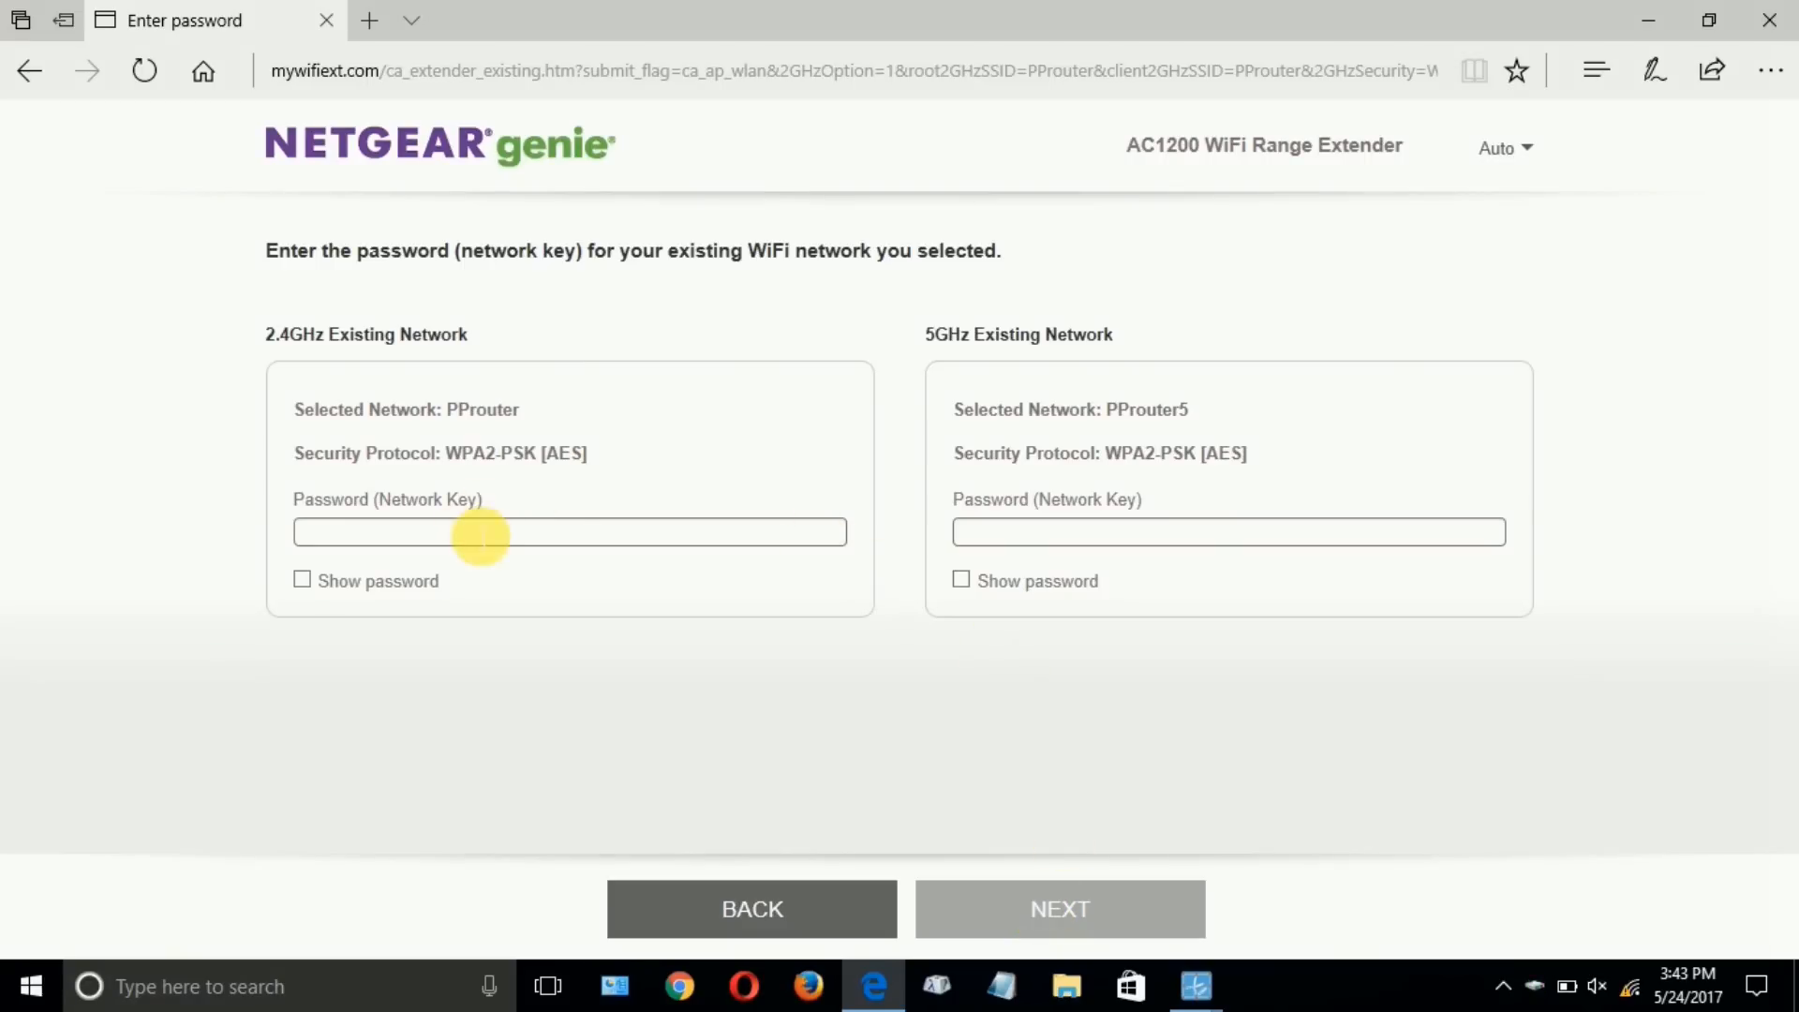
pyautogui.click(571, 531)
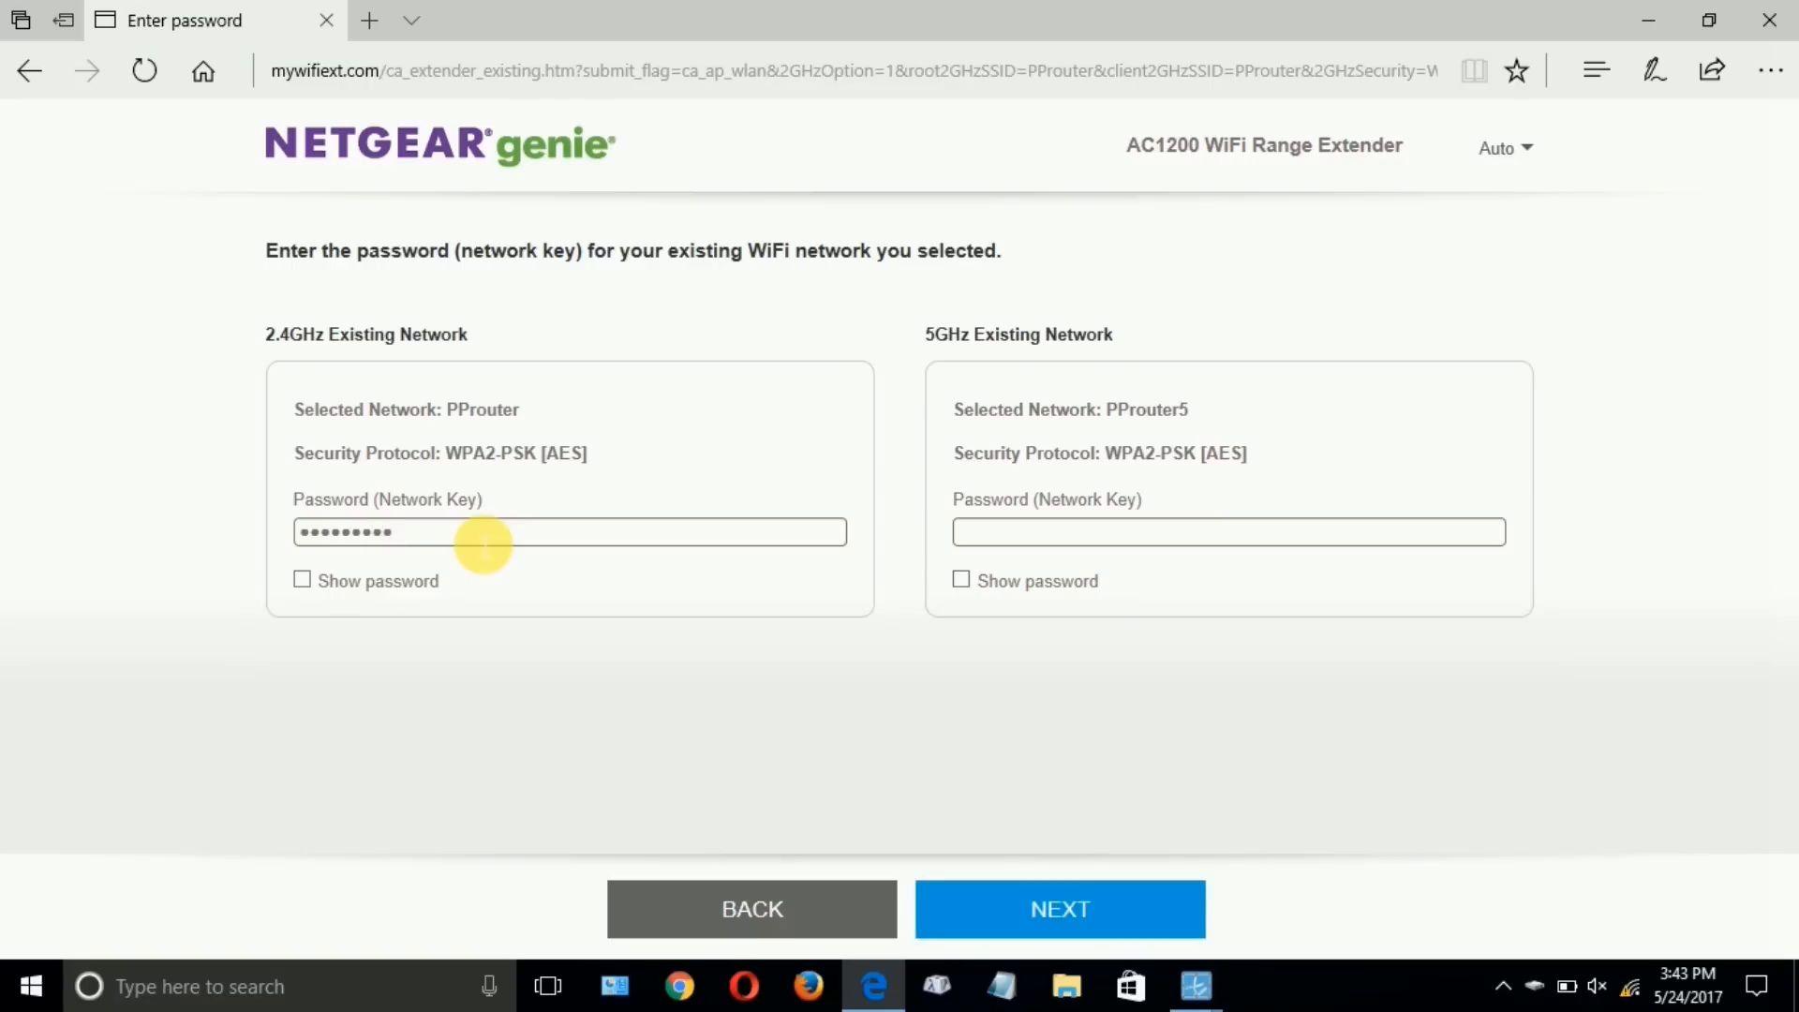
pyautogui.click(1227, 531)
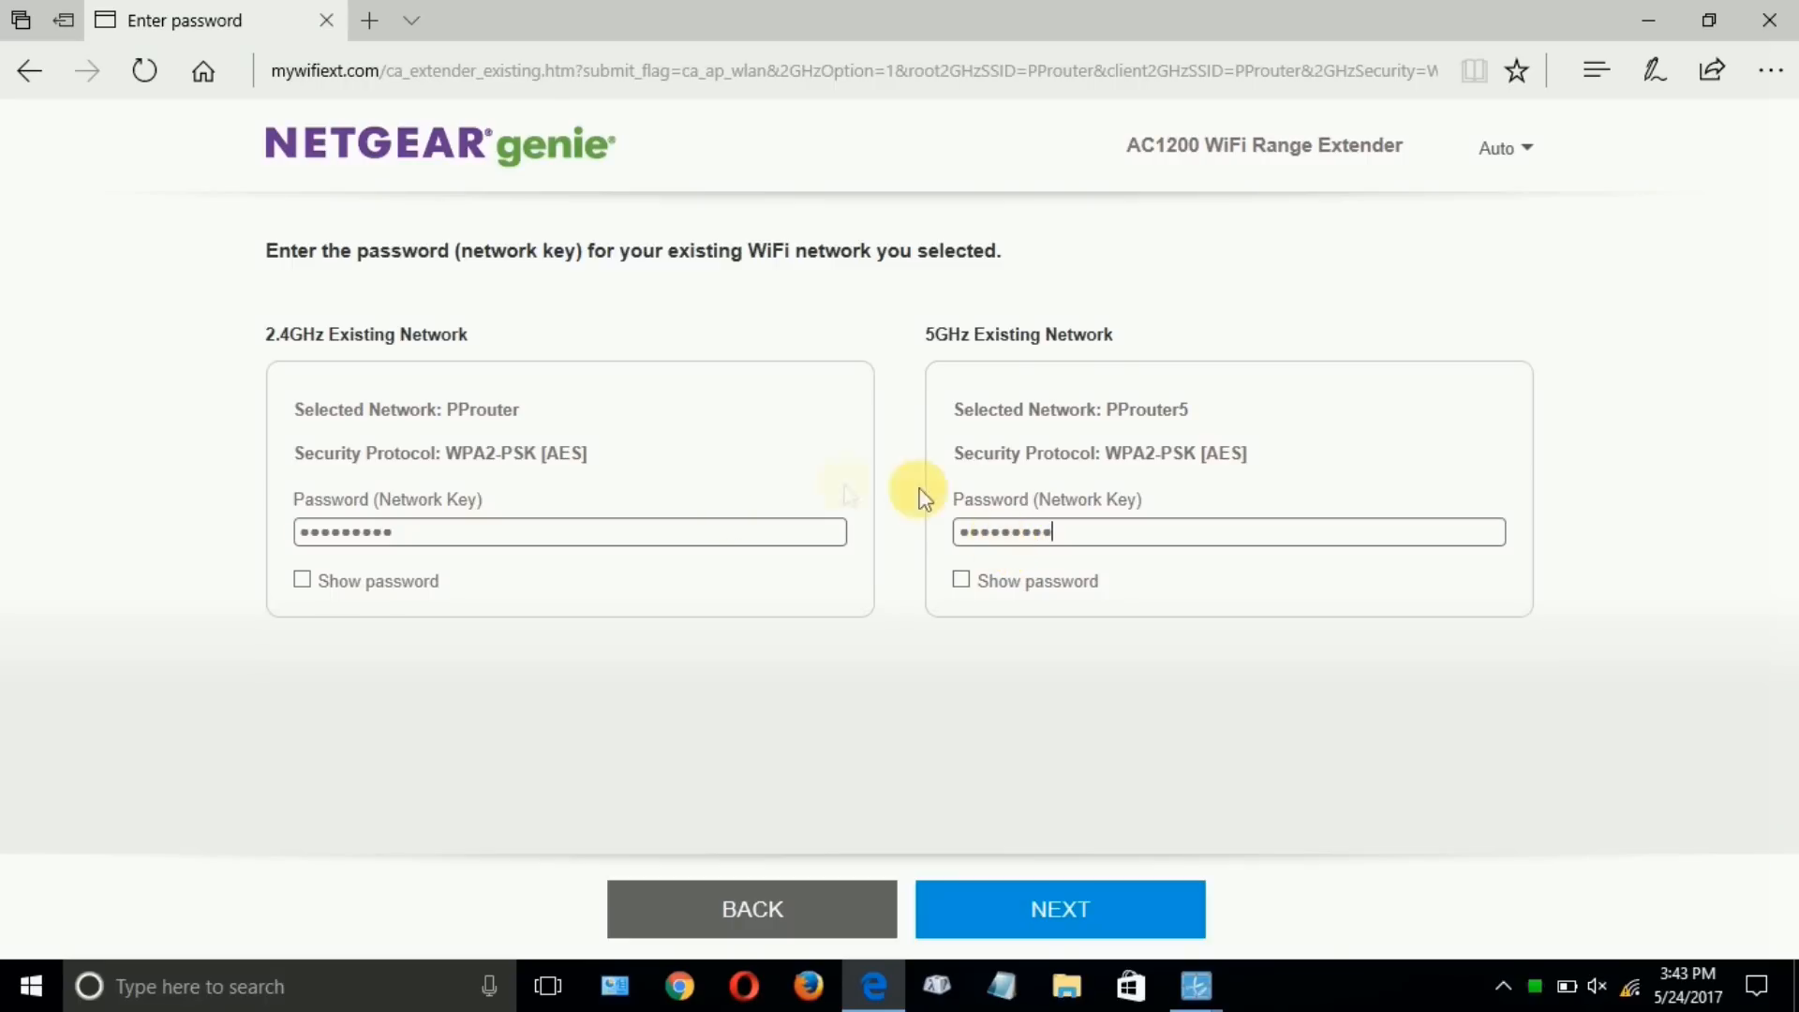
pyautogui.moveTo(1159, 589)
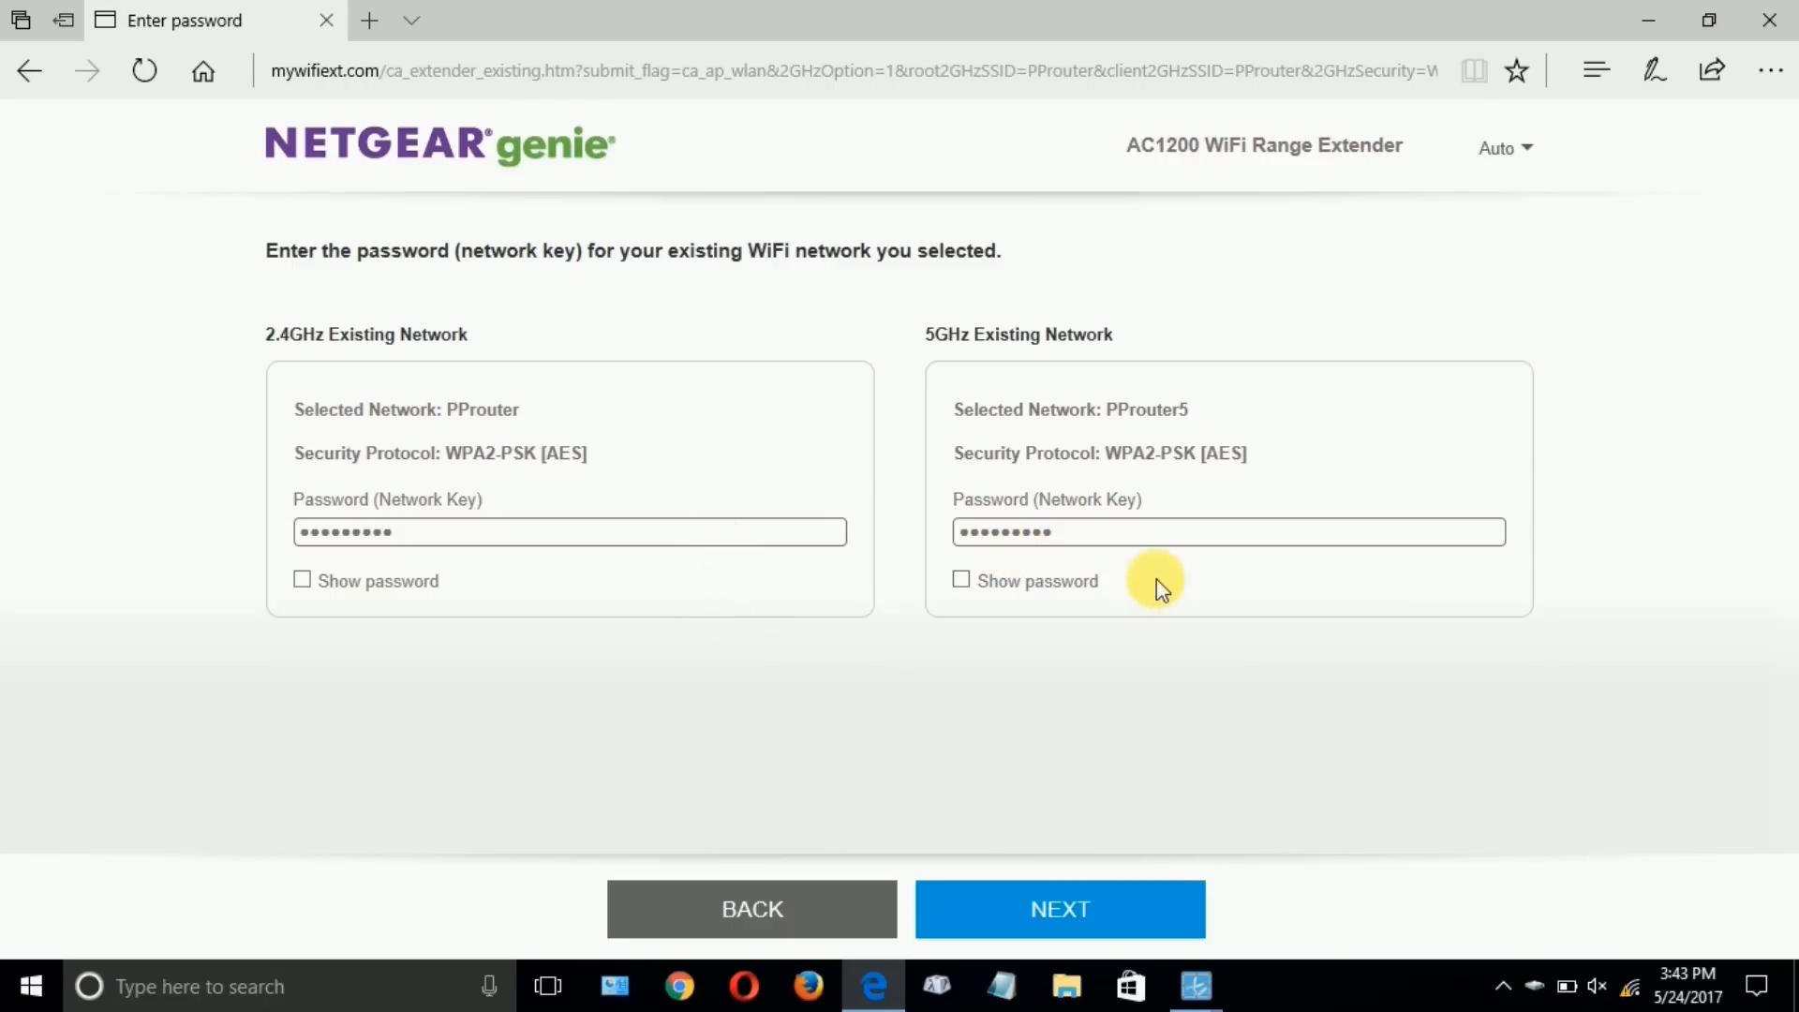
pyautogui.click(1057, 908)
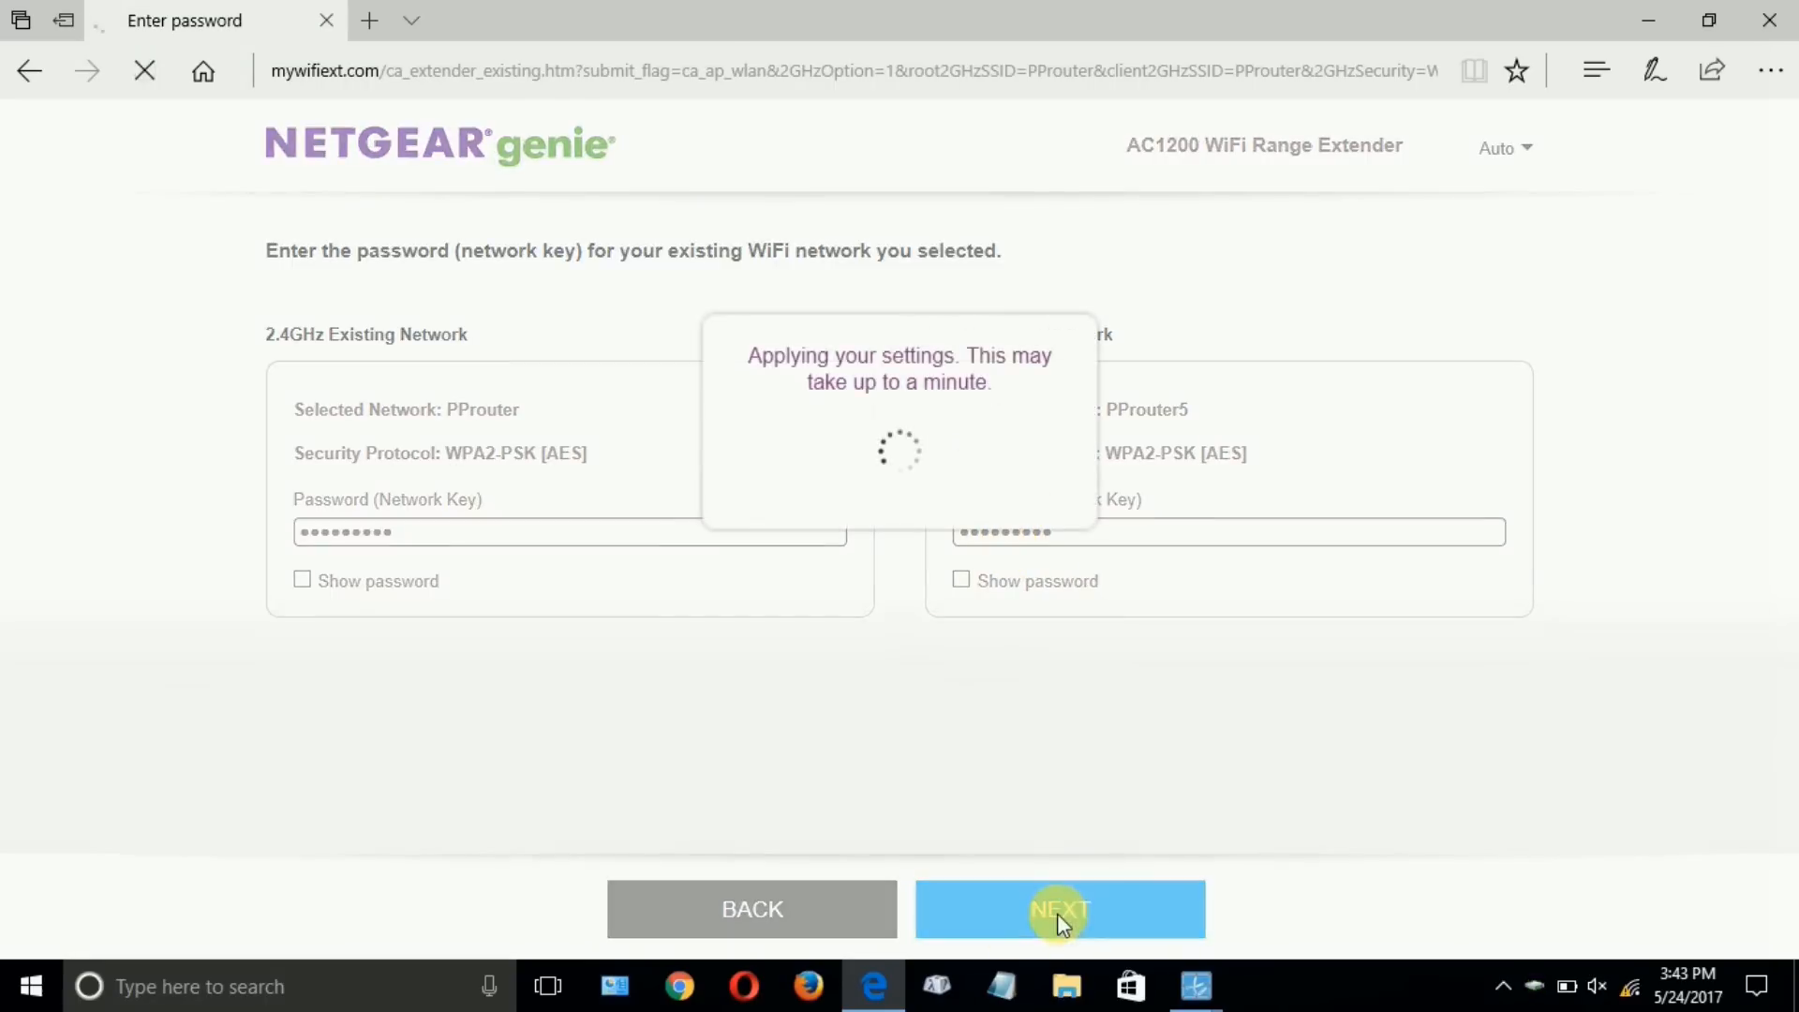
pyautogui.click(1058, 909)
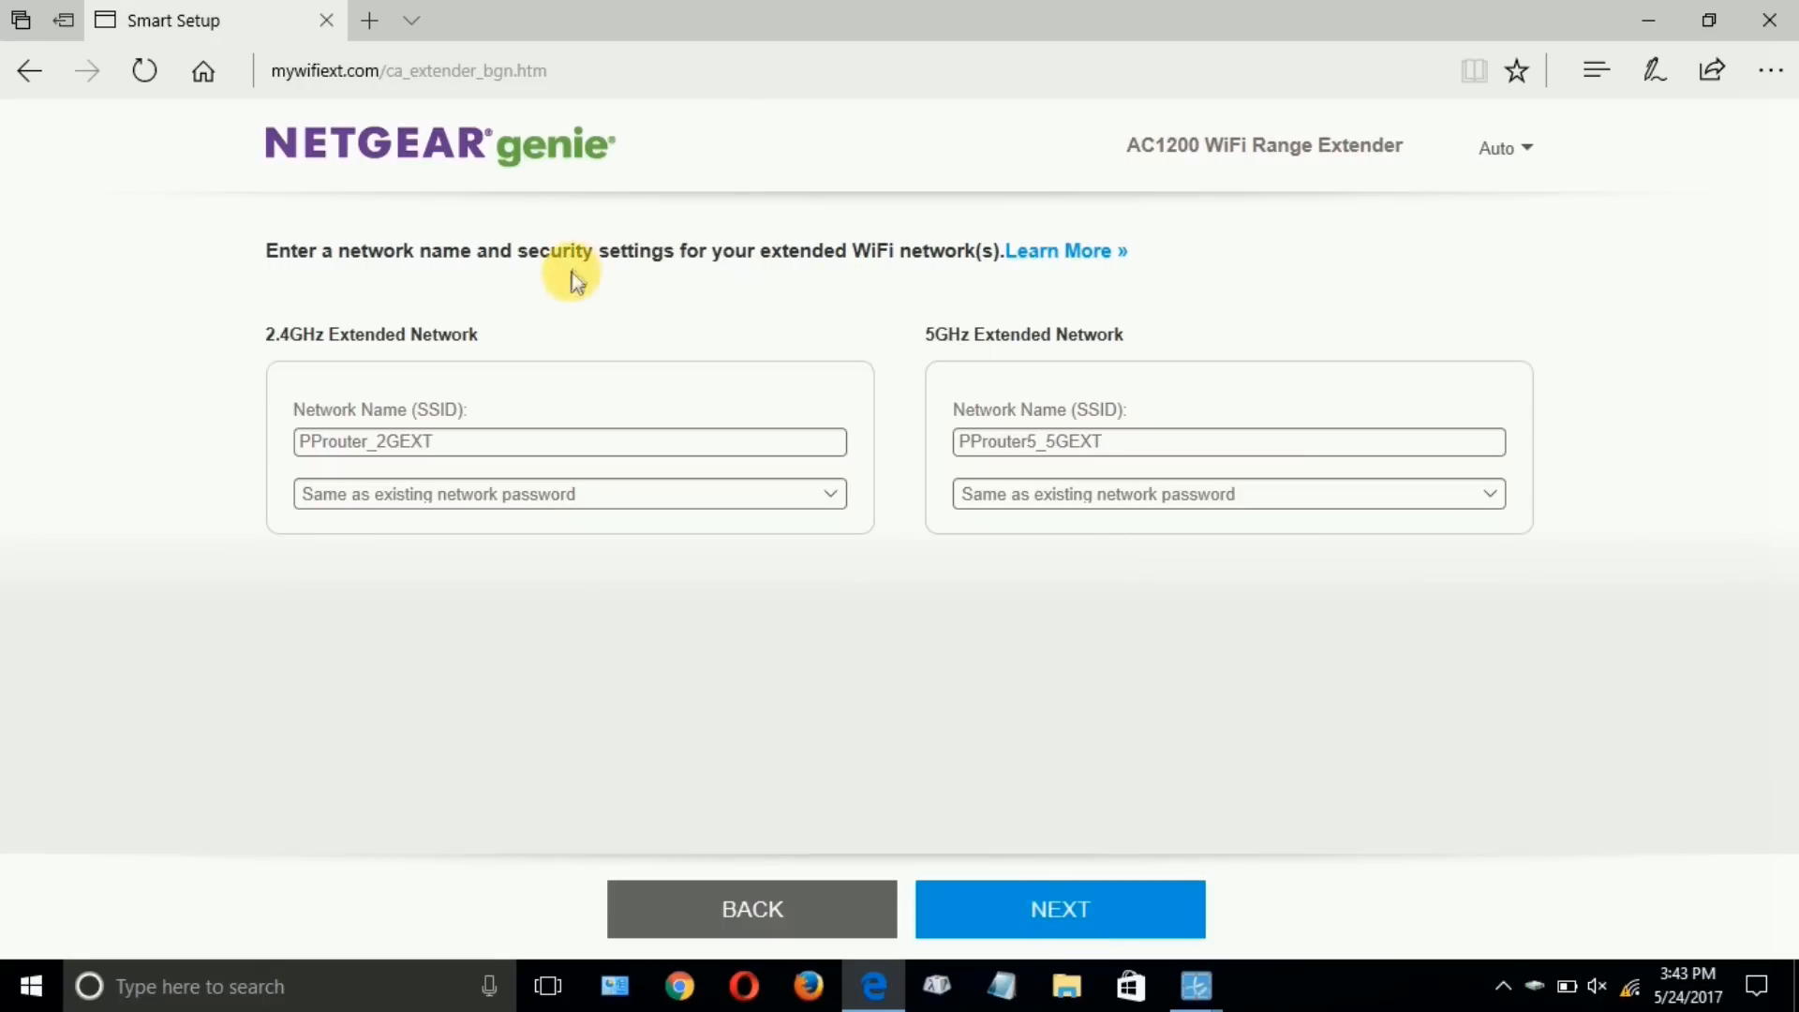
pyautogui.moveTo(567, 296)
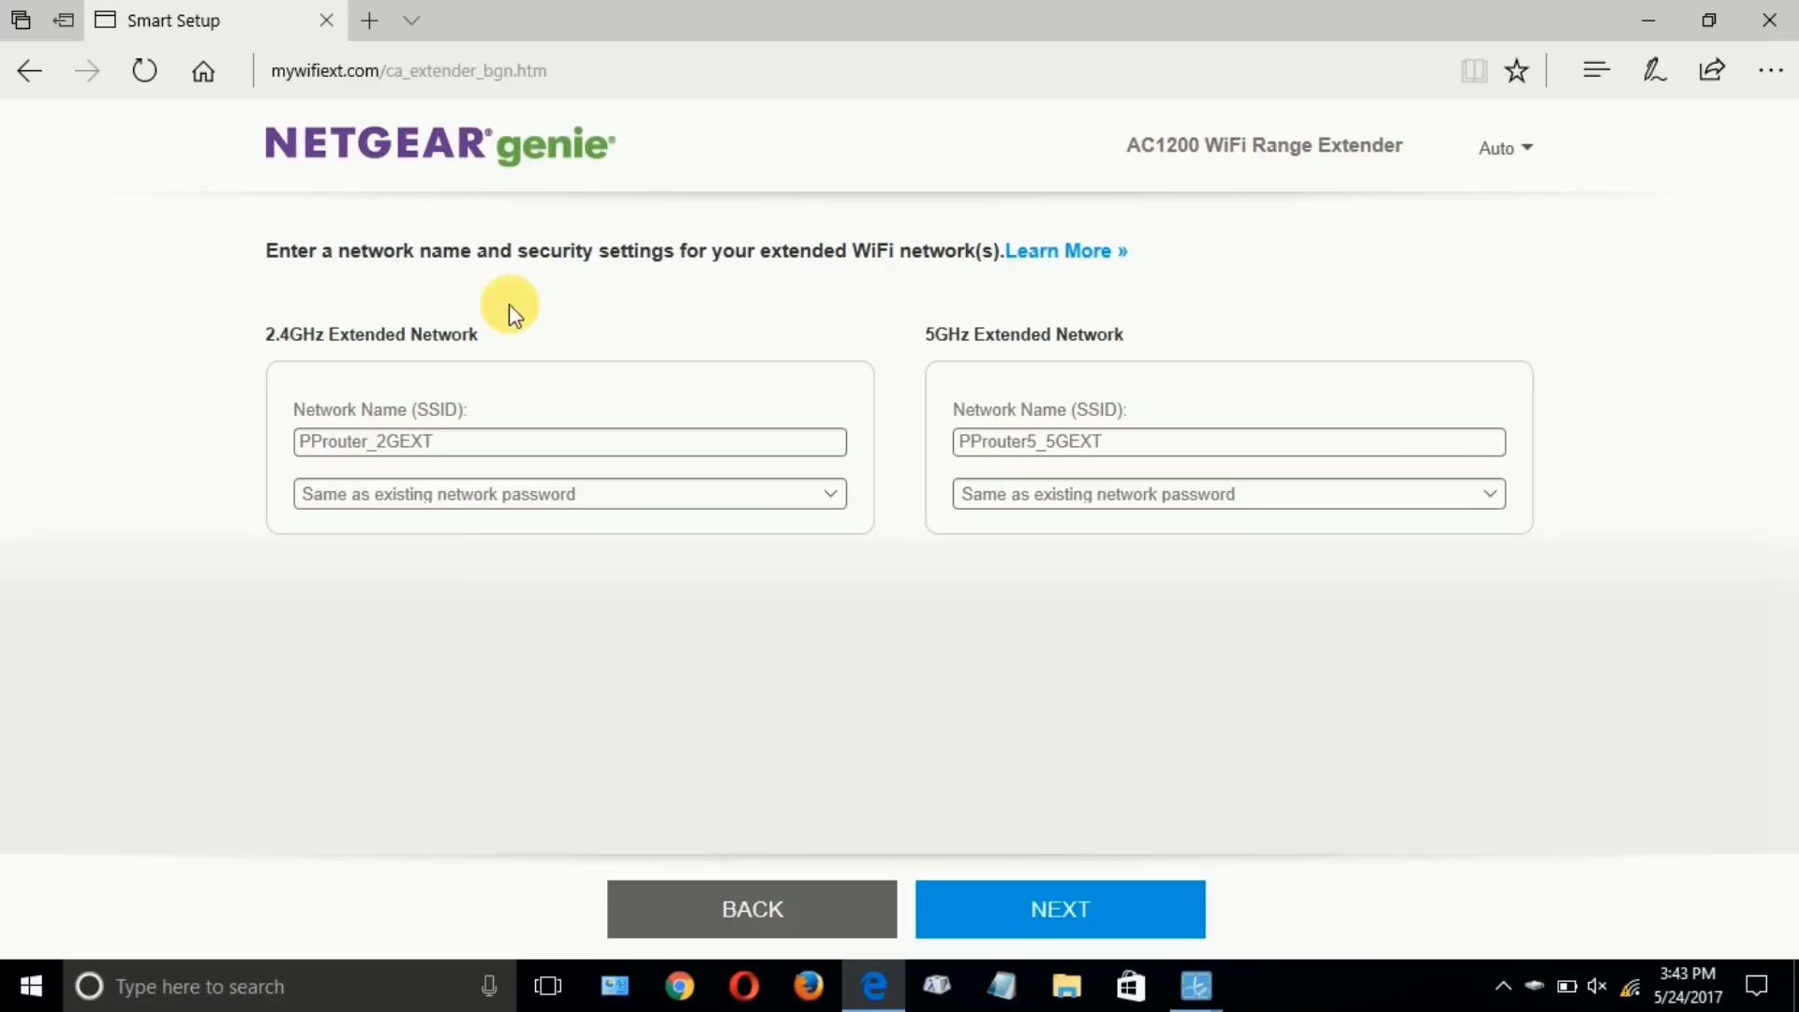
pyautogui.moveTo(456, 518)
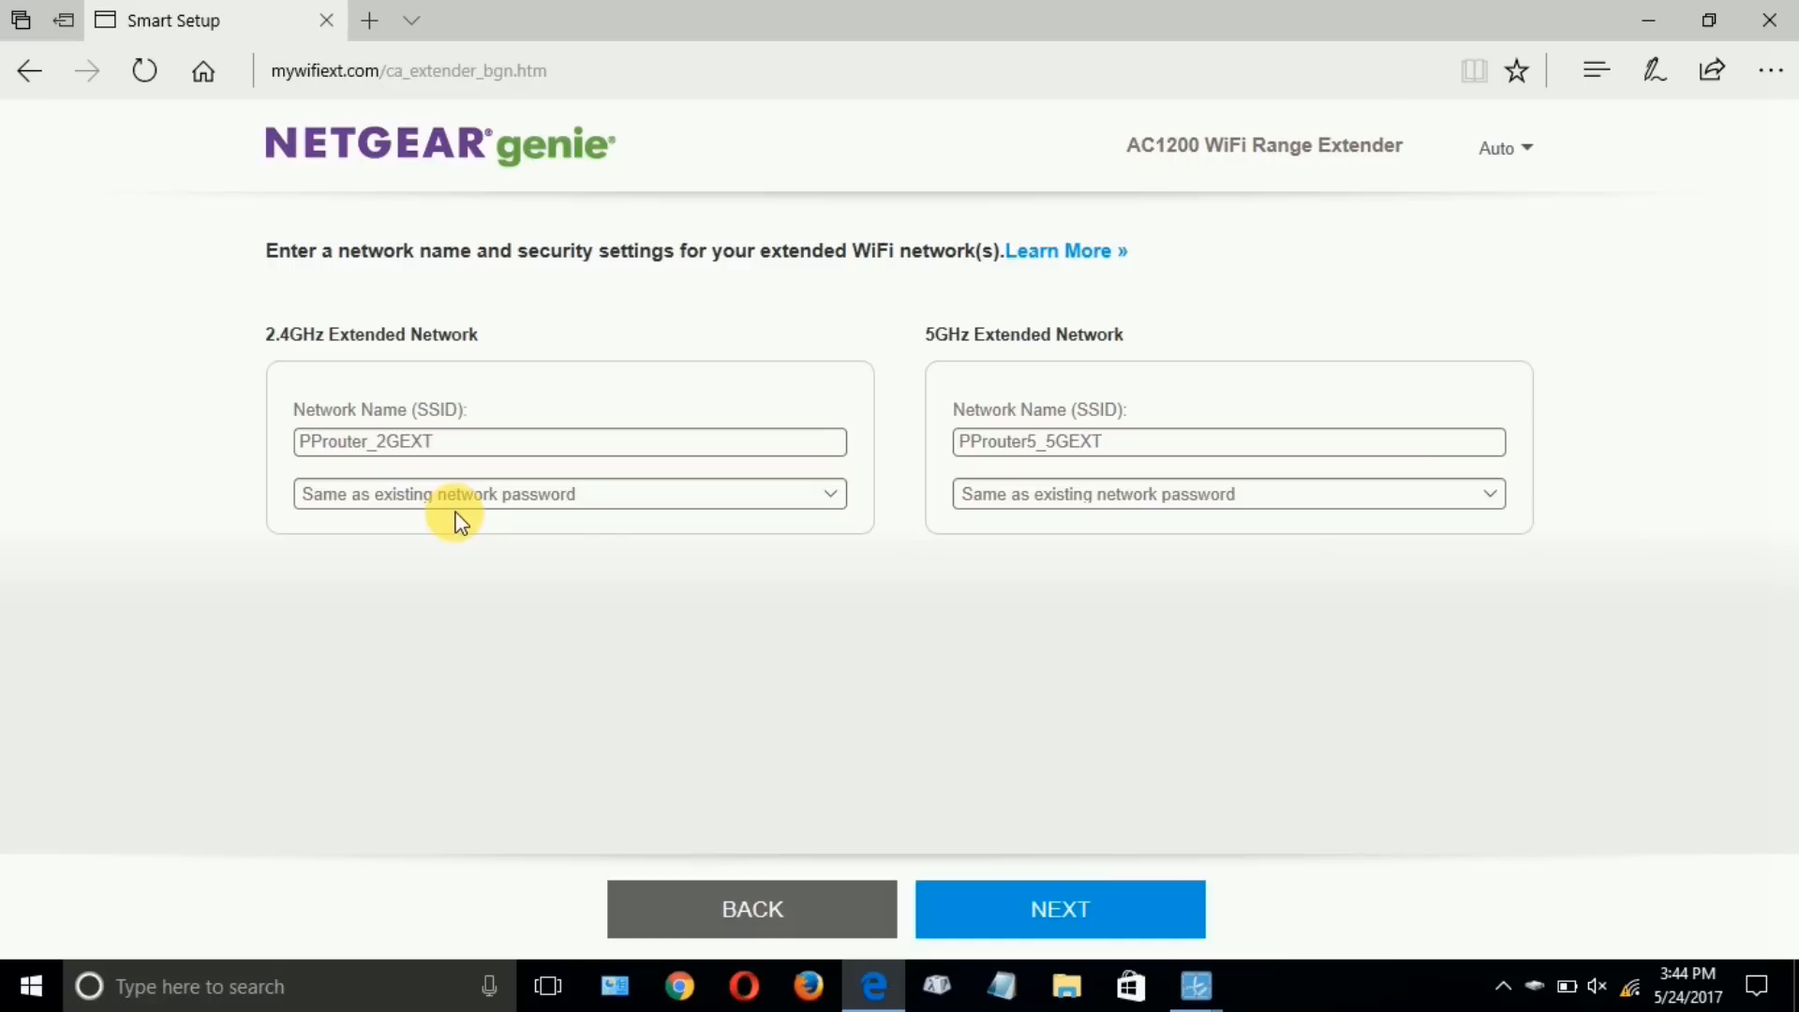
pyautogui.moveTo(1113, 523)
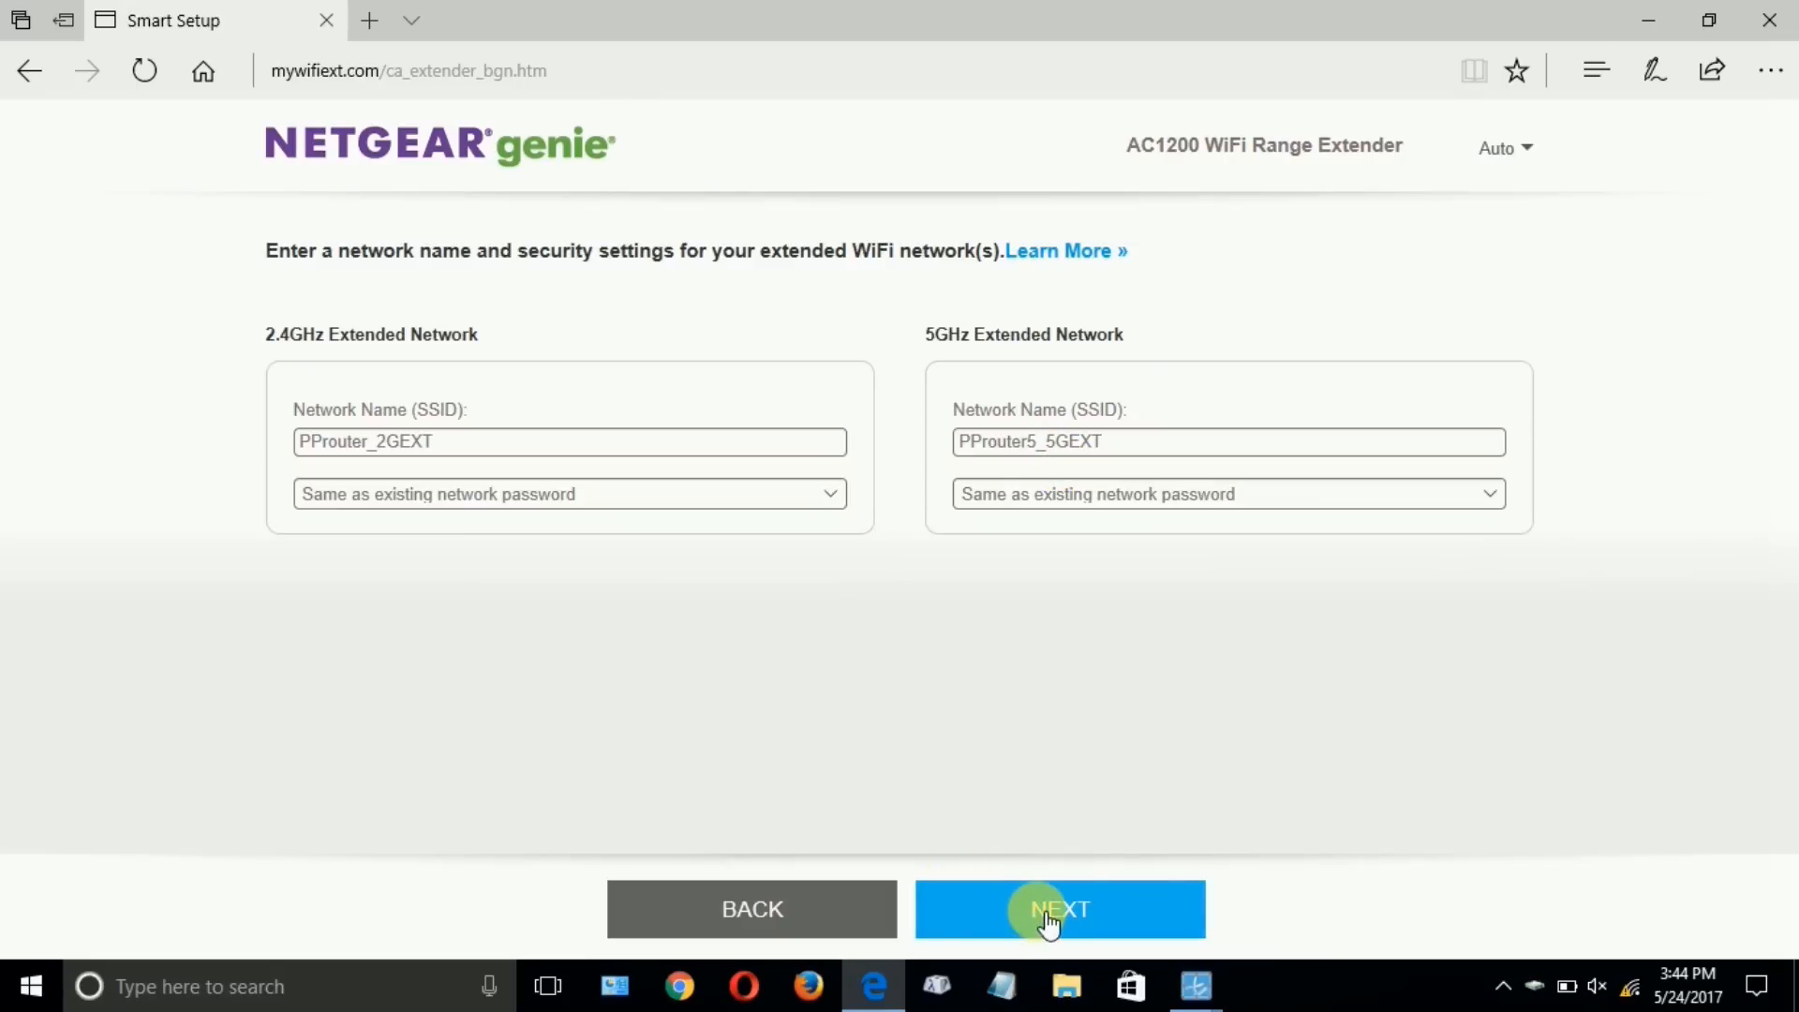
# Accept default SSIDs PProuter_2GEXT and PProuter5_5GEXT with 'Same as existing network password'.
pyautogui.click(1057, 909)
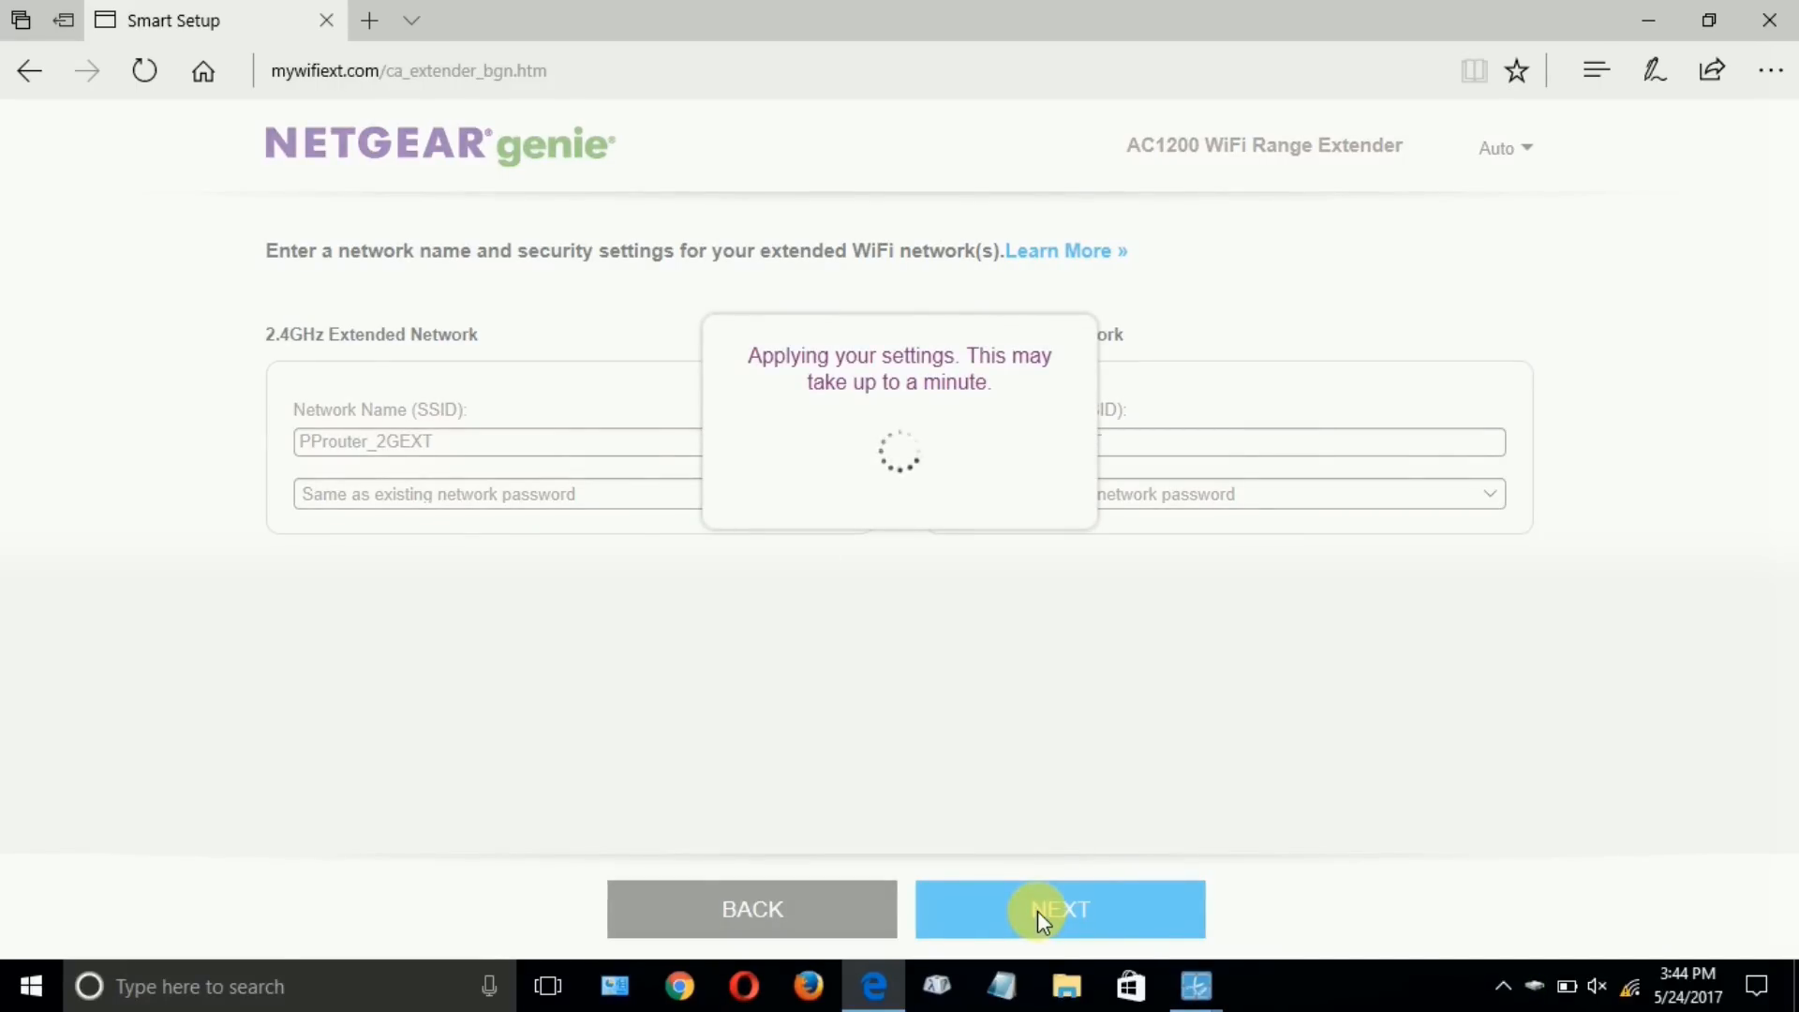
pyautogui.click(1058, 909)
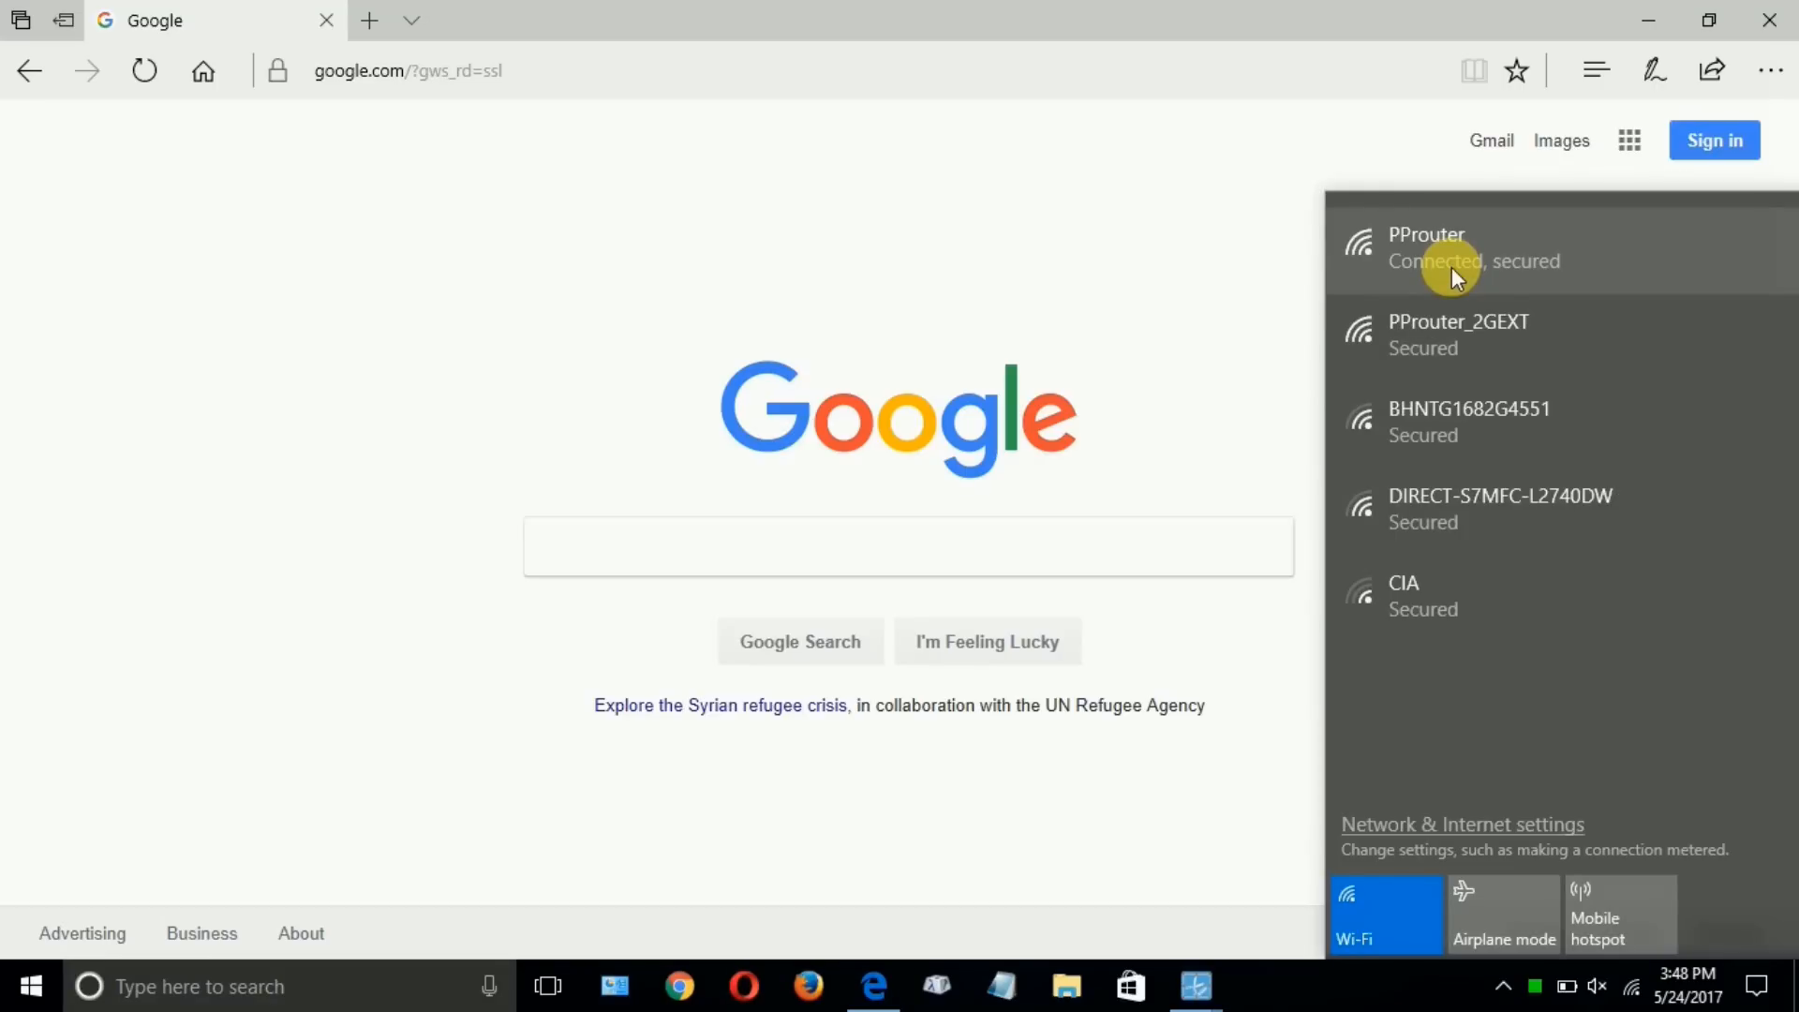
pyautogui.moveTo(1411, 335)
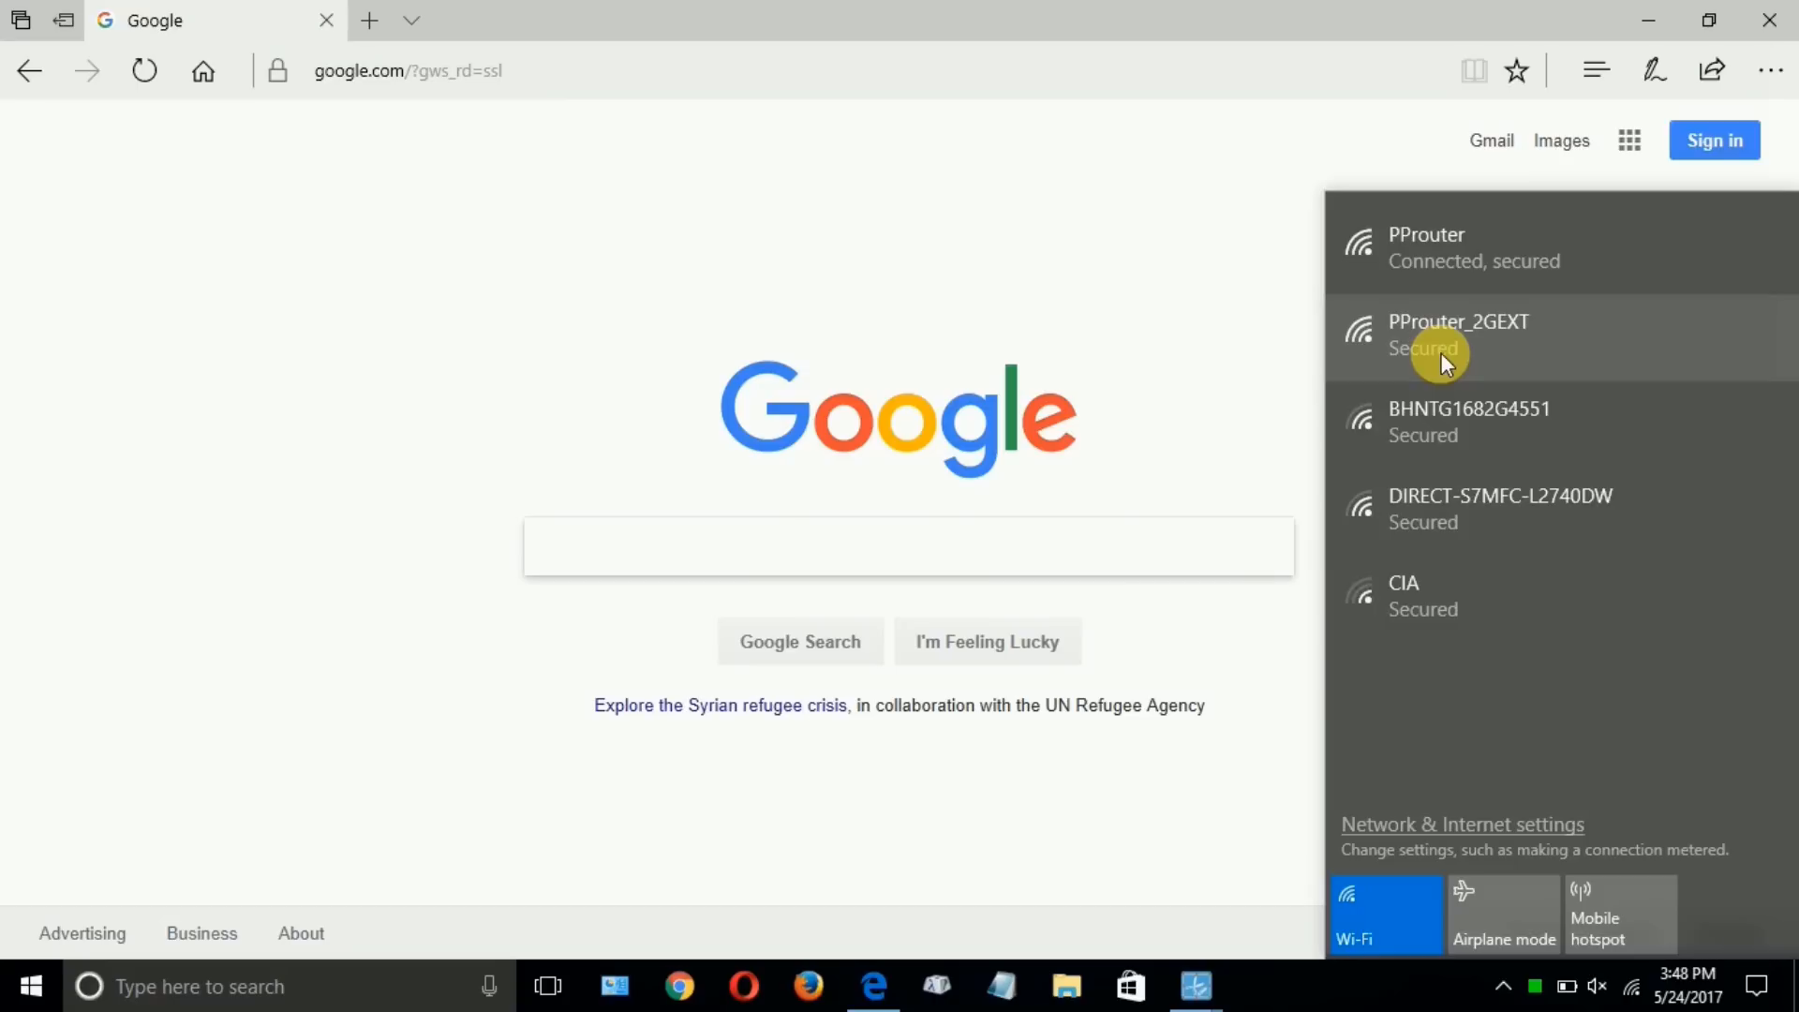
# Connect to PProuter_2GEXT from the Wi-Fi flyout and submit its security key.
pyautogui.click(1457, 333)
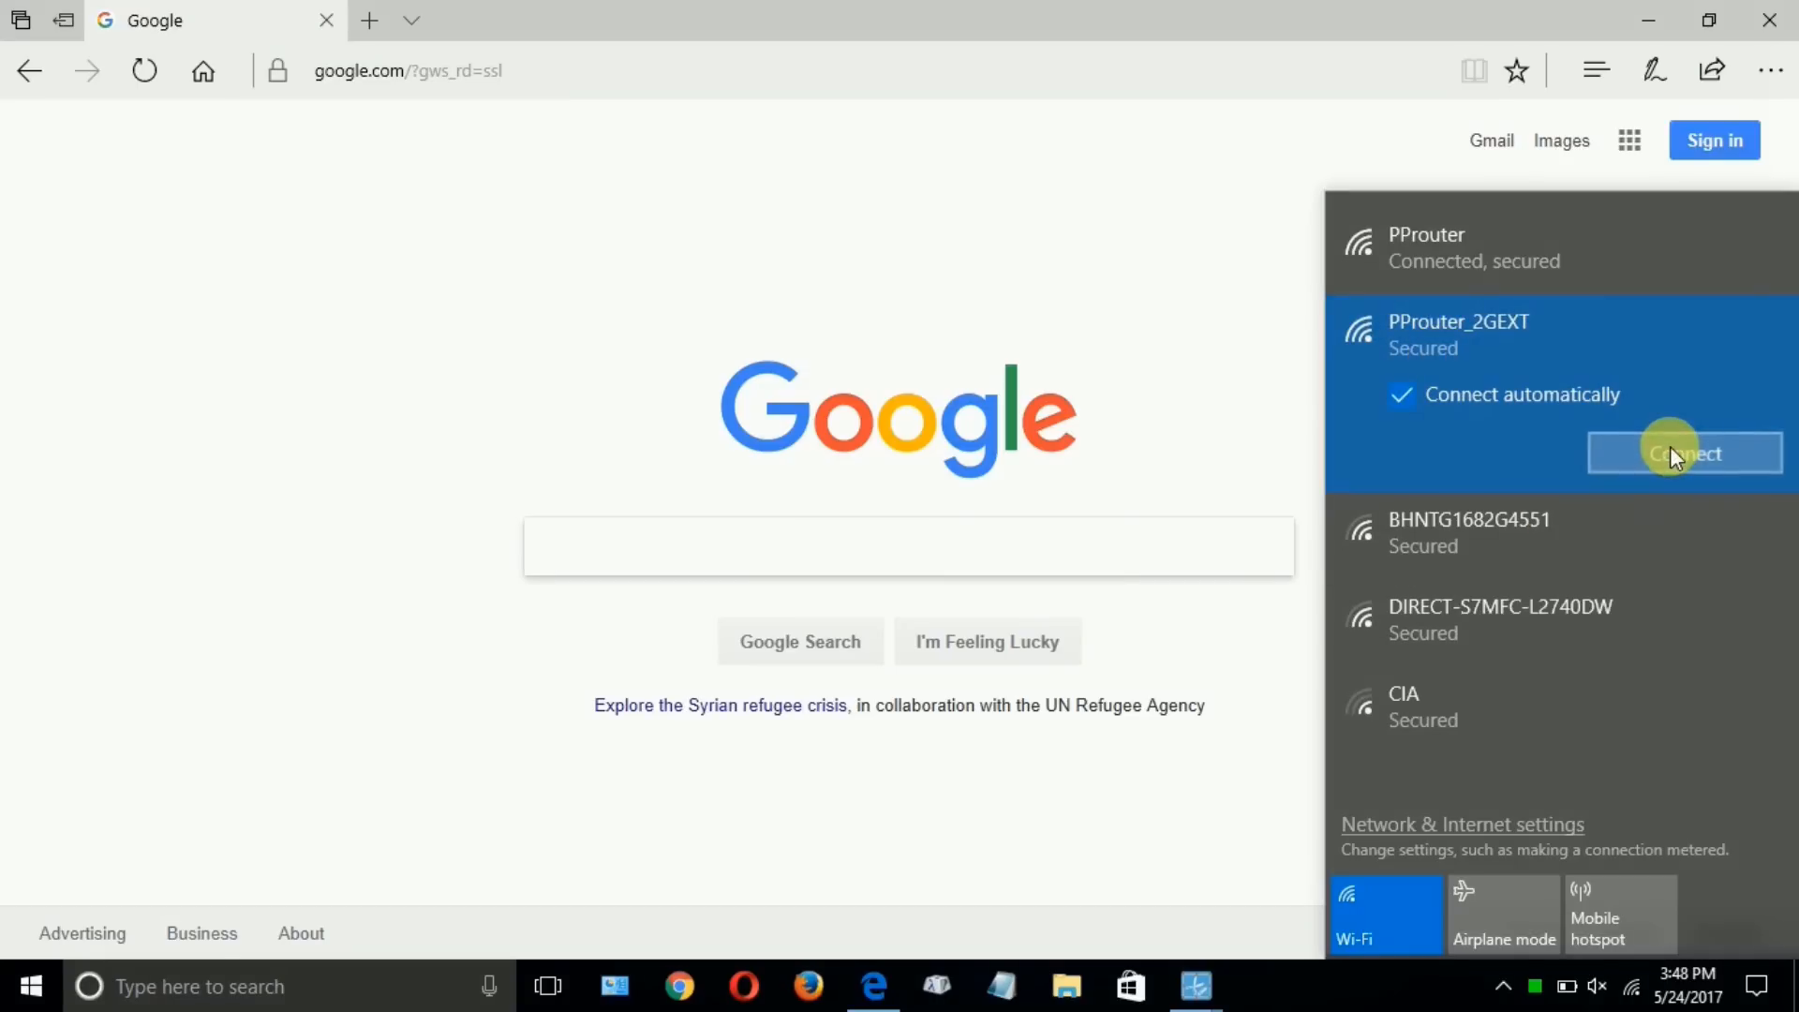
pyautogui.click(1683, 454)
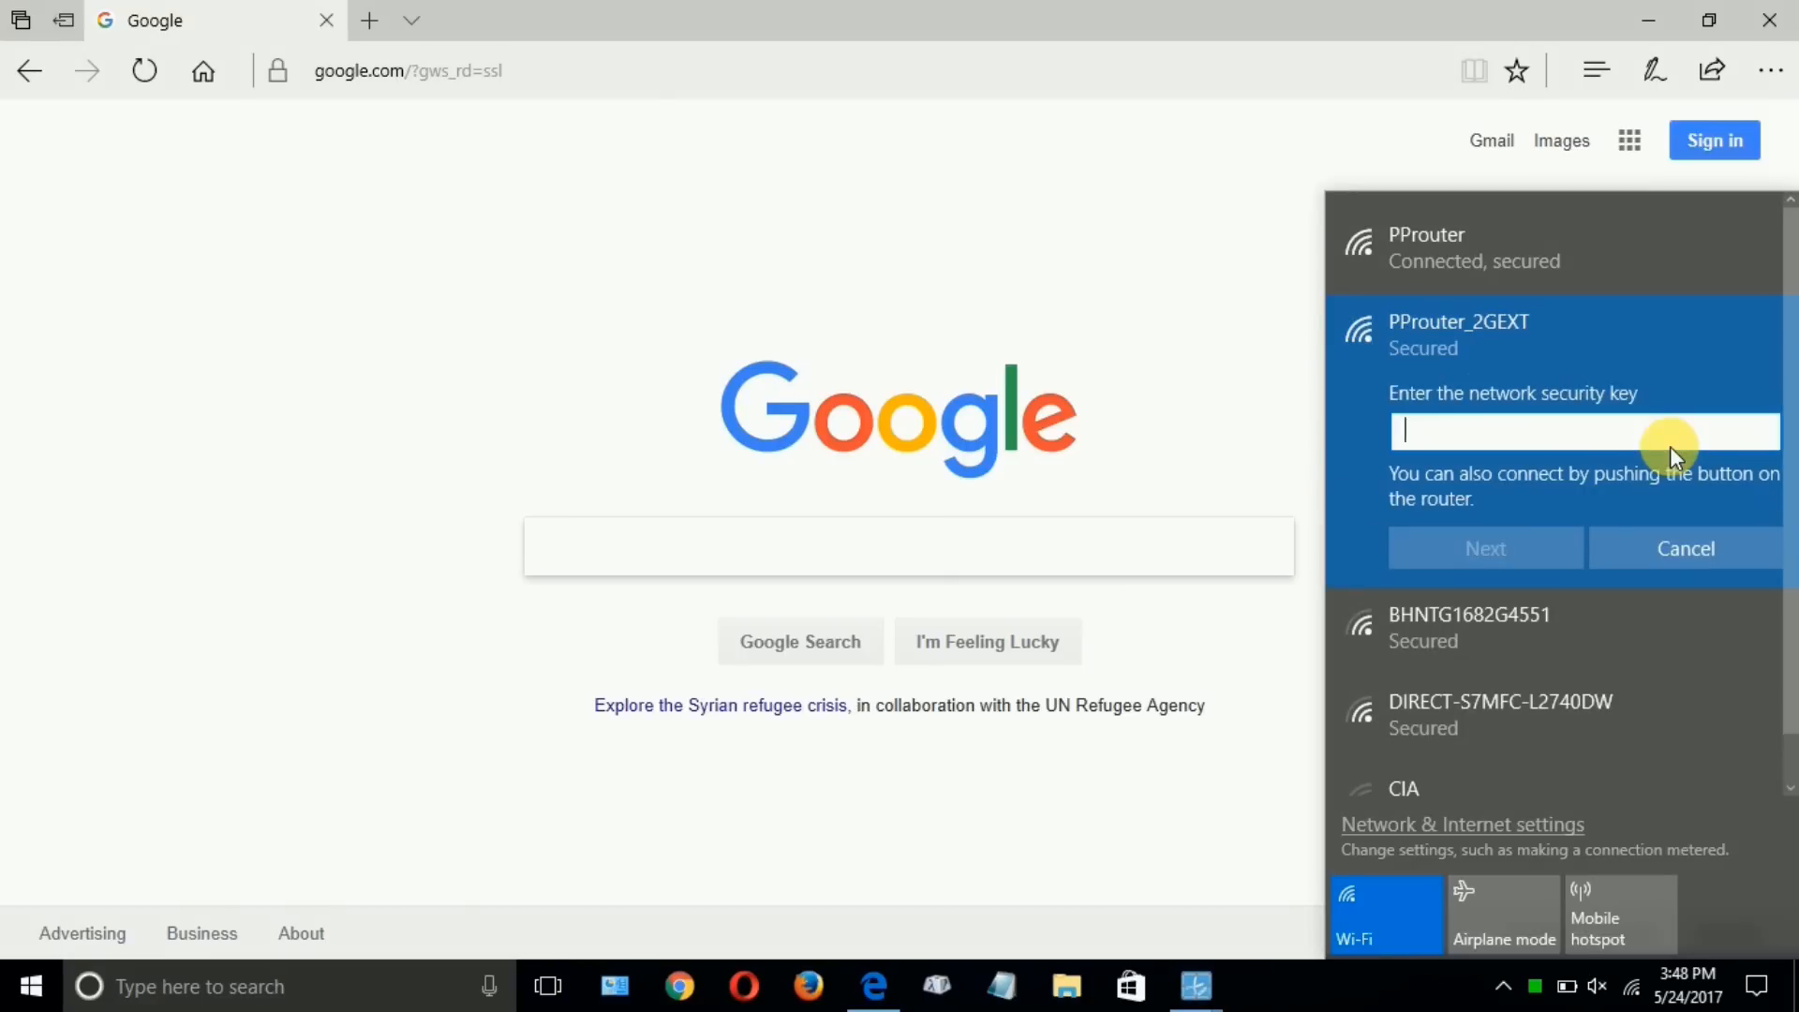
pyautogui.moveTo(1629, 508)
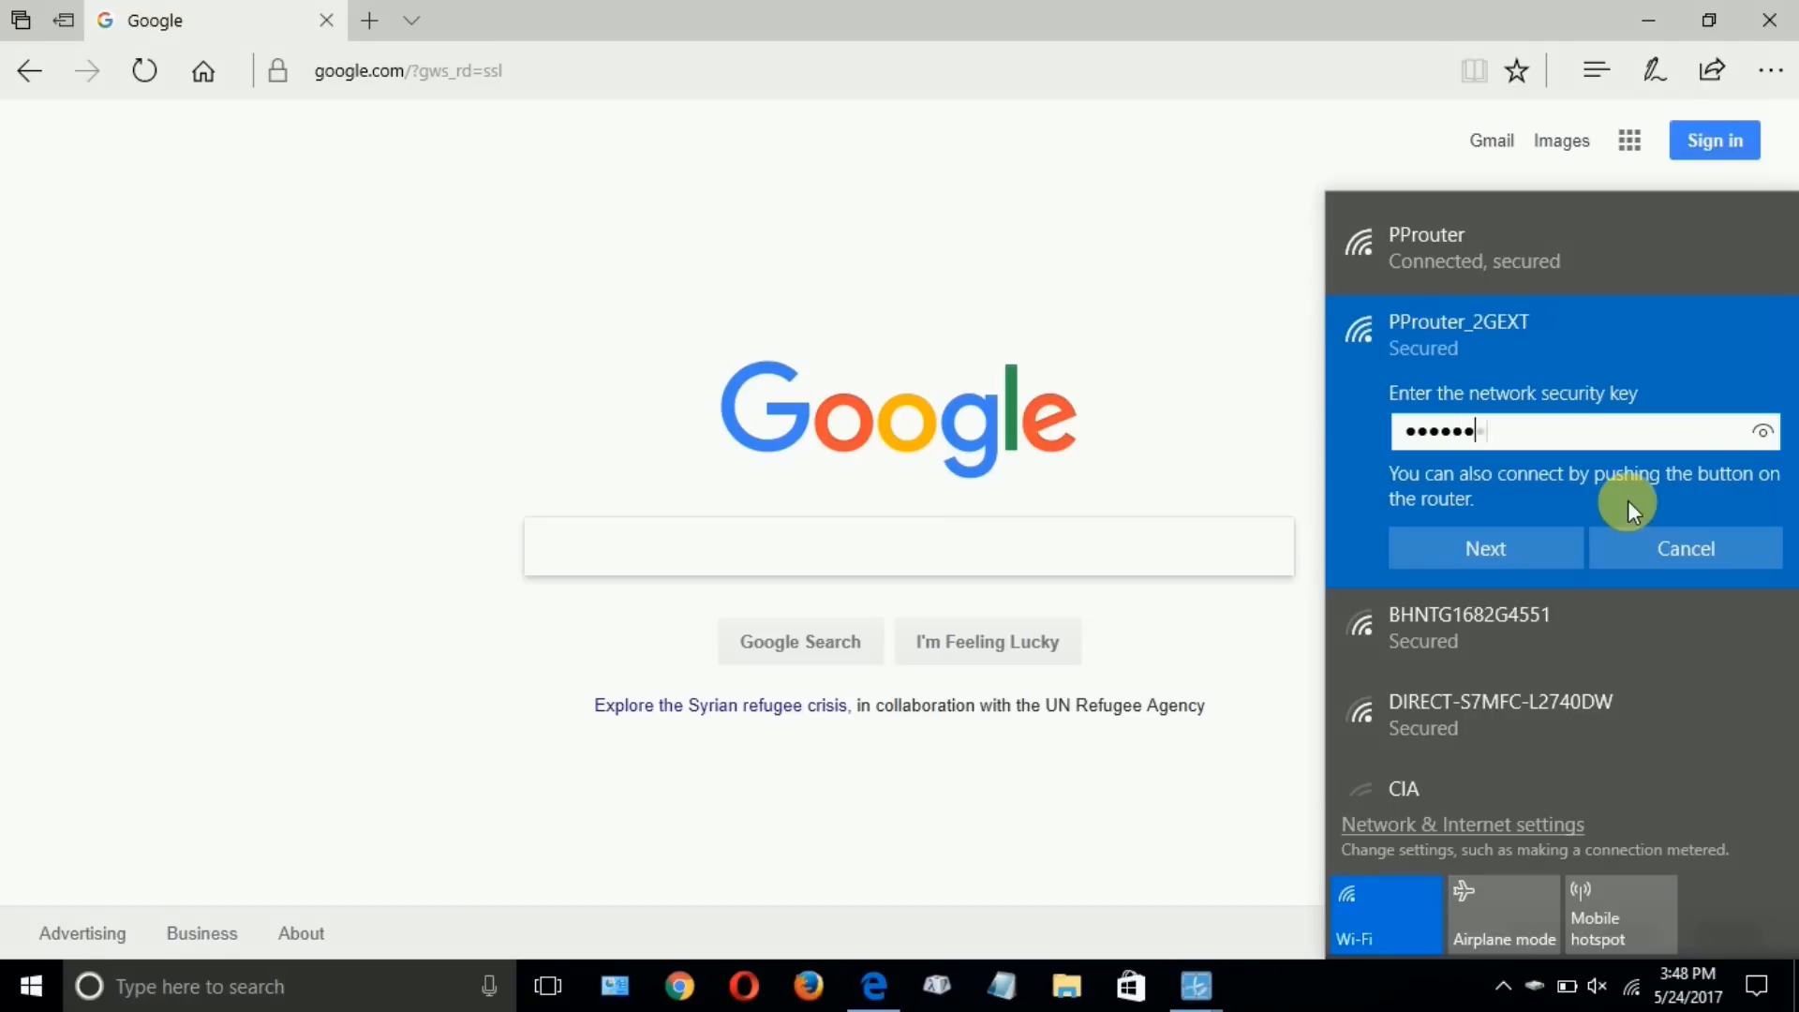
pyautogui.write('•')
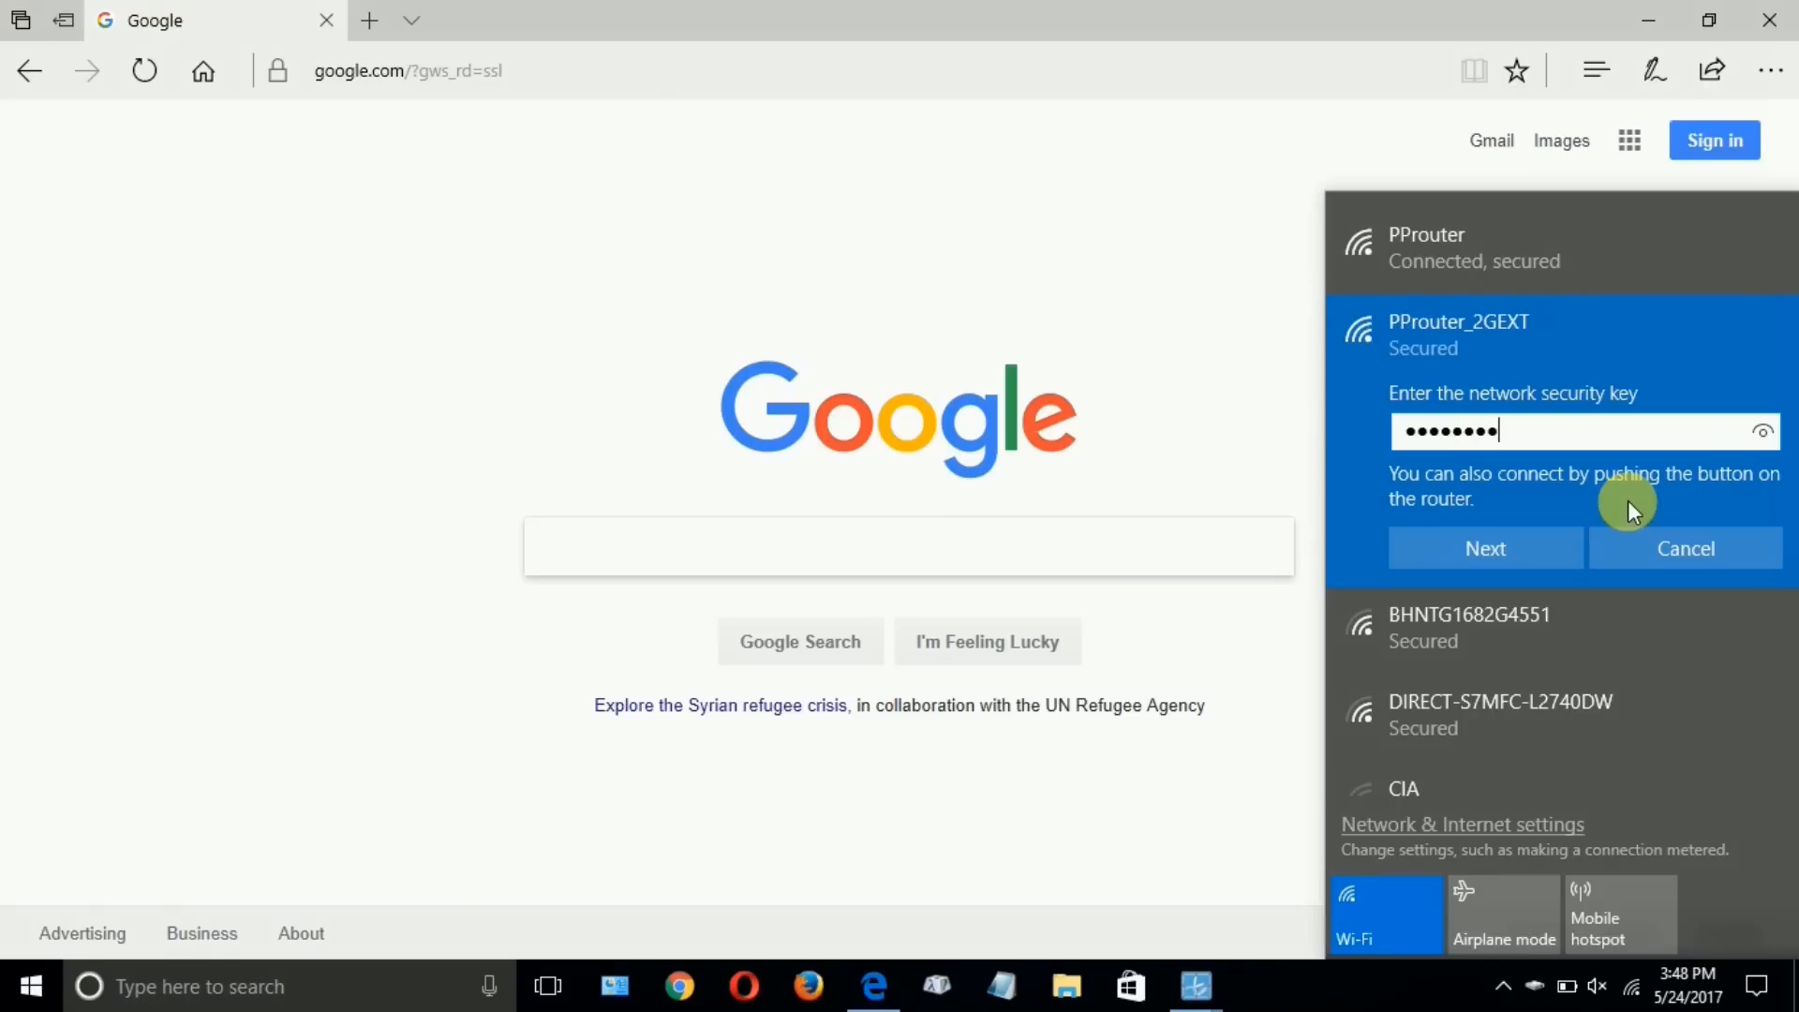
pyautogui.write('•')
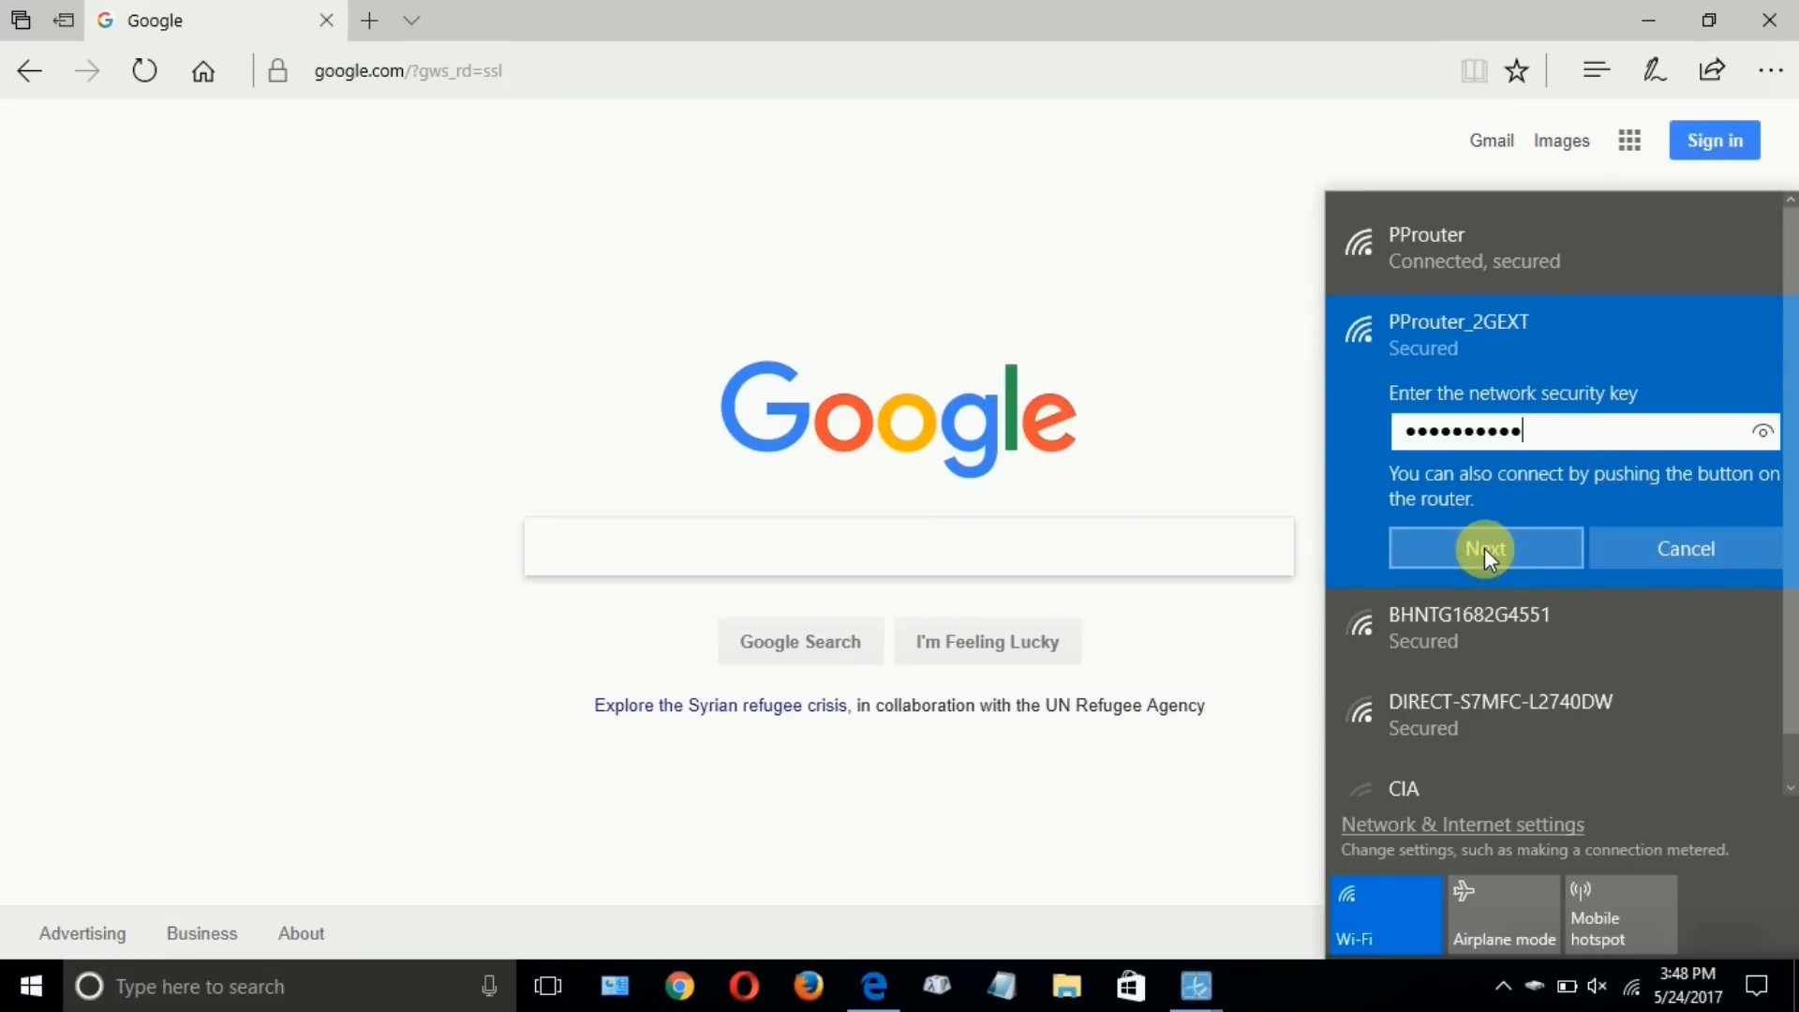
pyautogui.click(1483, 547)
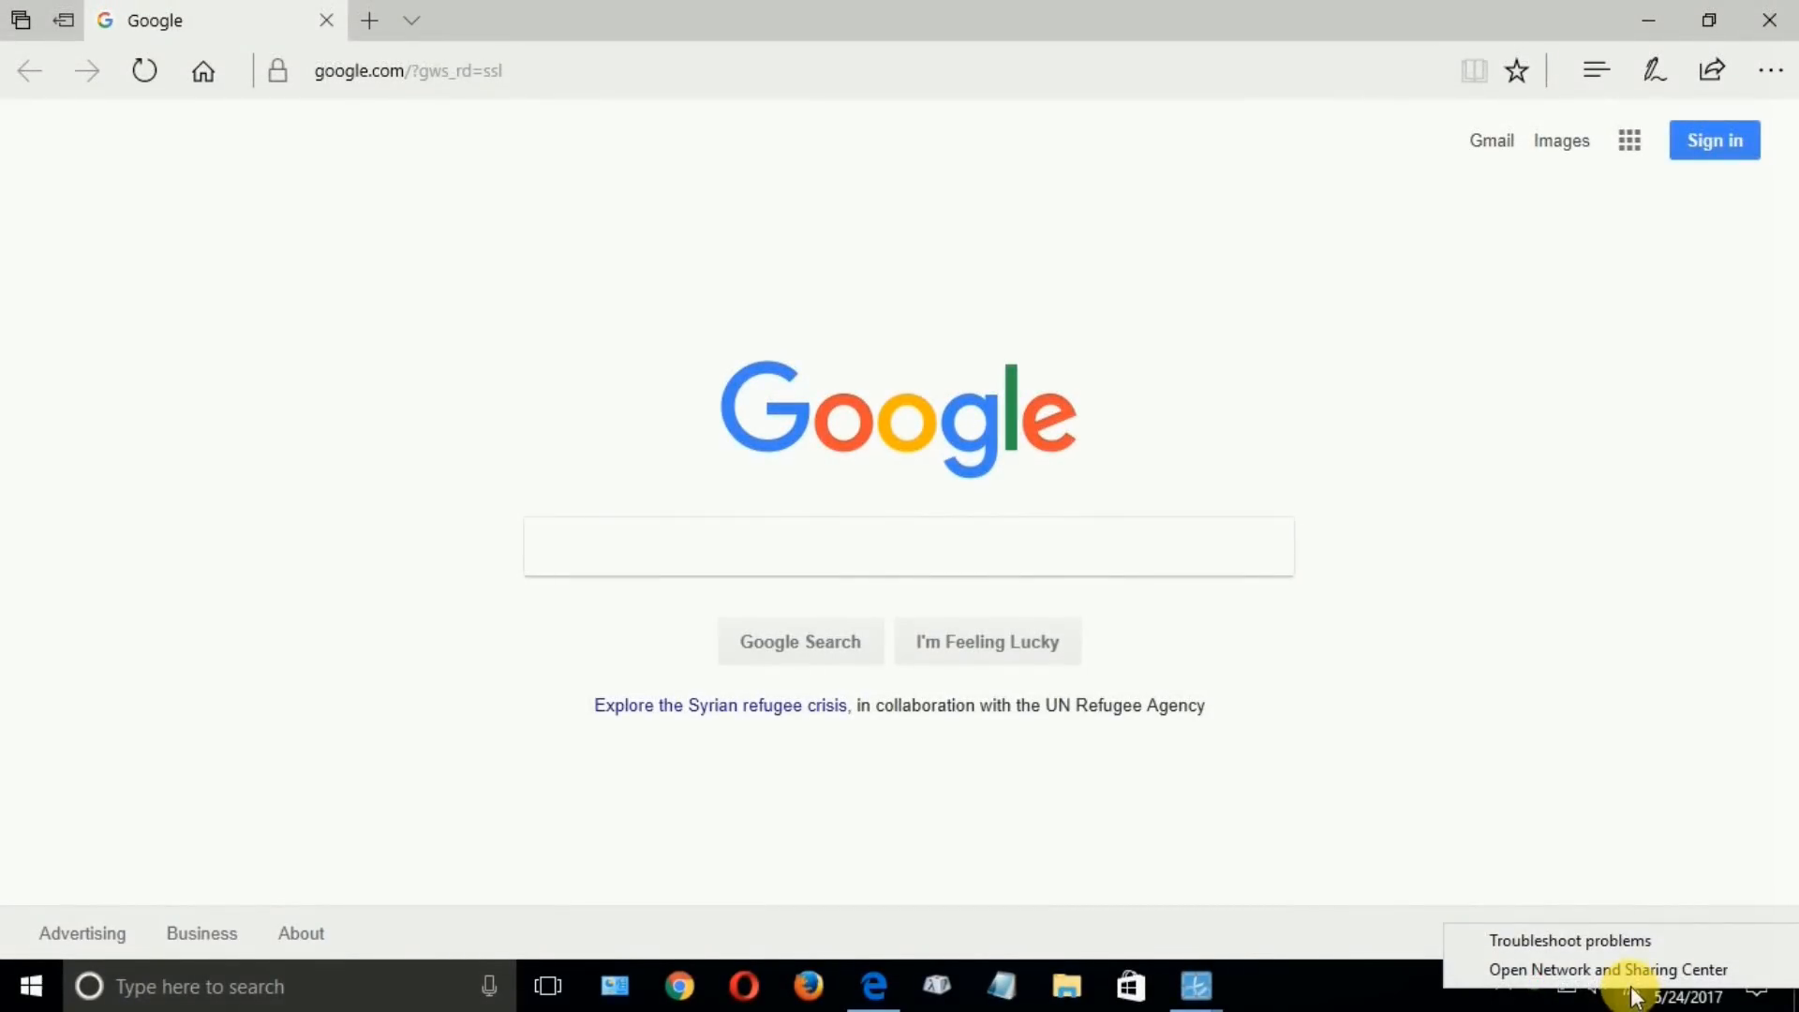
pyautogui.moveTo(1606, 970)
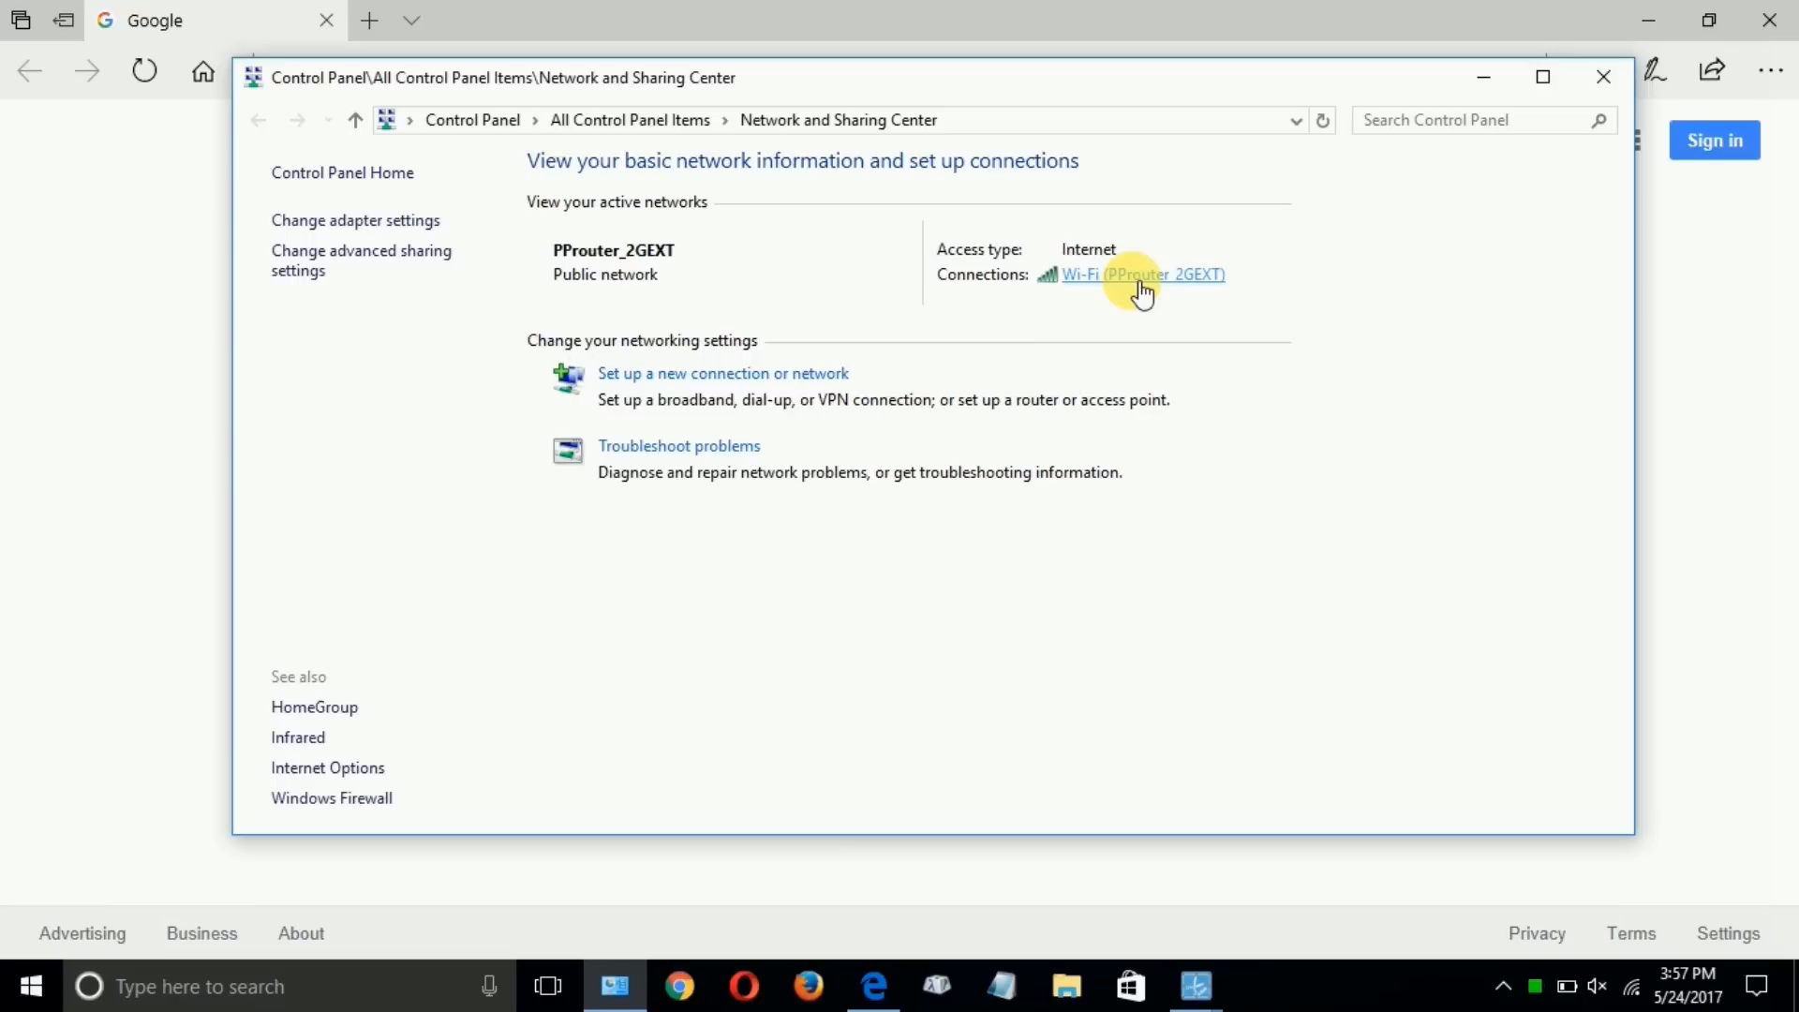
# Open the Wi-Fi (PProuter_2GEXT) status from Network and Sharing Center.
pyautogui.click(1129, 275)
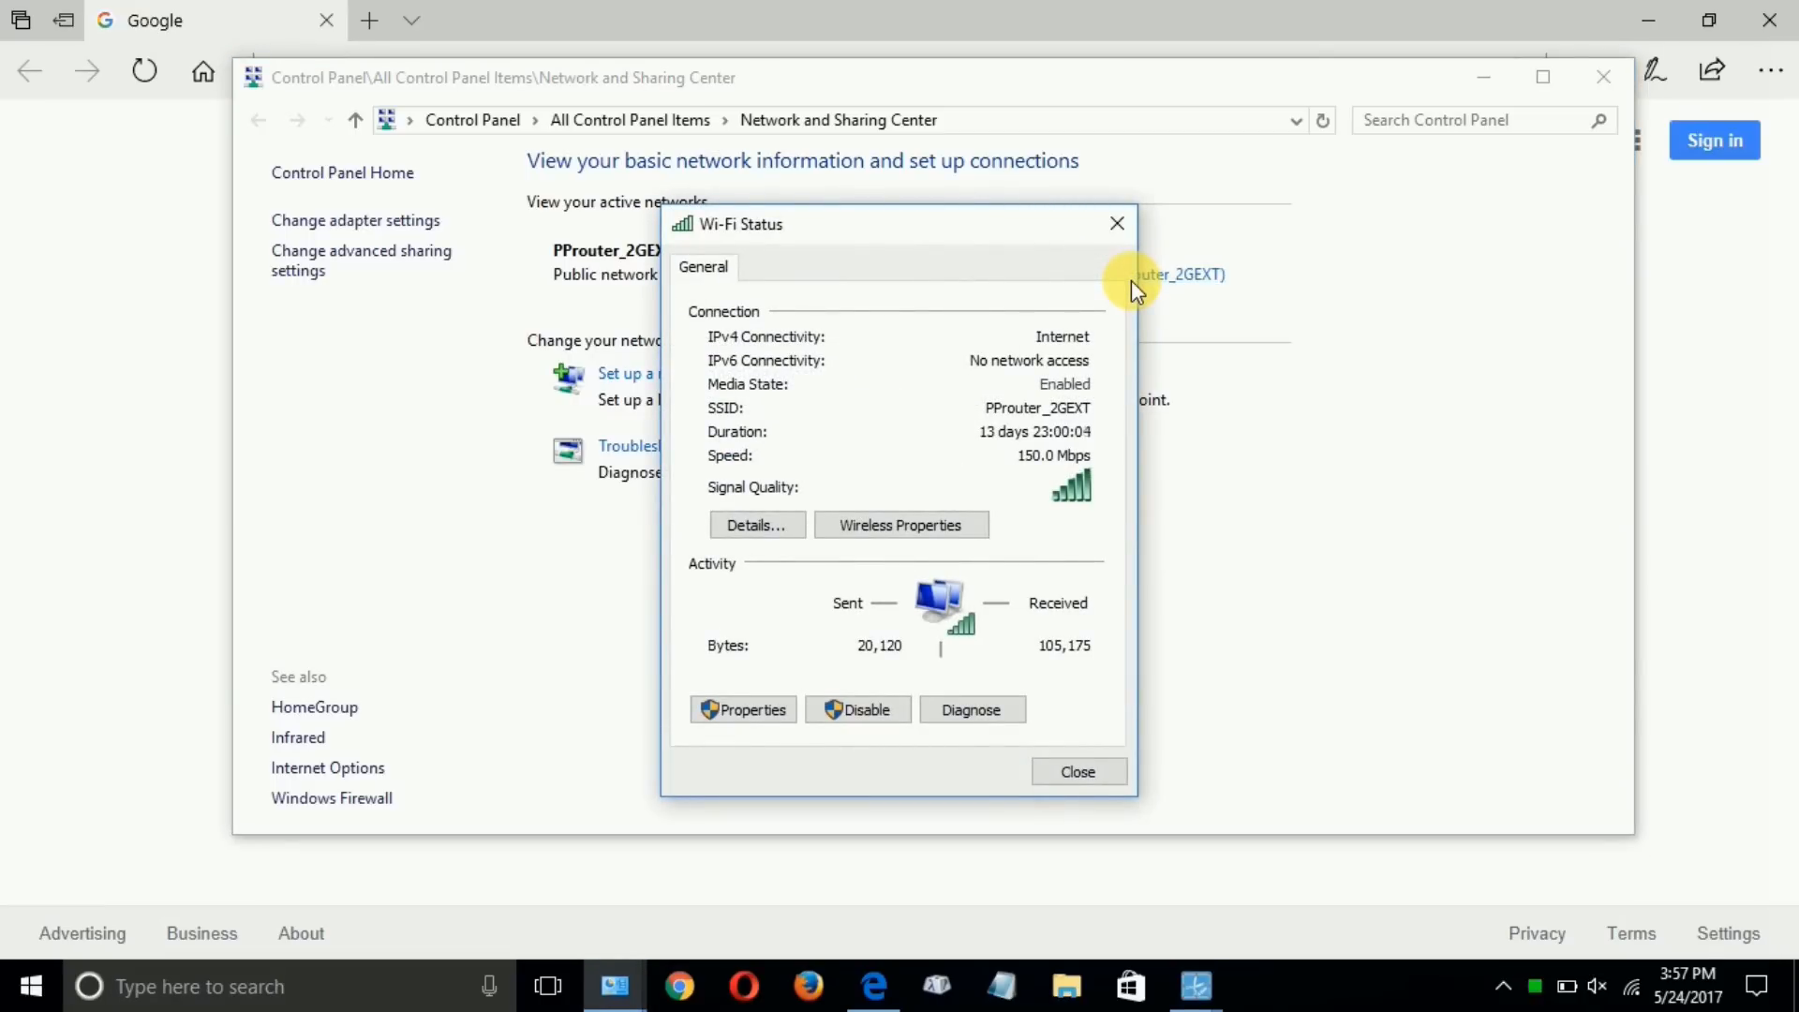
pyautogui.moveTo(1091, 517)
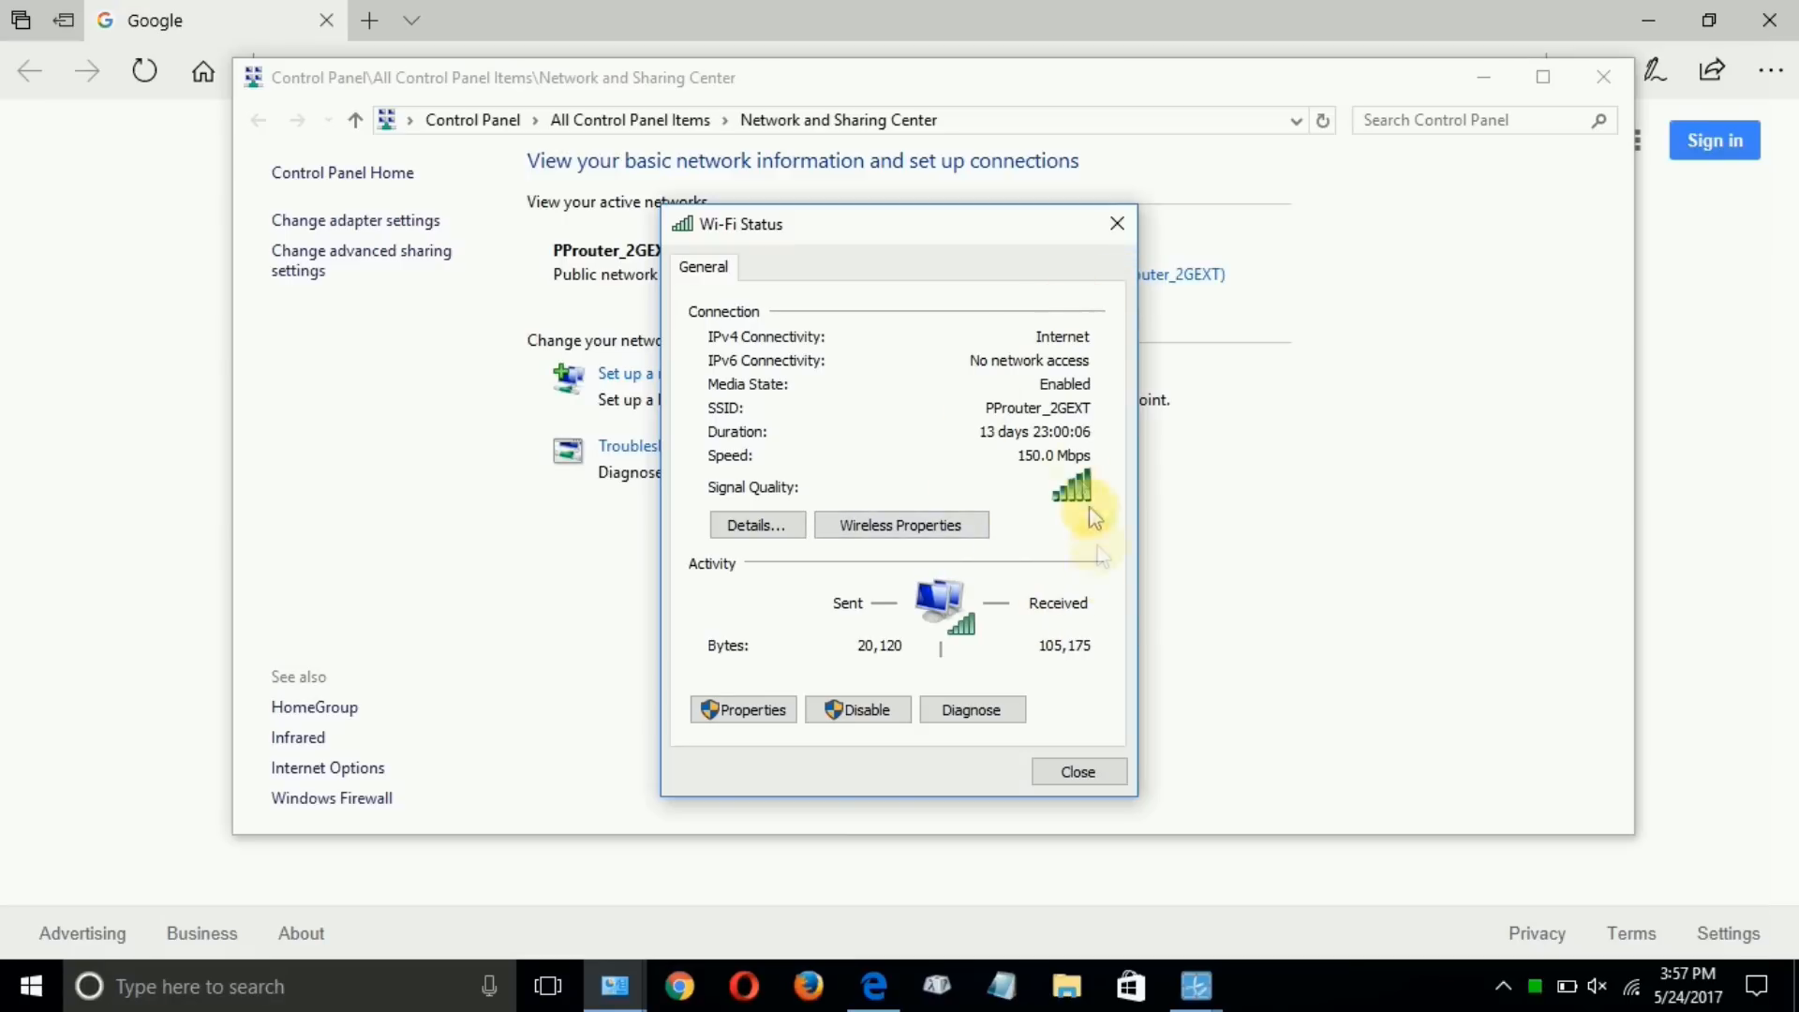
pyautogui.moveTo(1067, 505)
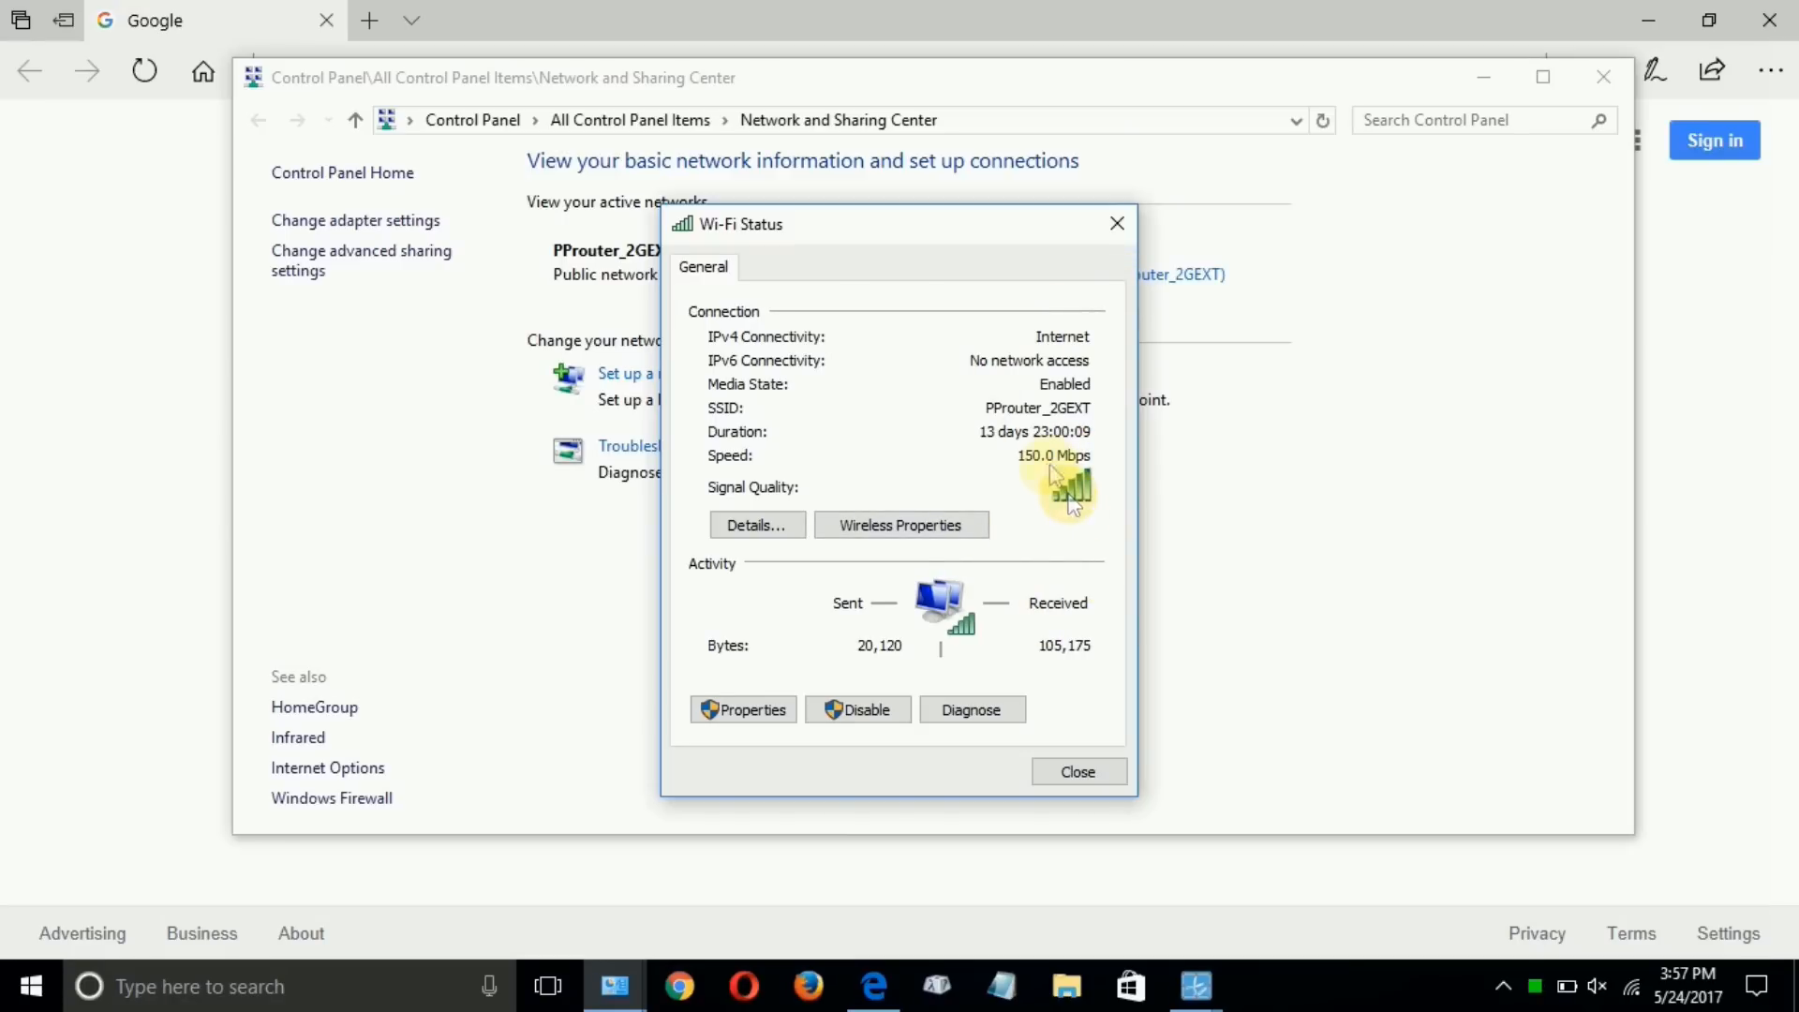